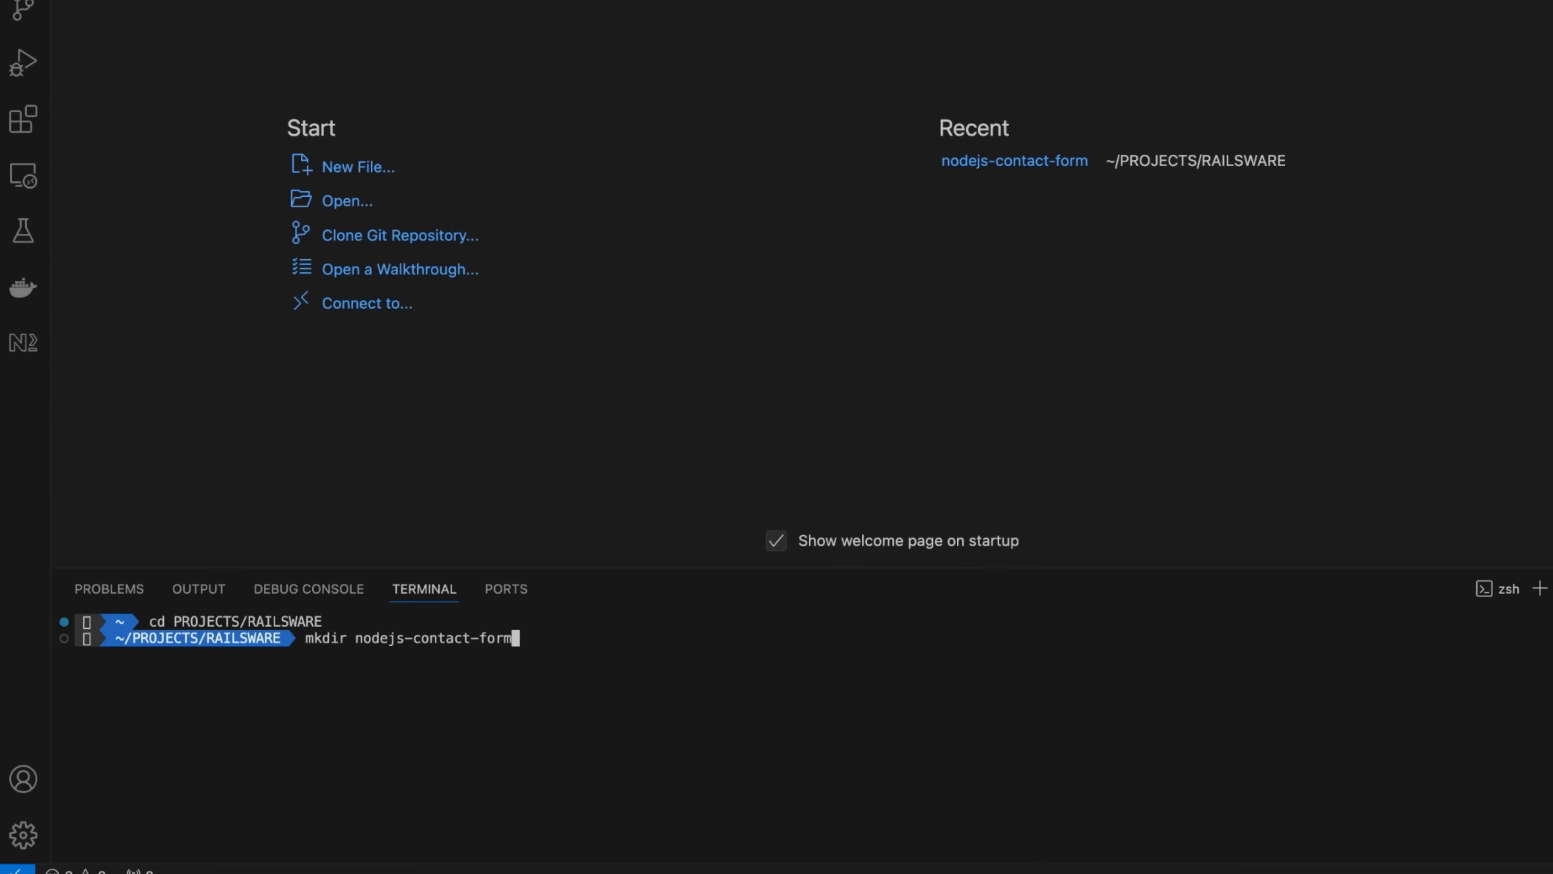
- Create the nodejs-contact-form folder and generate a default package.json with npm init -y
key("Return")
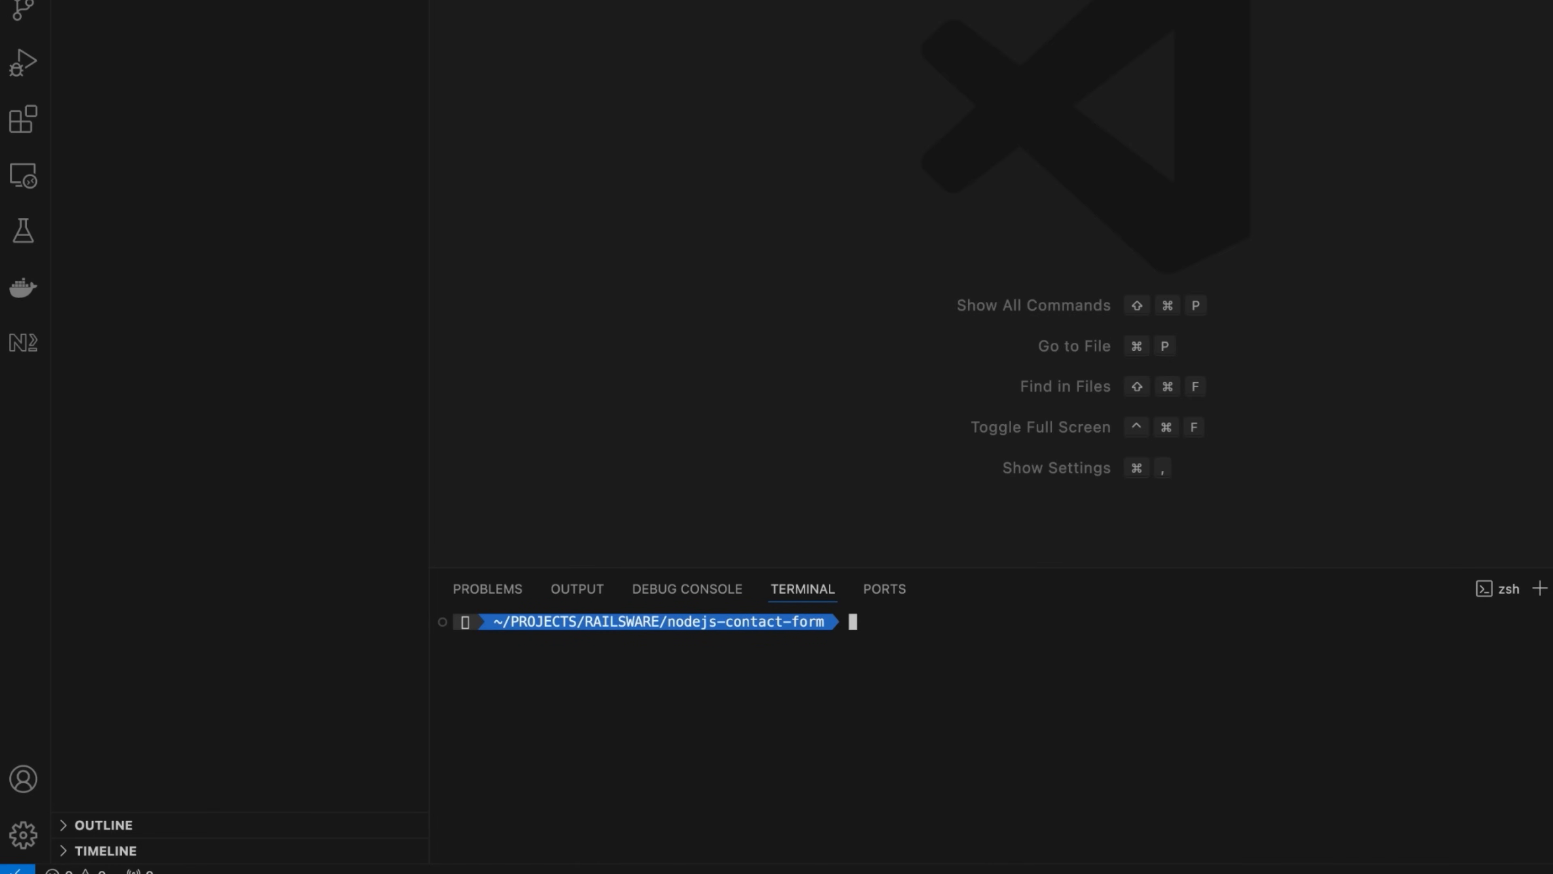
type("npm init -y")
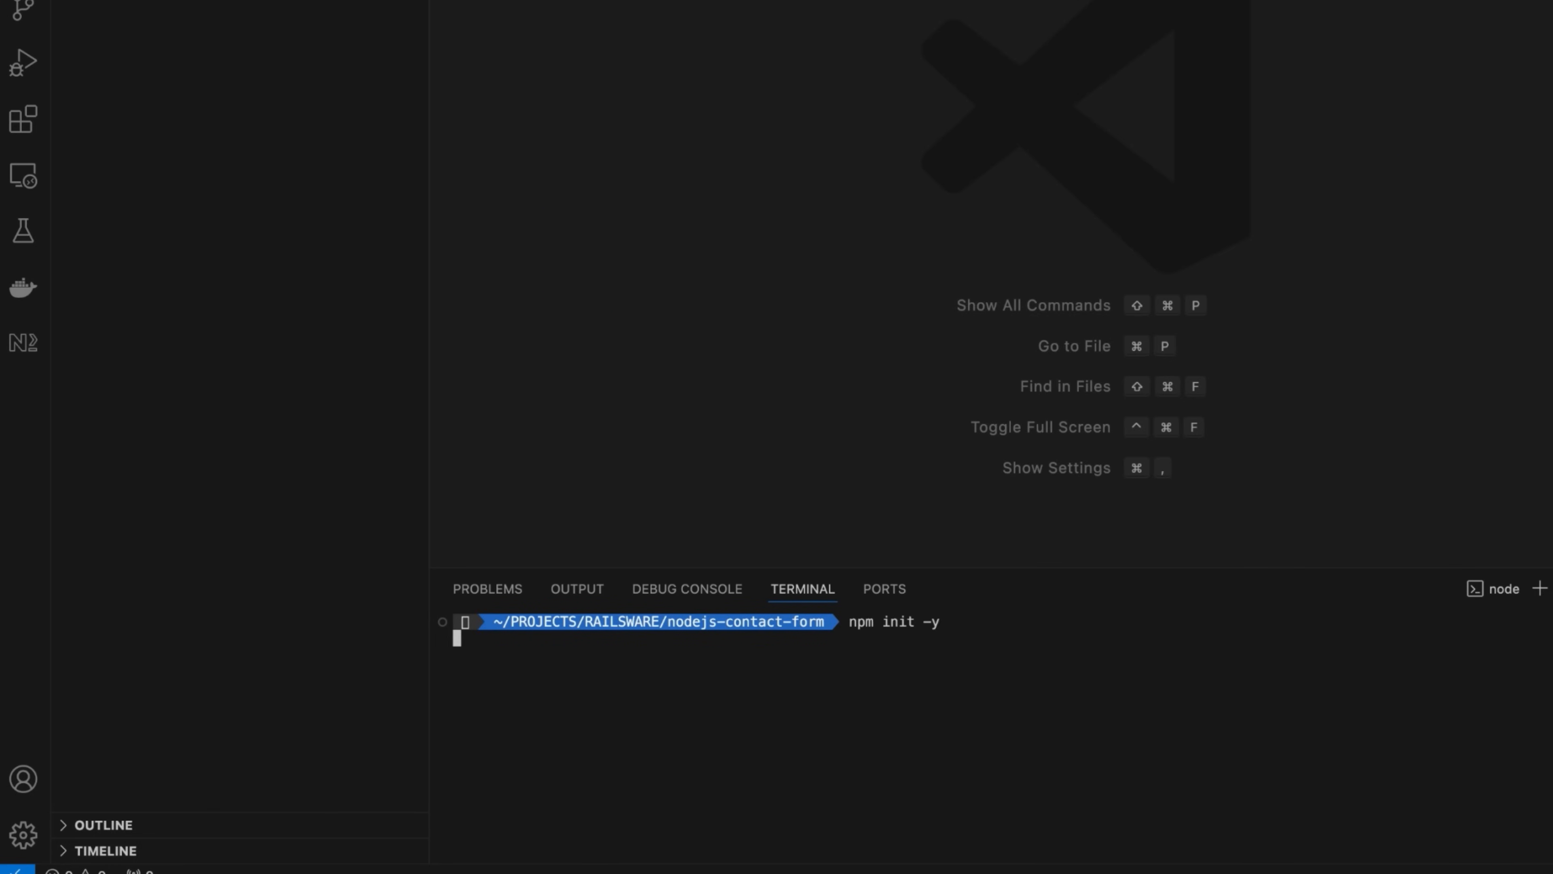
key("Return")
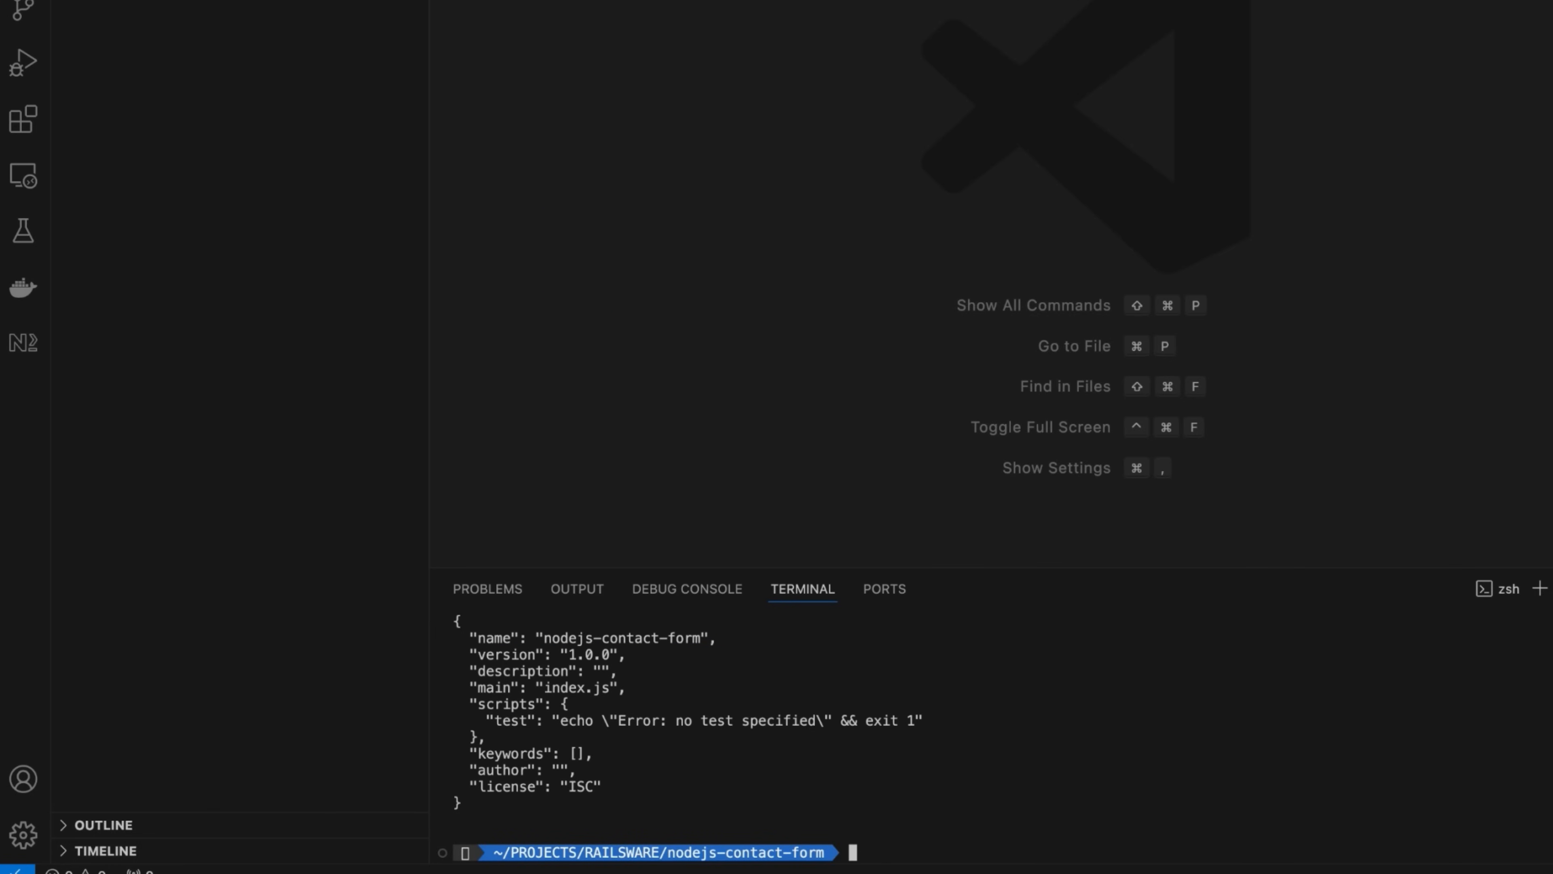
- Install express, dotenv and deep-email-validator with npm i
type("npm i express")
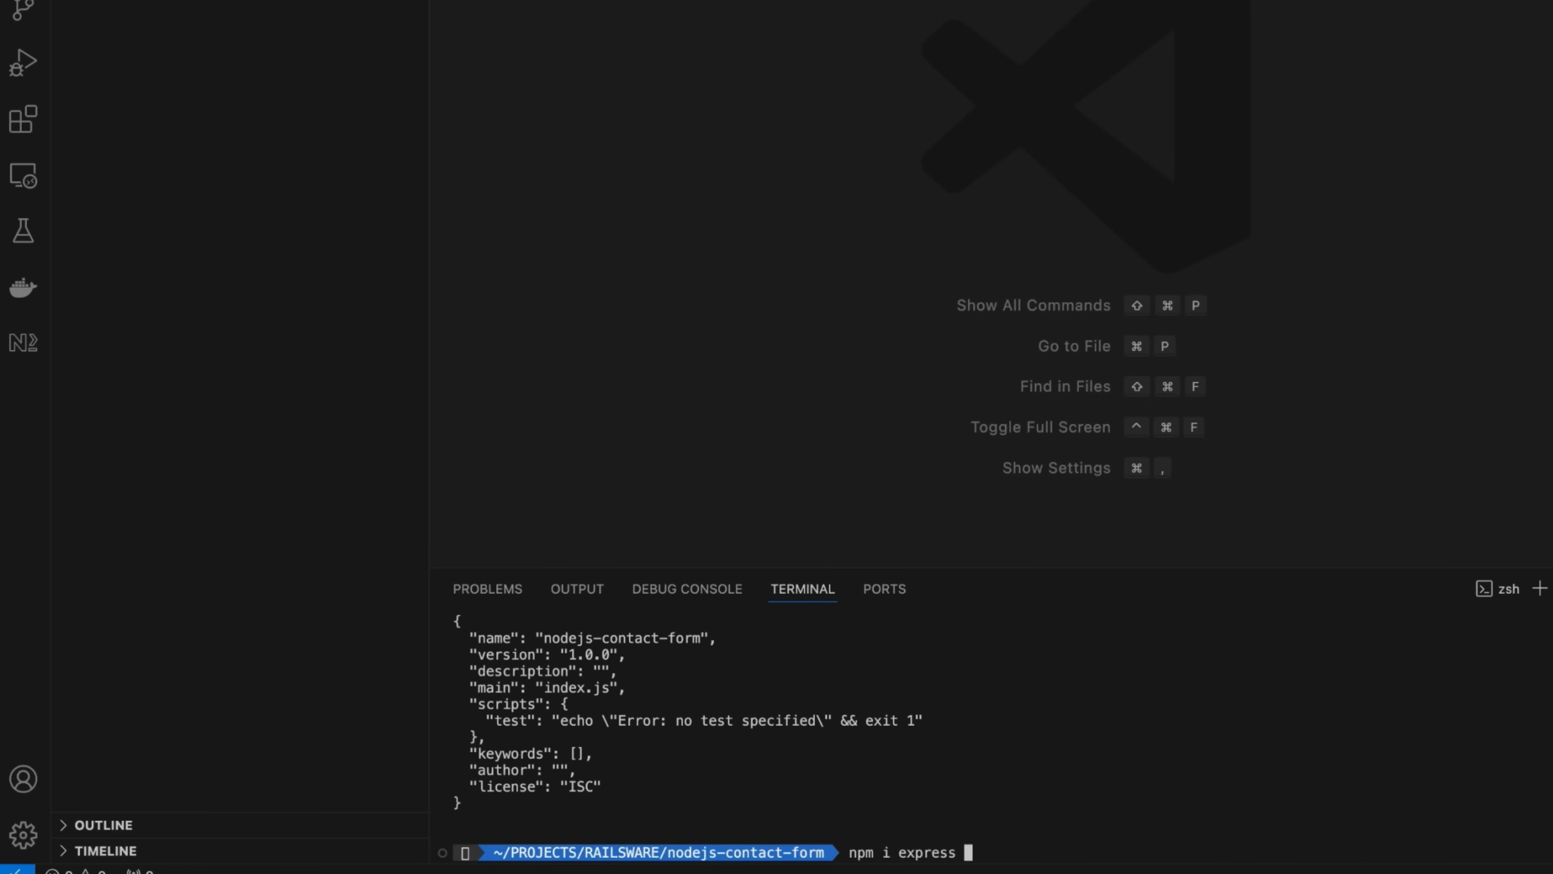
type("dotenv d")
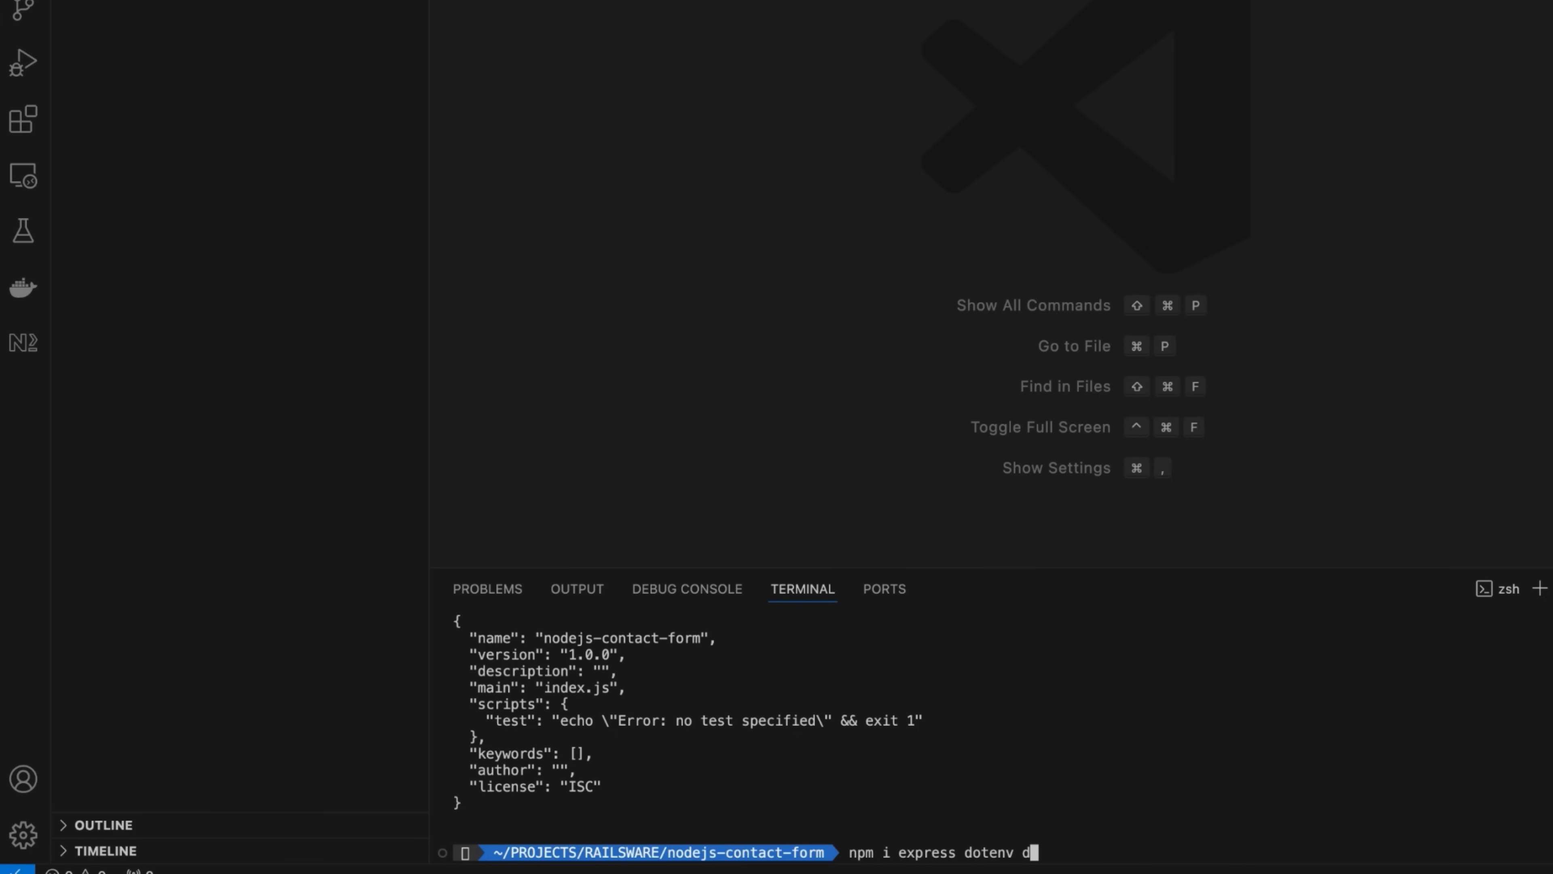
key("Return")
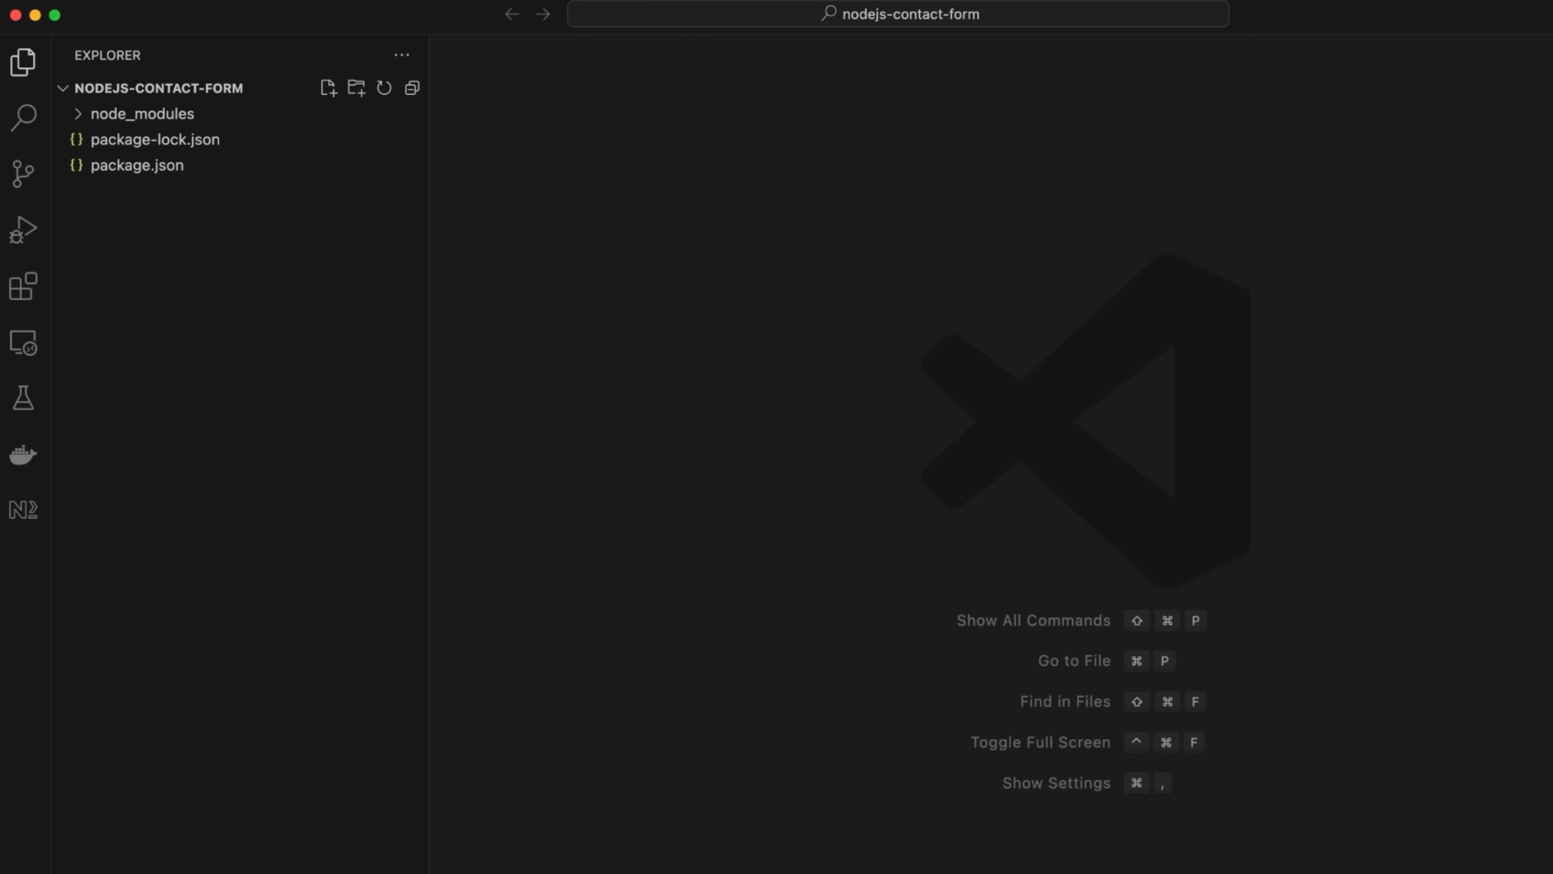
- Add a public folder containing app.js, contactform.html and style.css
left_click(355, 88)
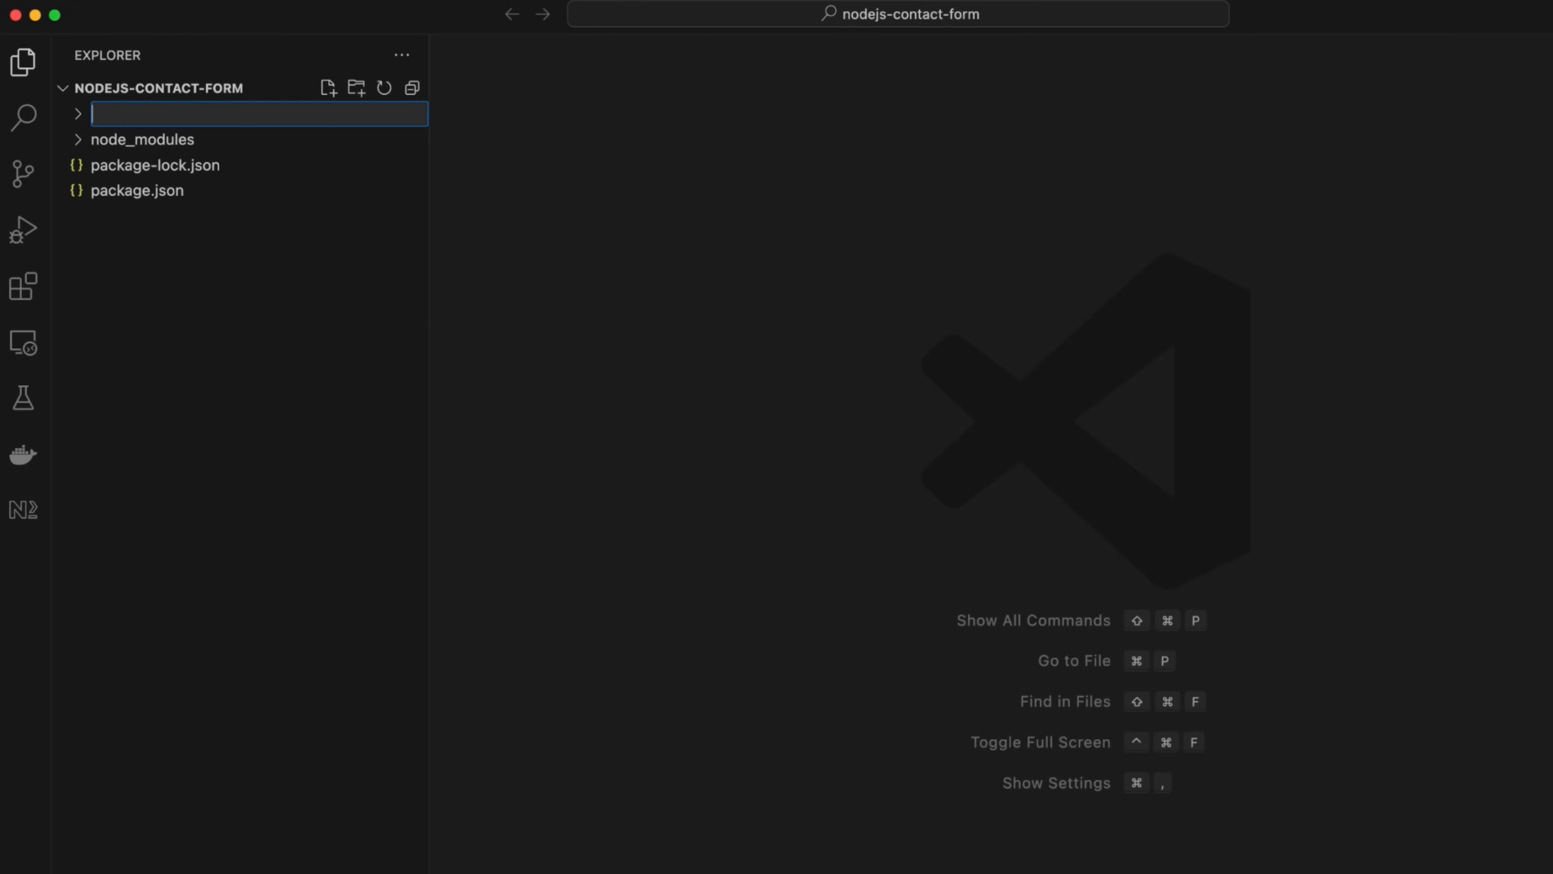
right_click(112, 138)
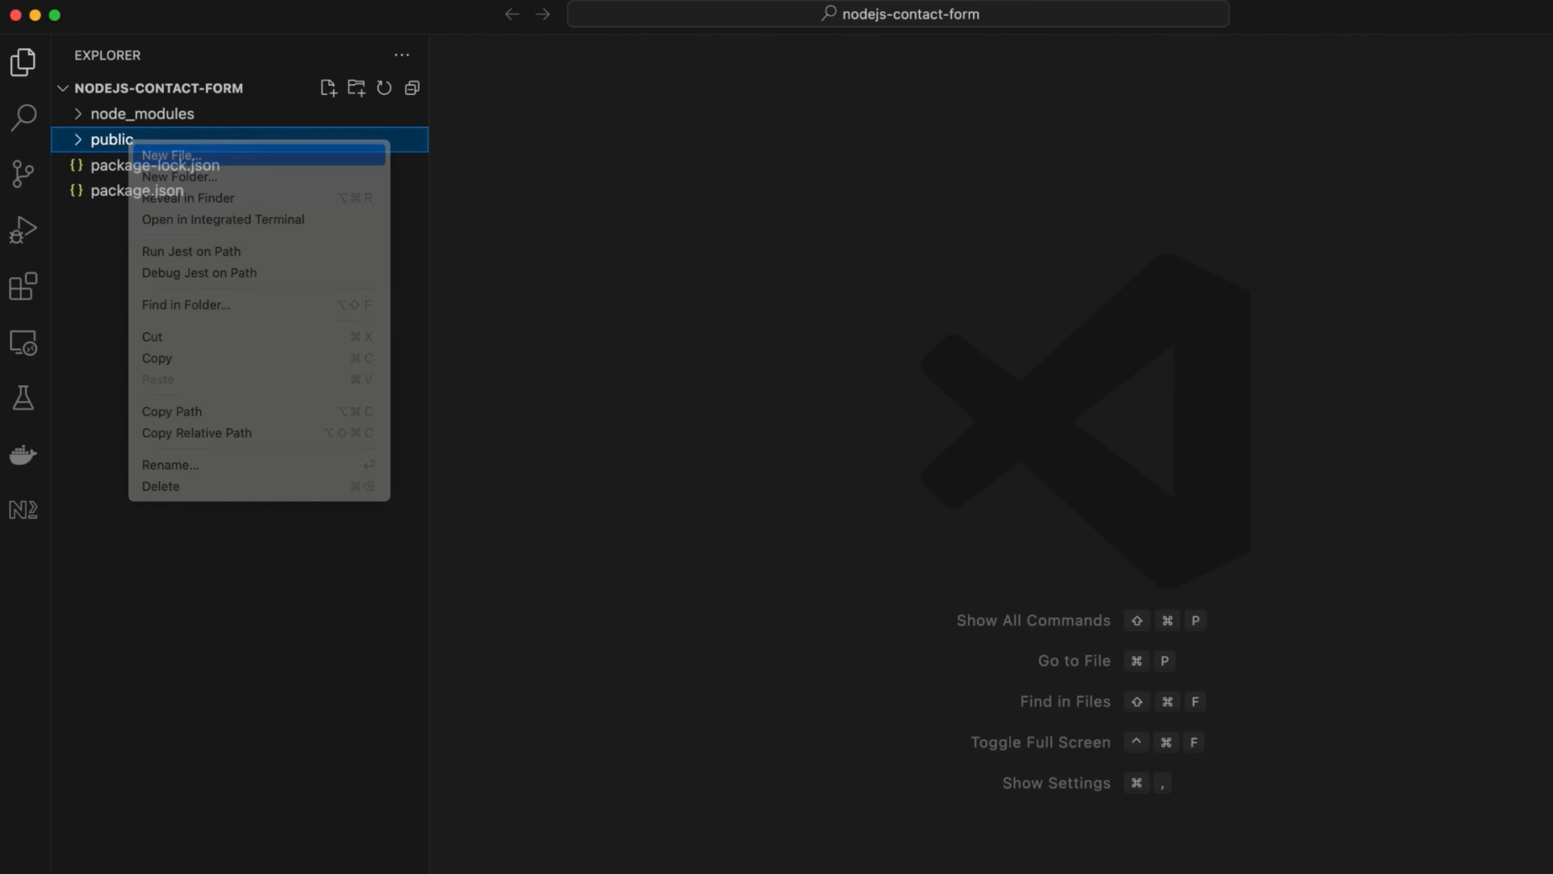
left_click(169, 155)
type("app.js")
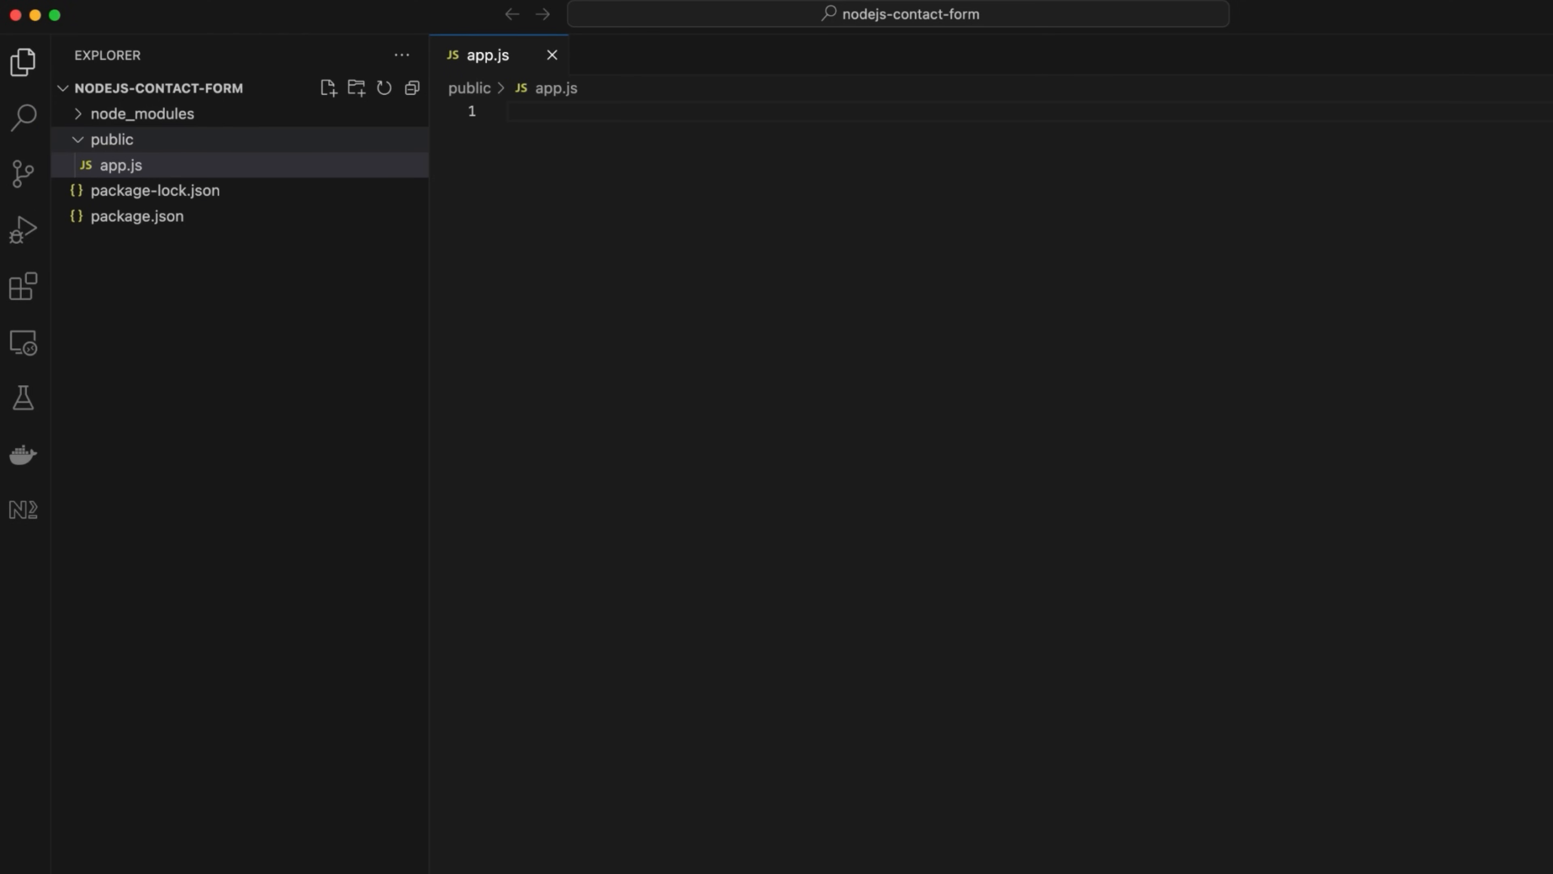
left_click(327, 88)
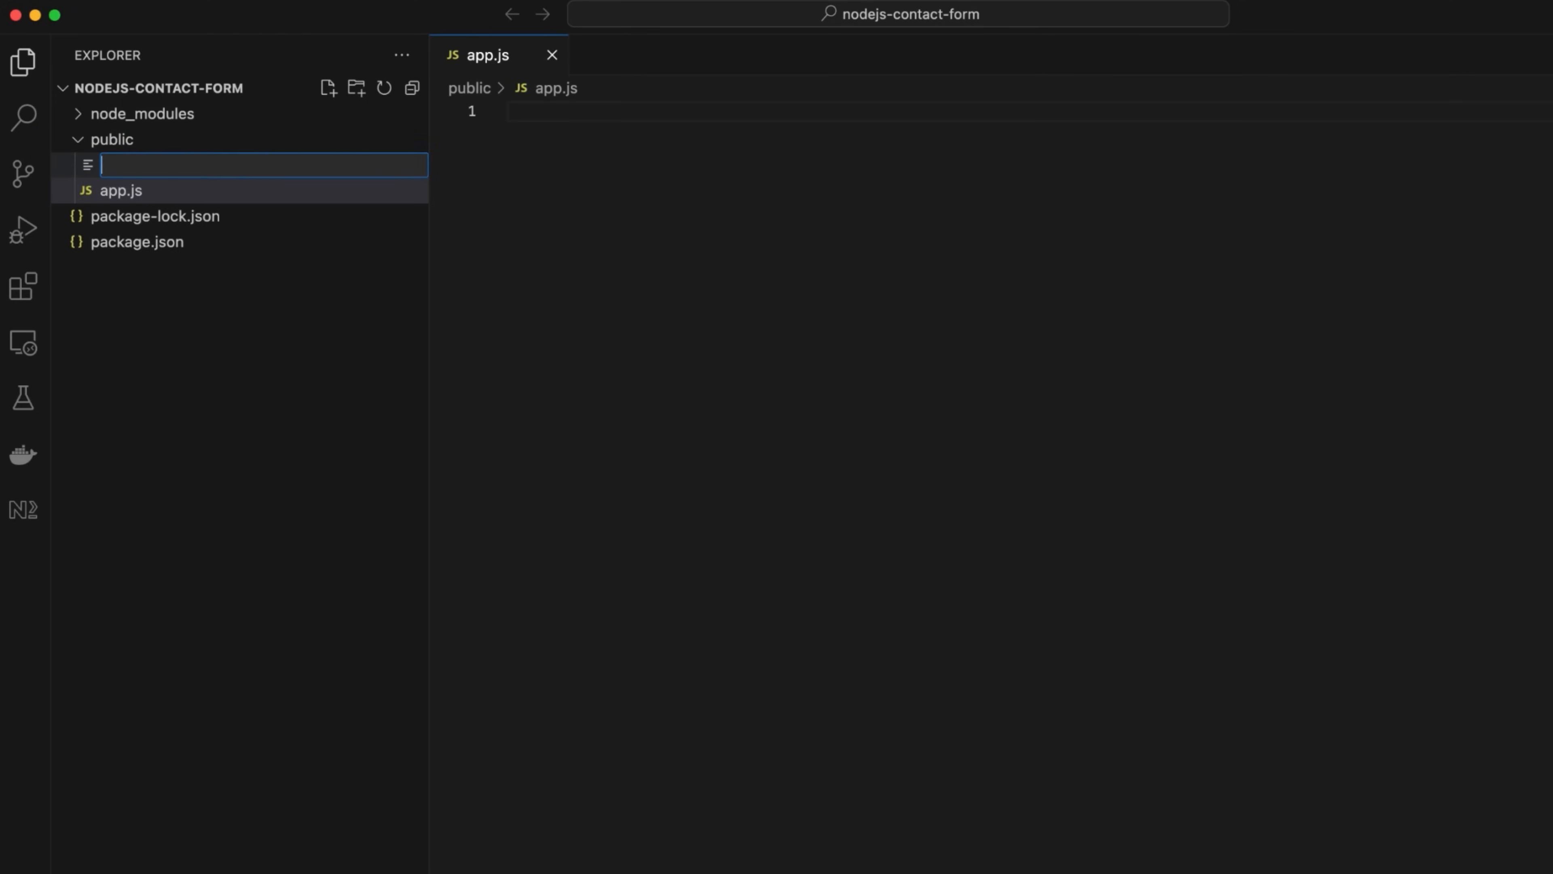
type("contactform.ht")
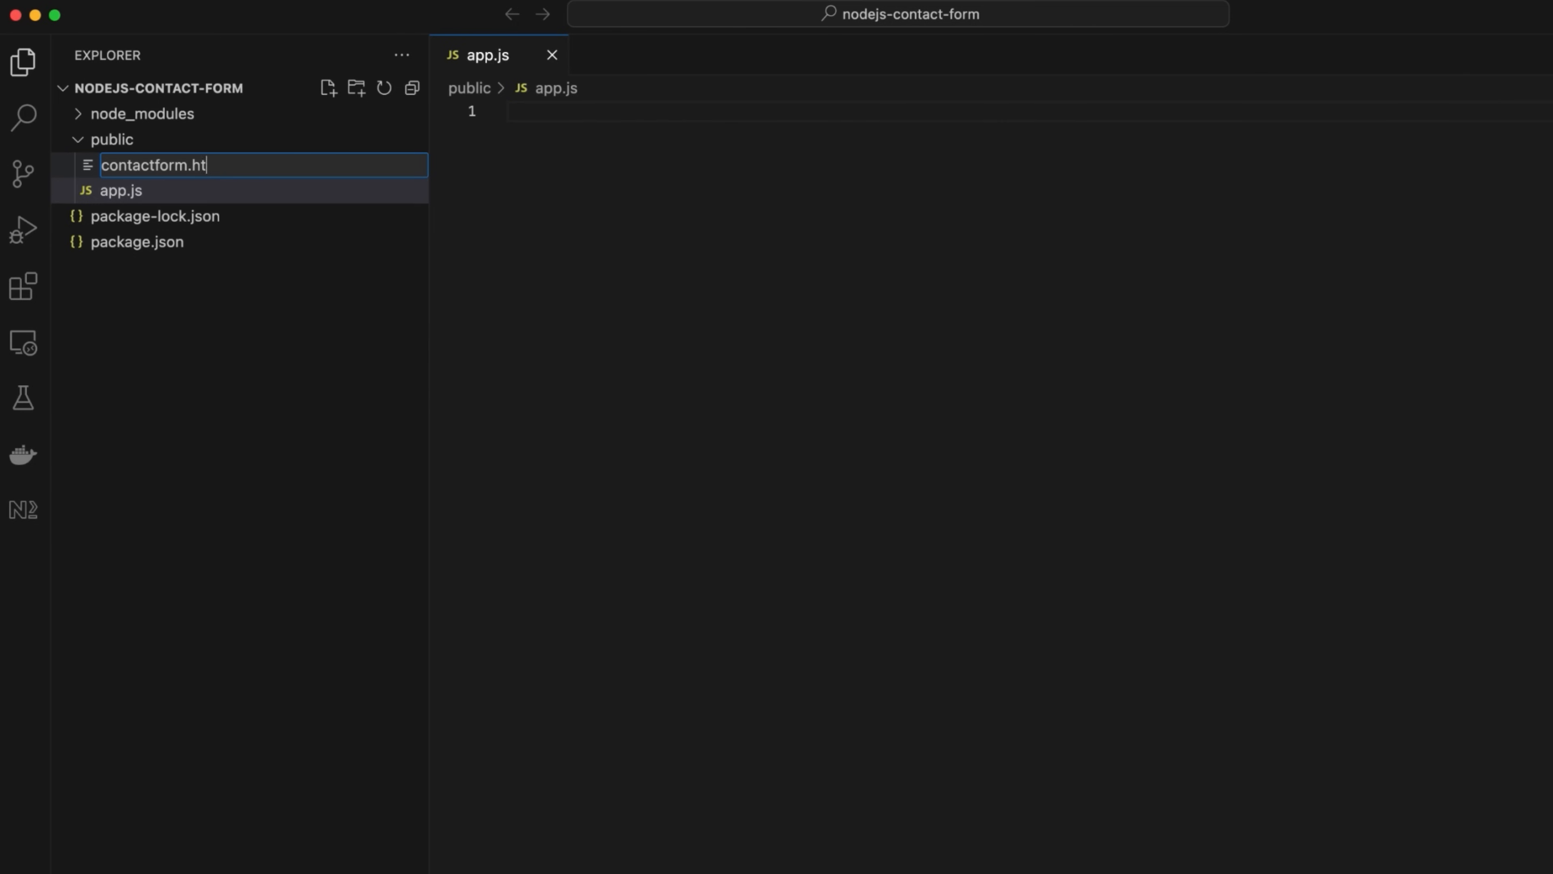
key("Enter")
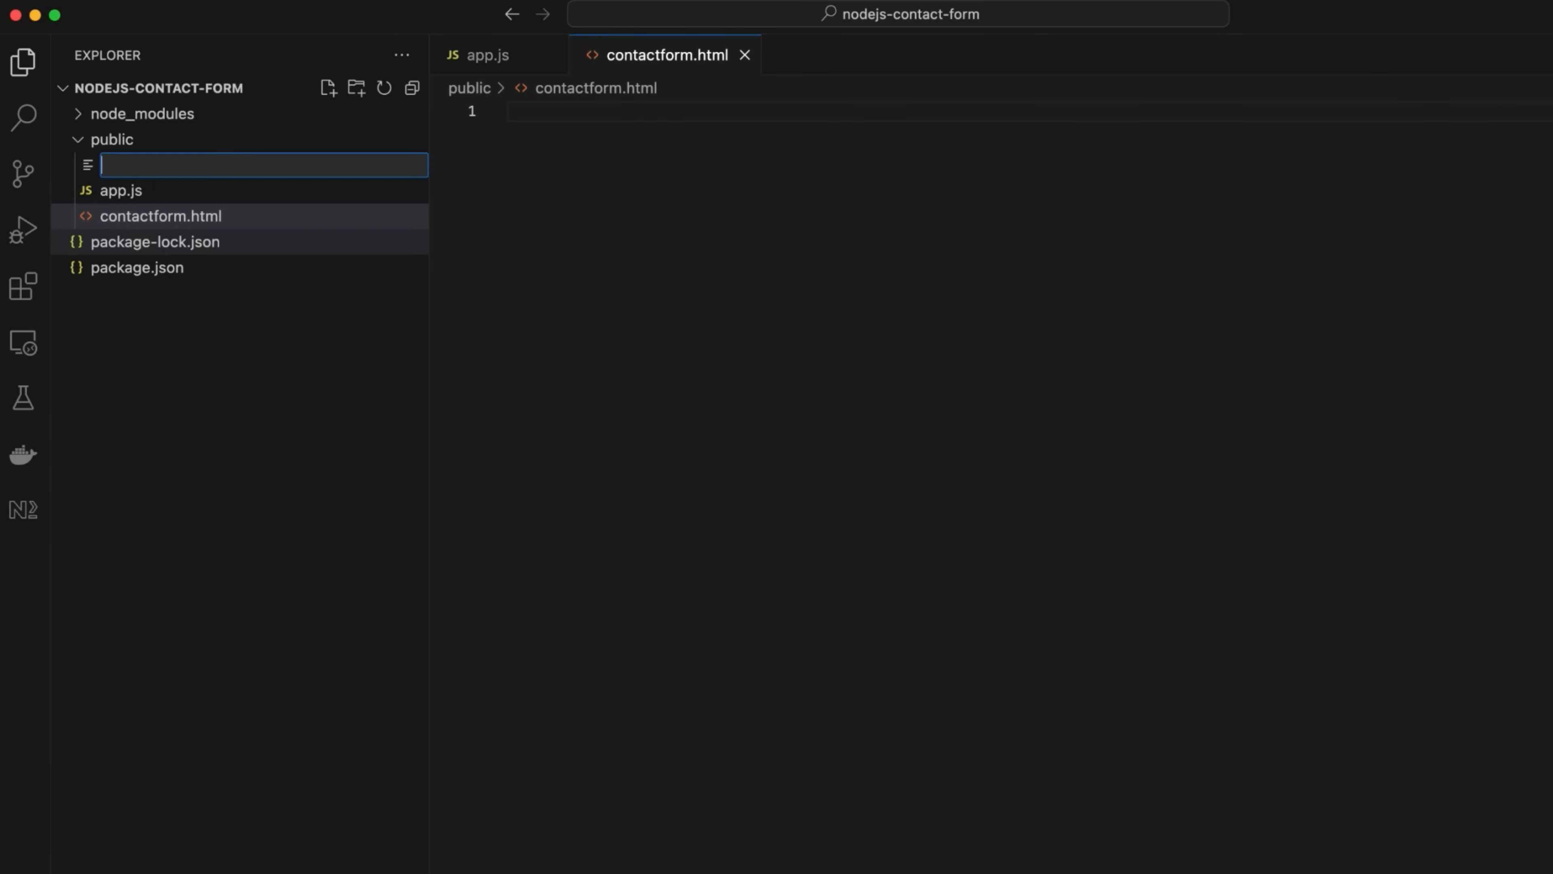
type("style.css")
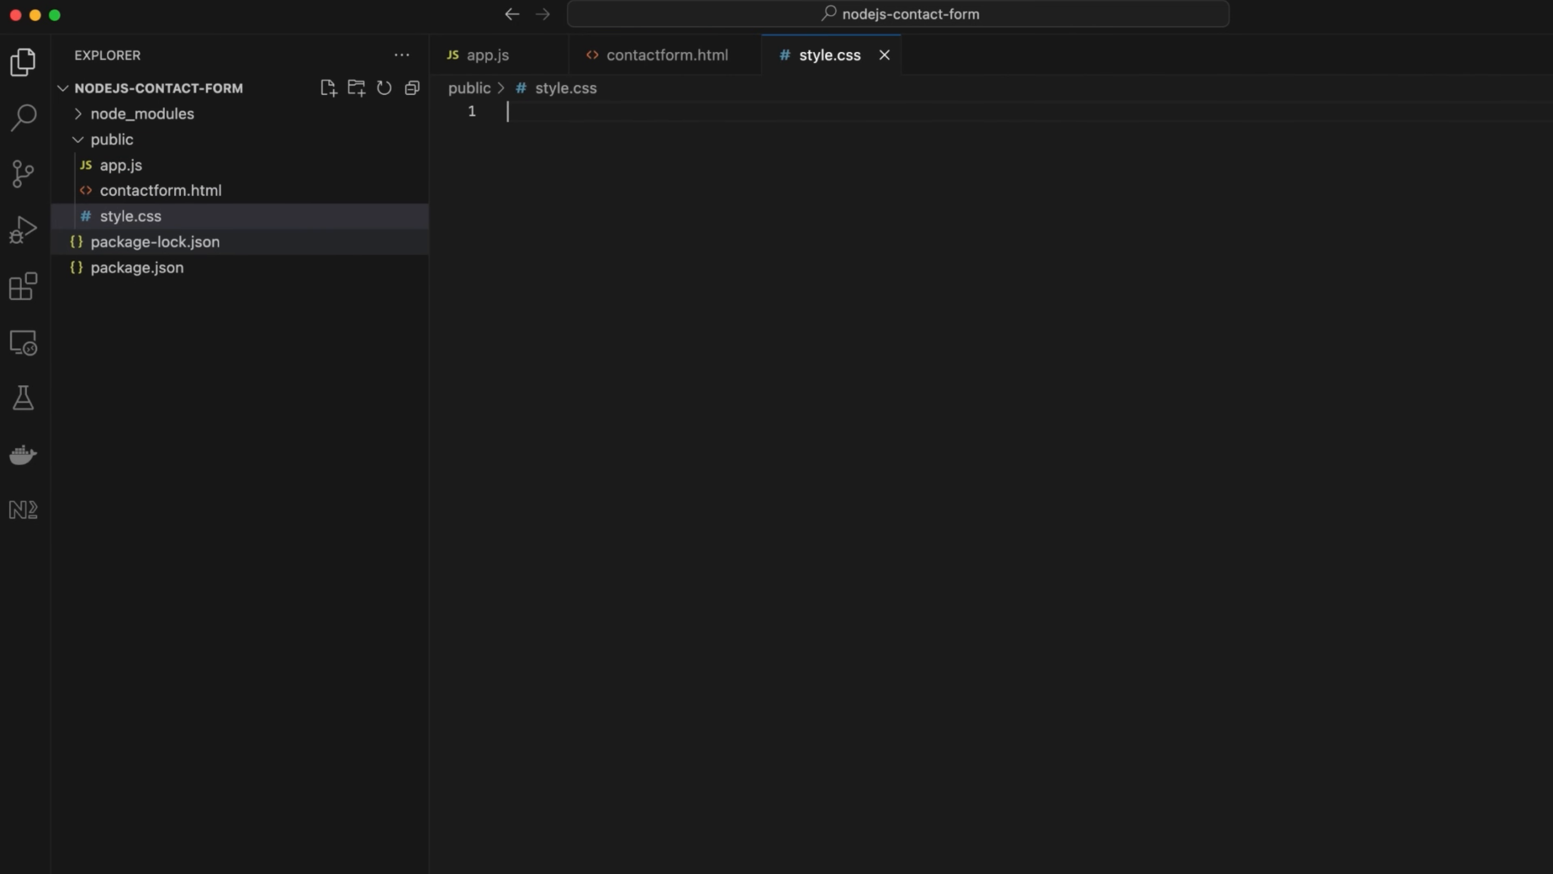
- Add server.js and .env files at the project root
right_click(238, 446)
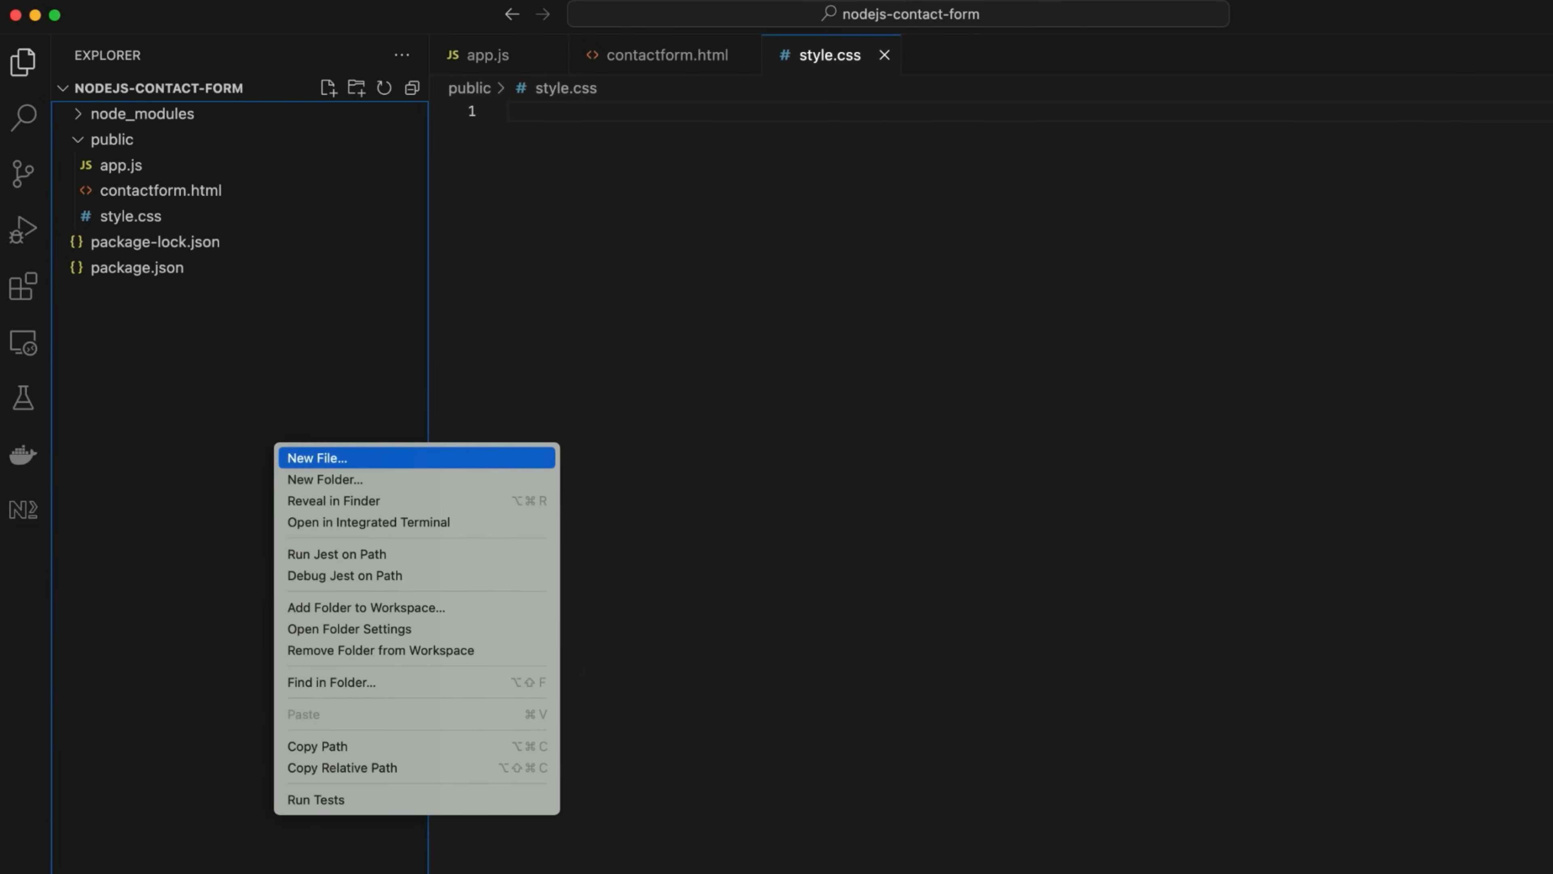
left_click(317, 458)
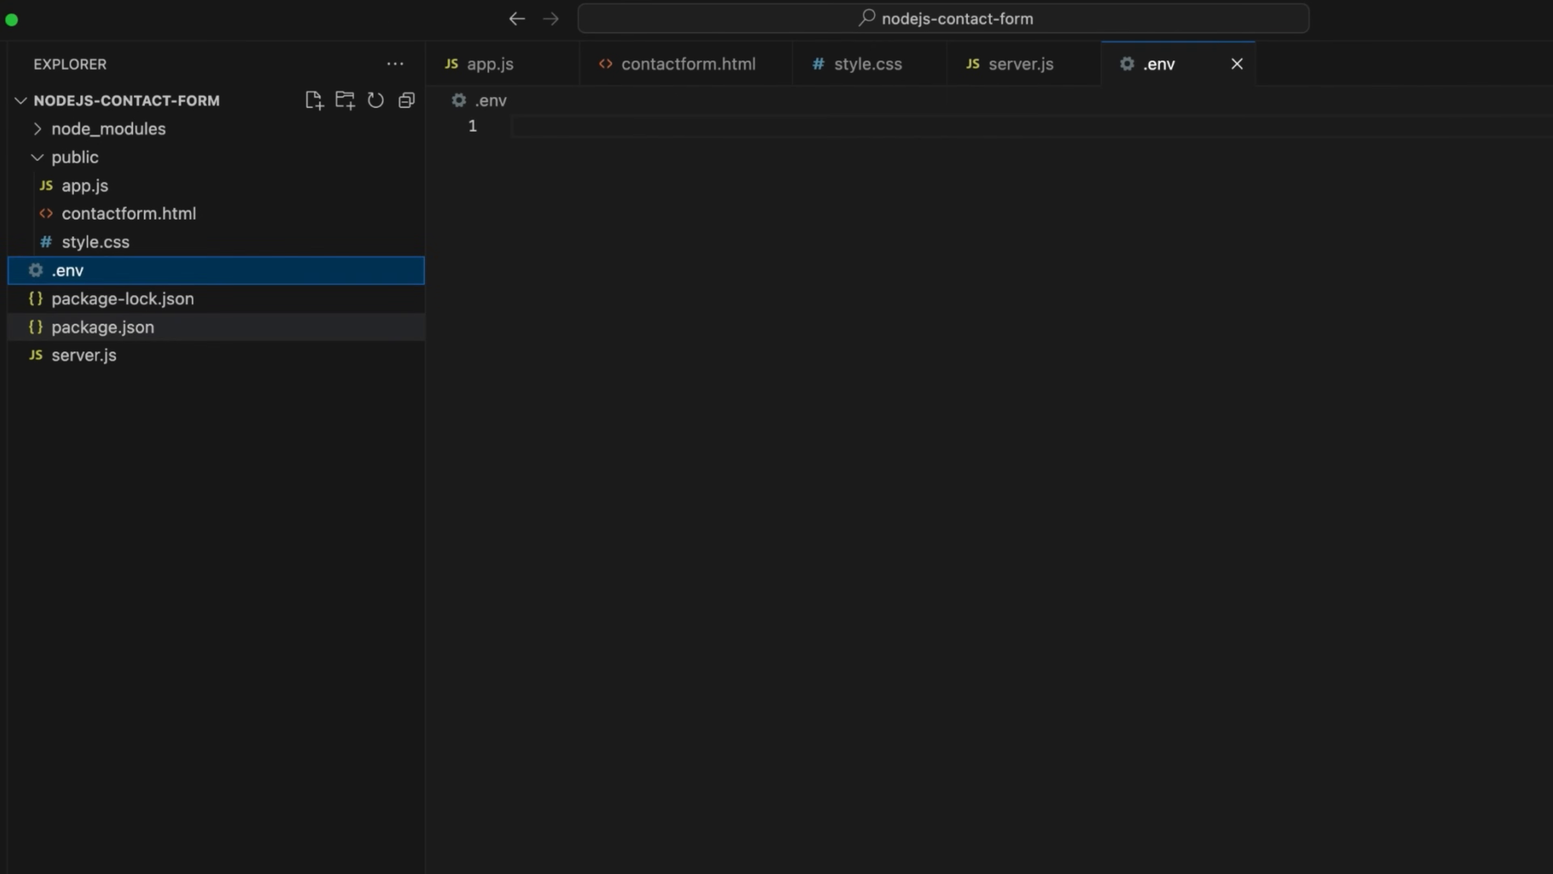
- In package.json set main to server.js and add a "dev" script running nodemon --watch public
left_click(103, 327)
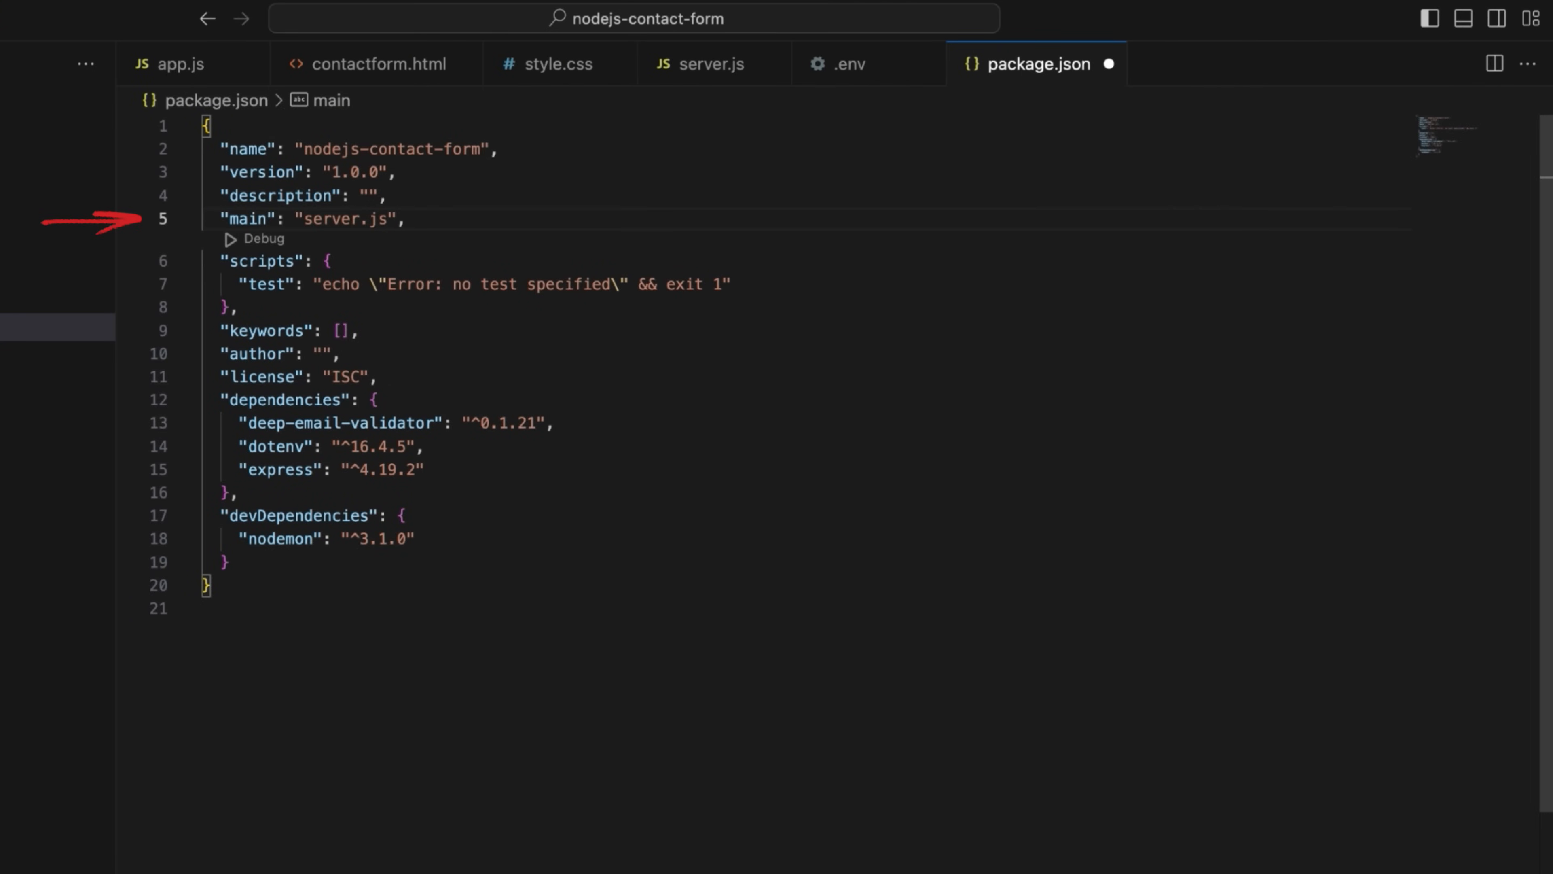
left_click(331, 261)
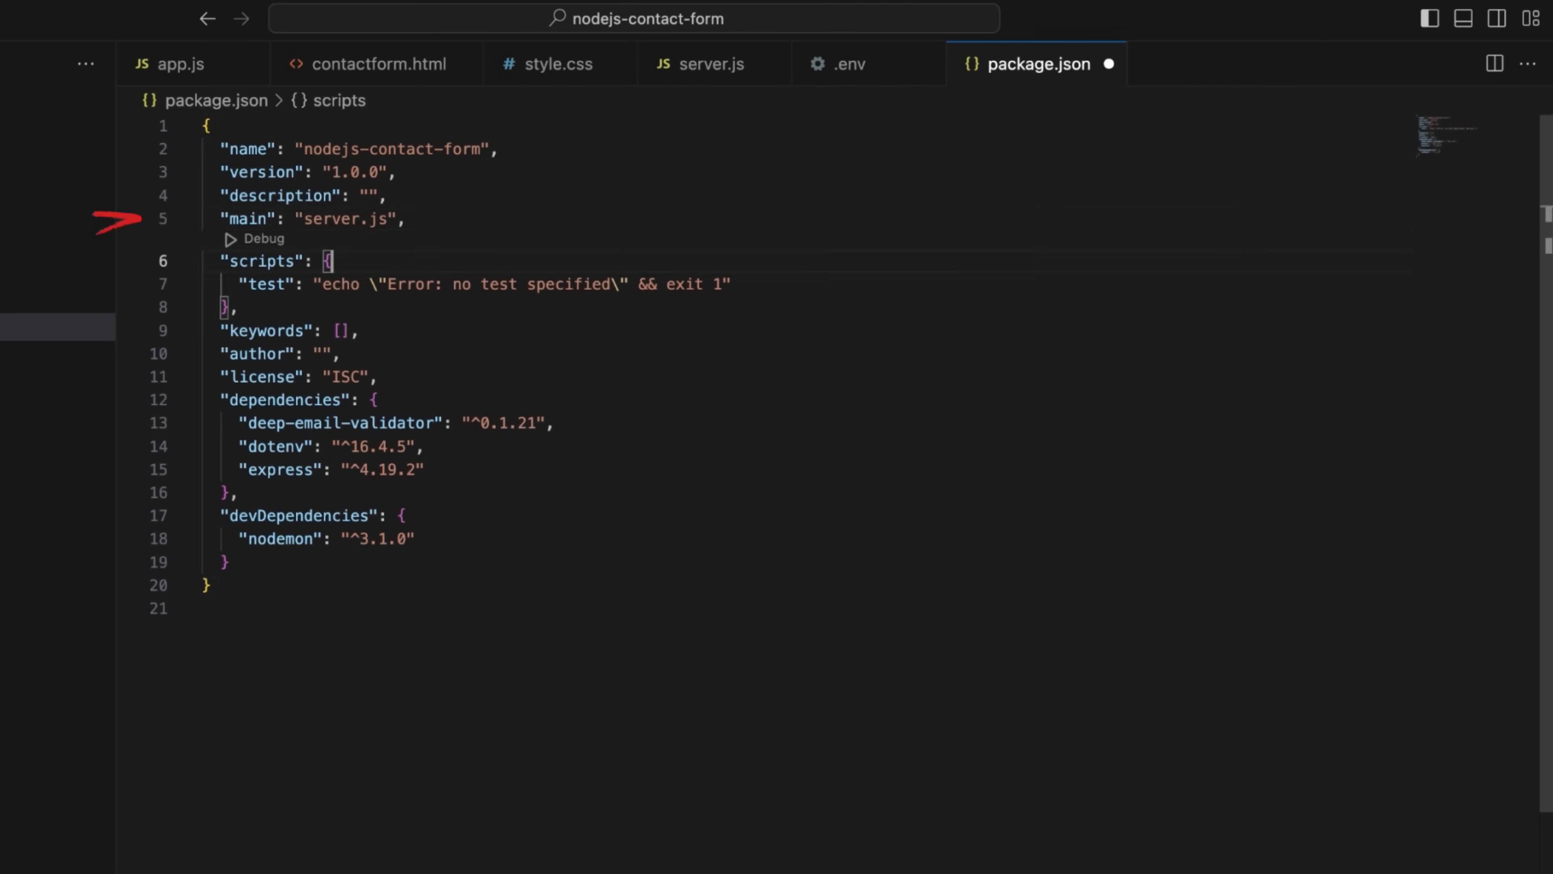
type("\"dev\": \"nodemon --watch publ")
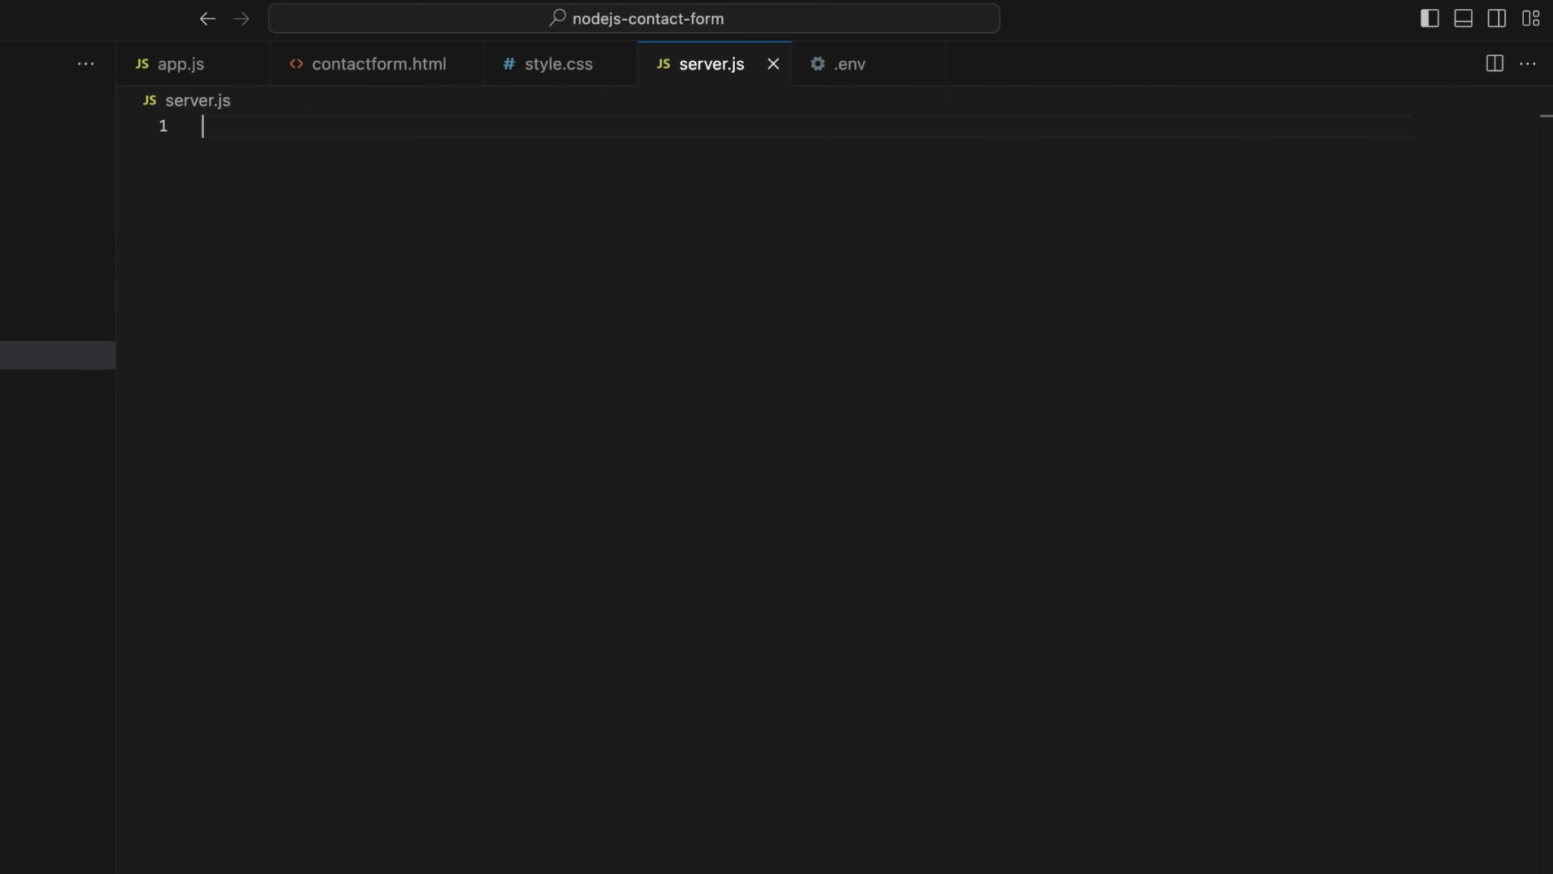
- Require dotenv config, express, deep-email-validator's validate and path at the top of server.js
type("require('dotenv')")
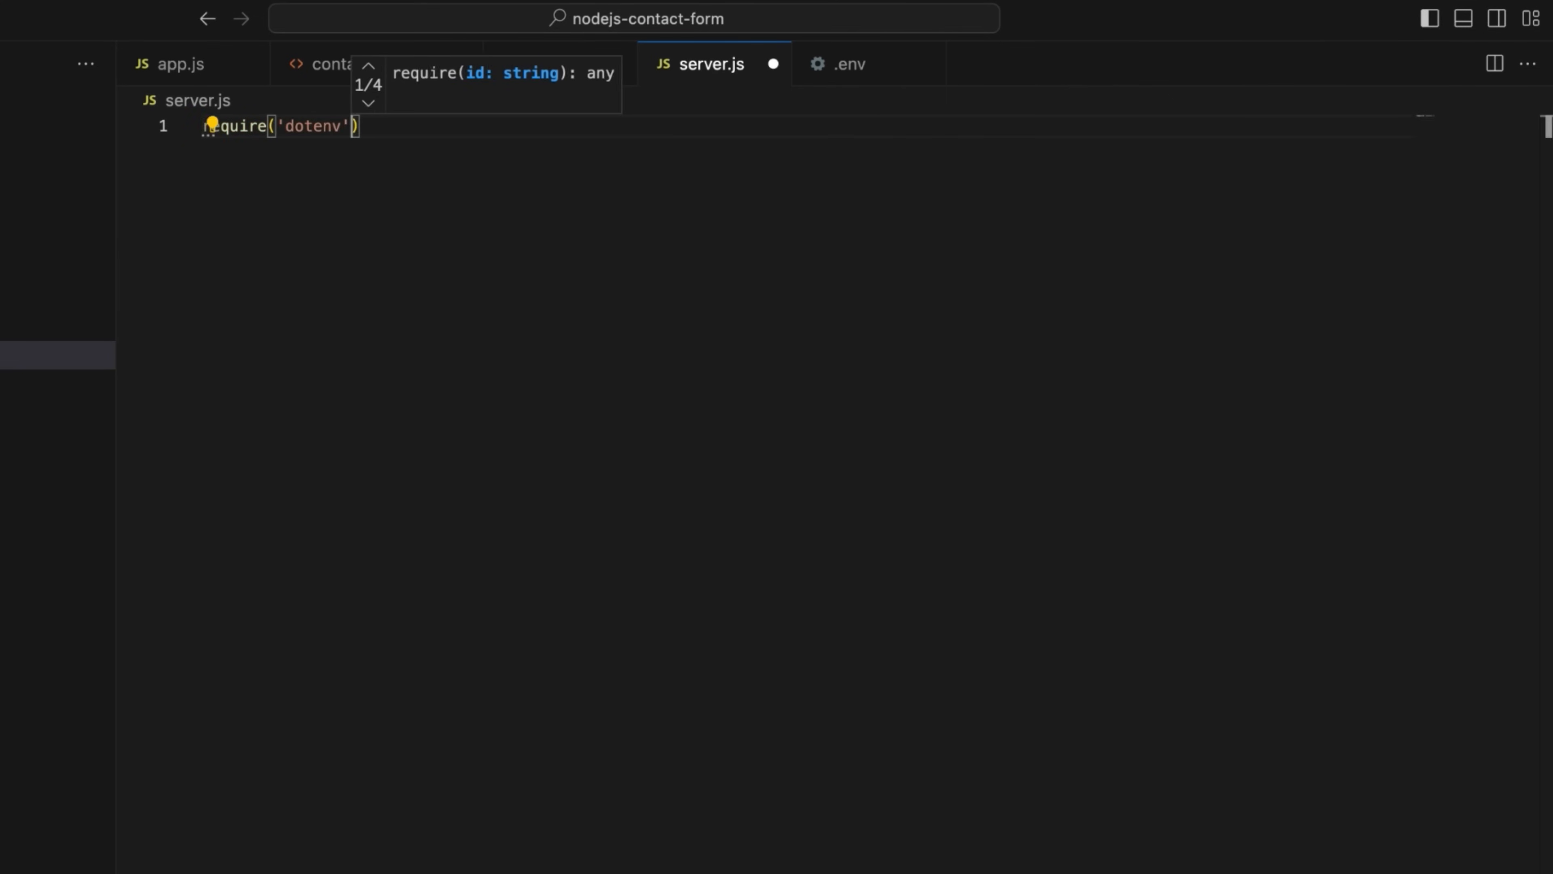
type(".config();")
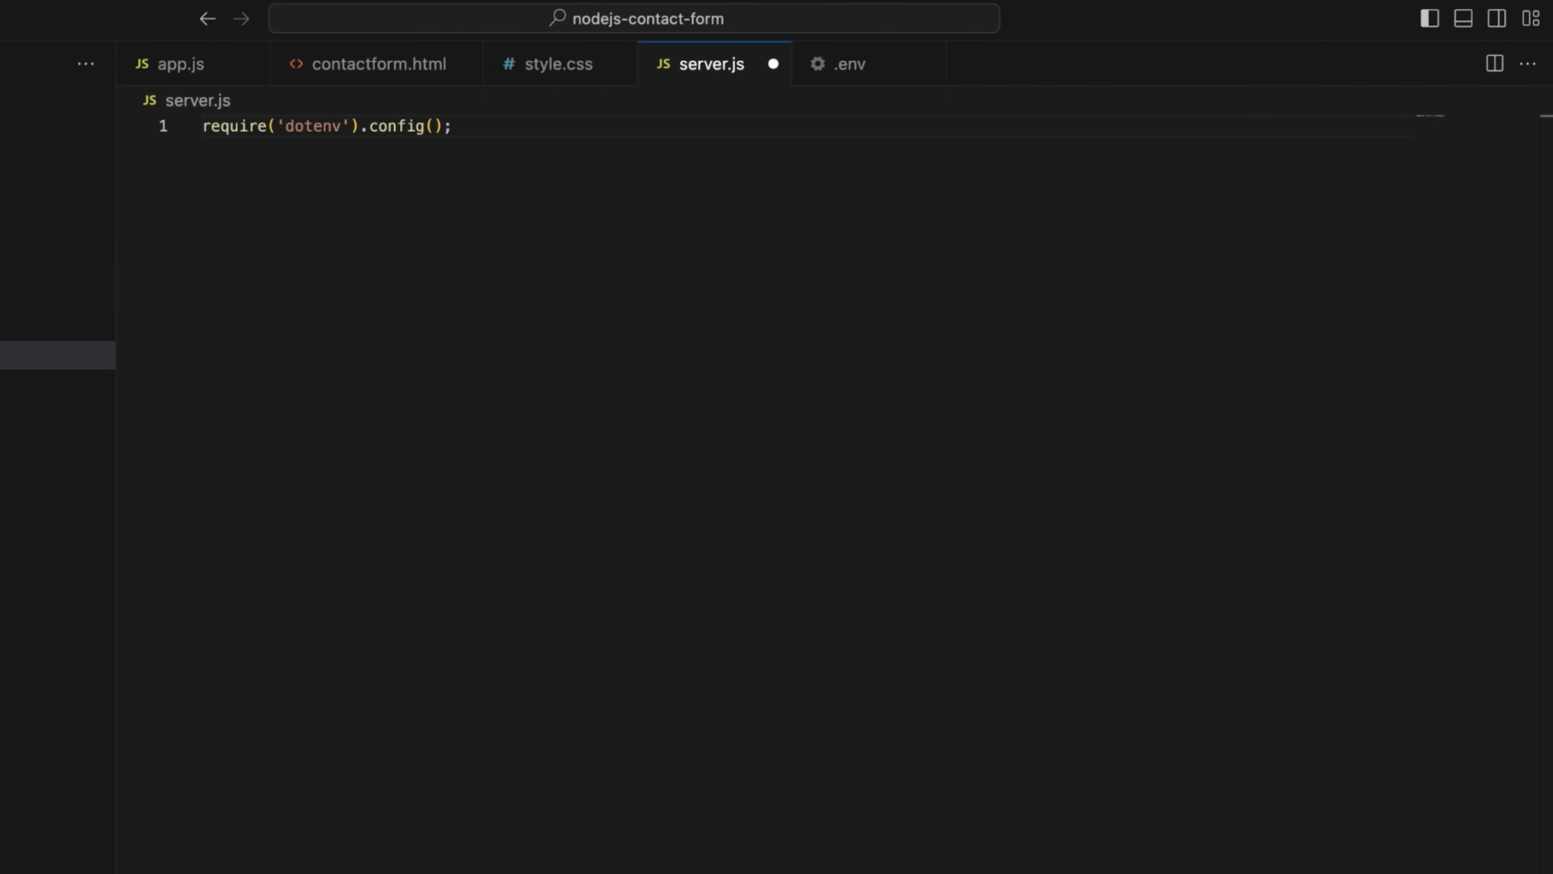
type("const express = require(e")
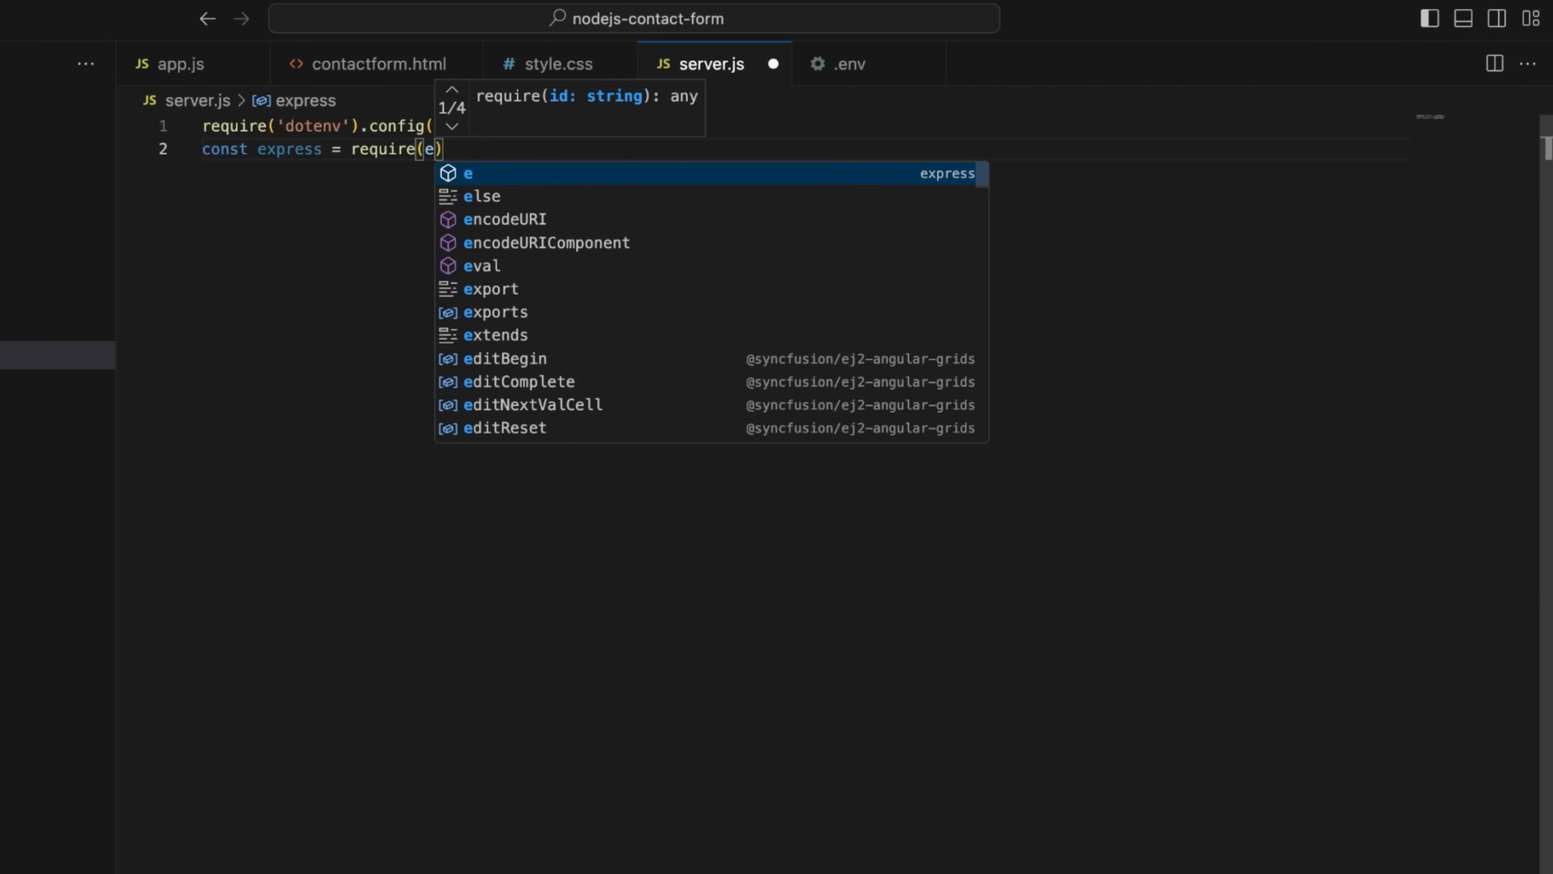
type("xpress);")
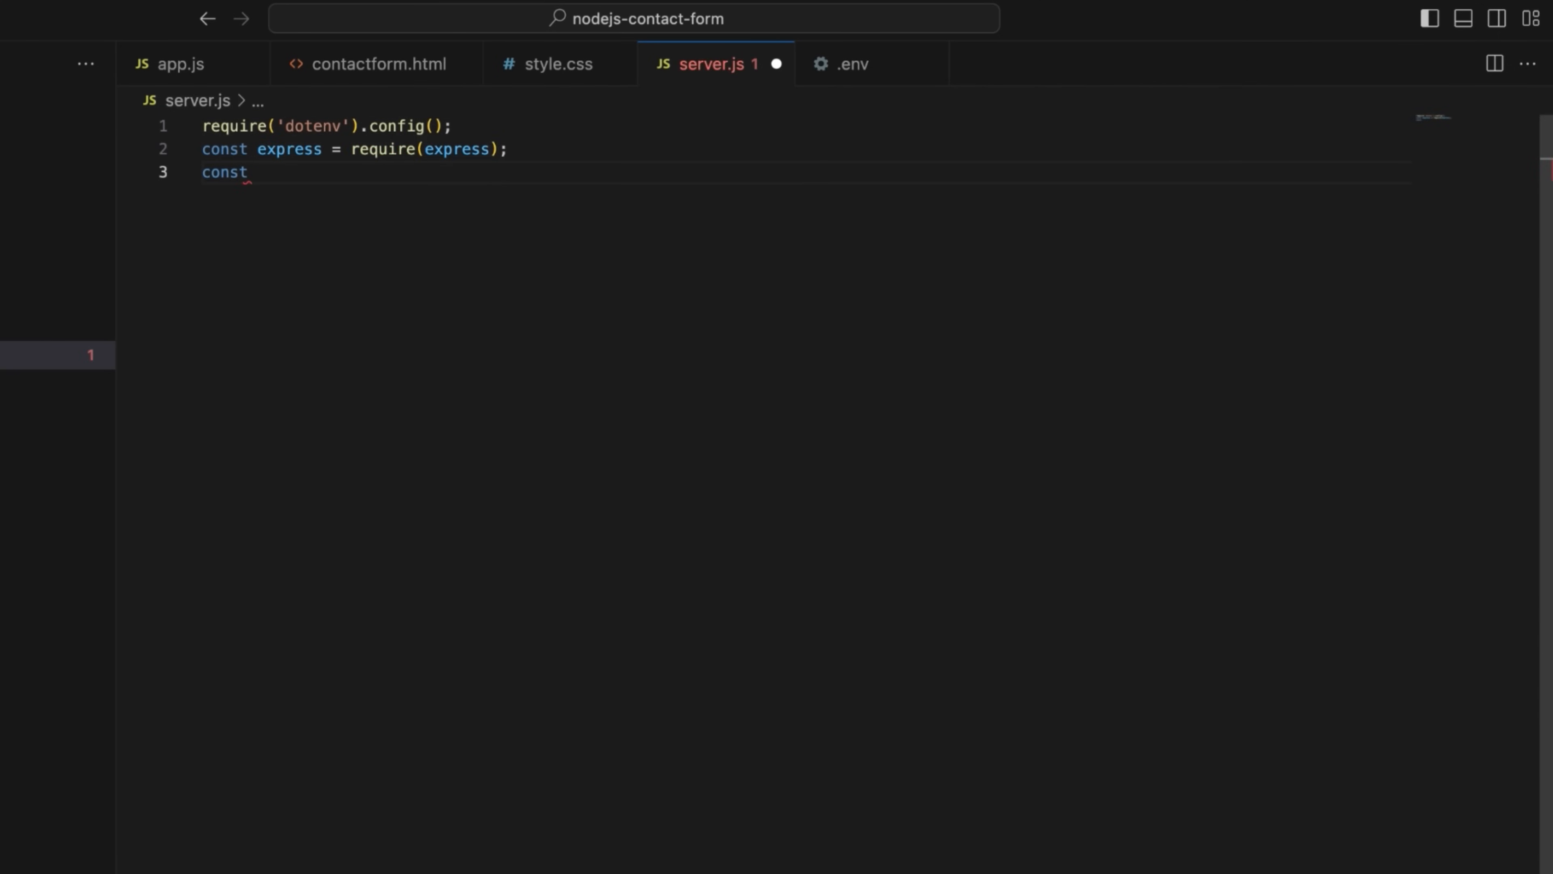
type("{validate} = require")
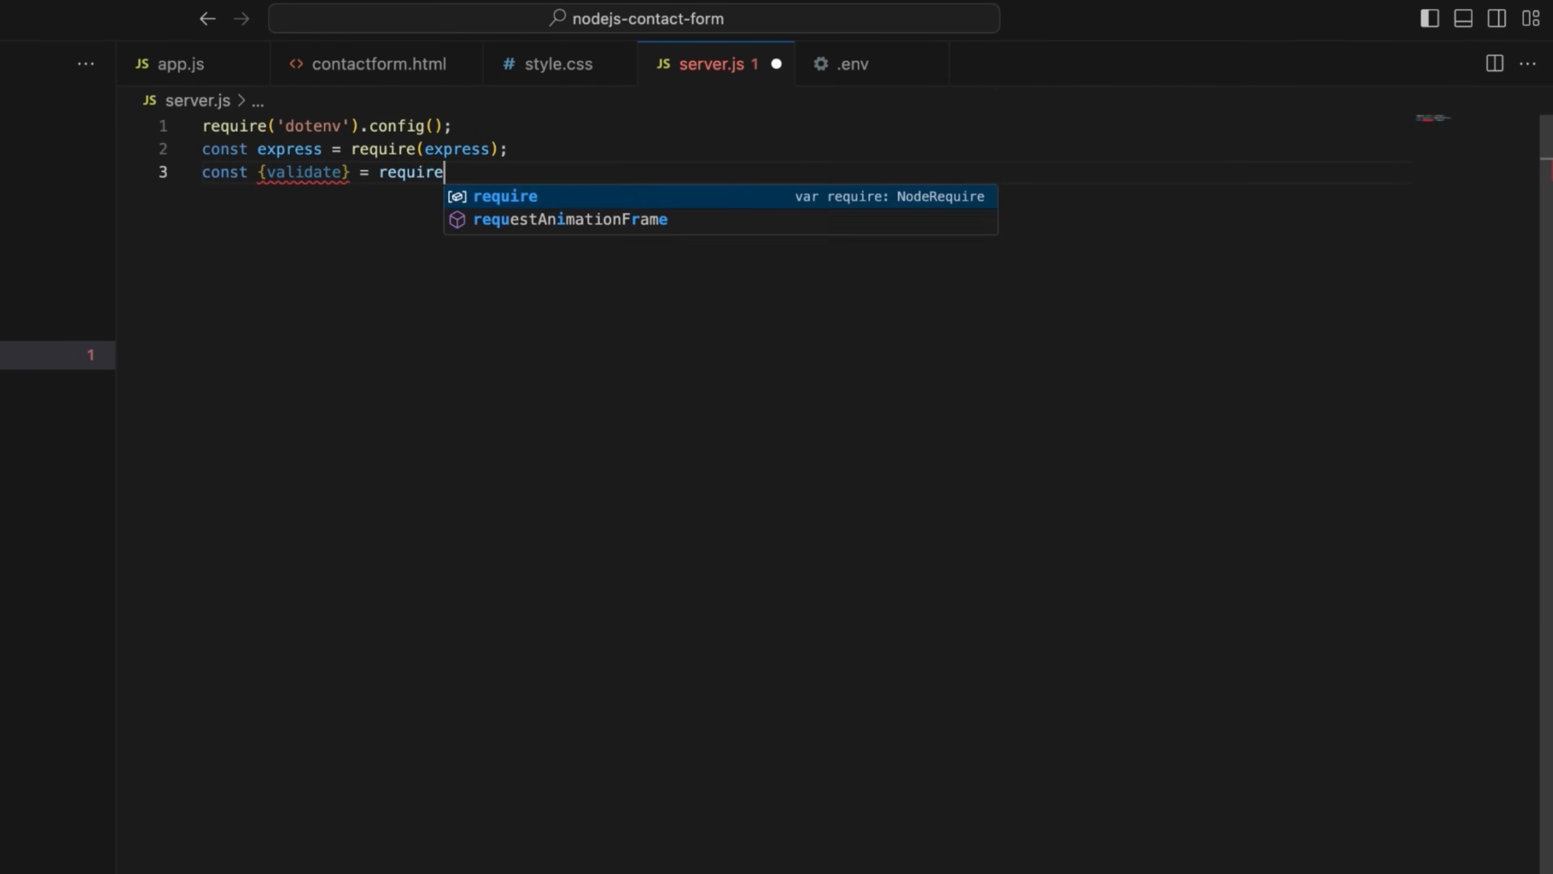
type("('deep-email-validator');")
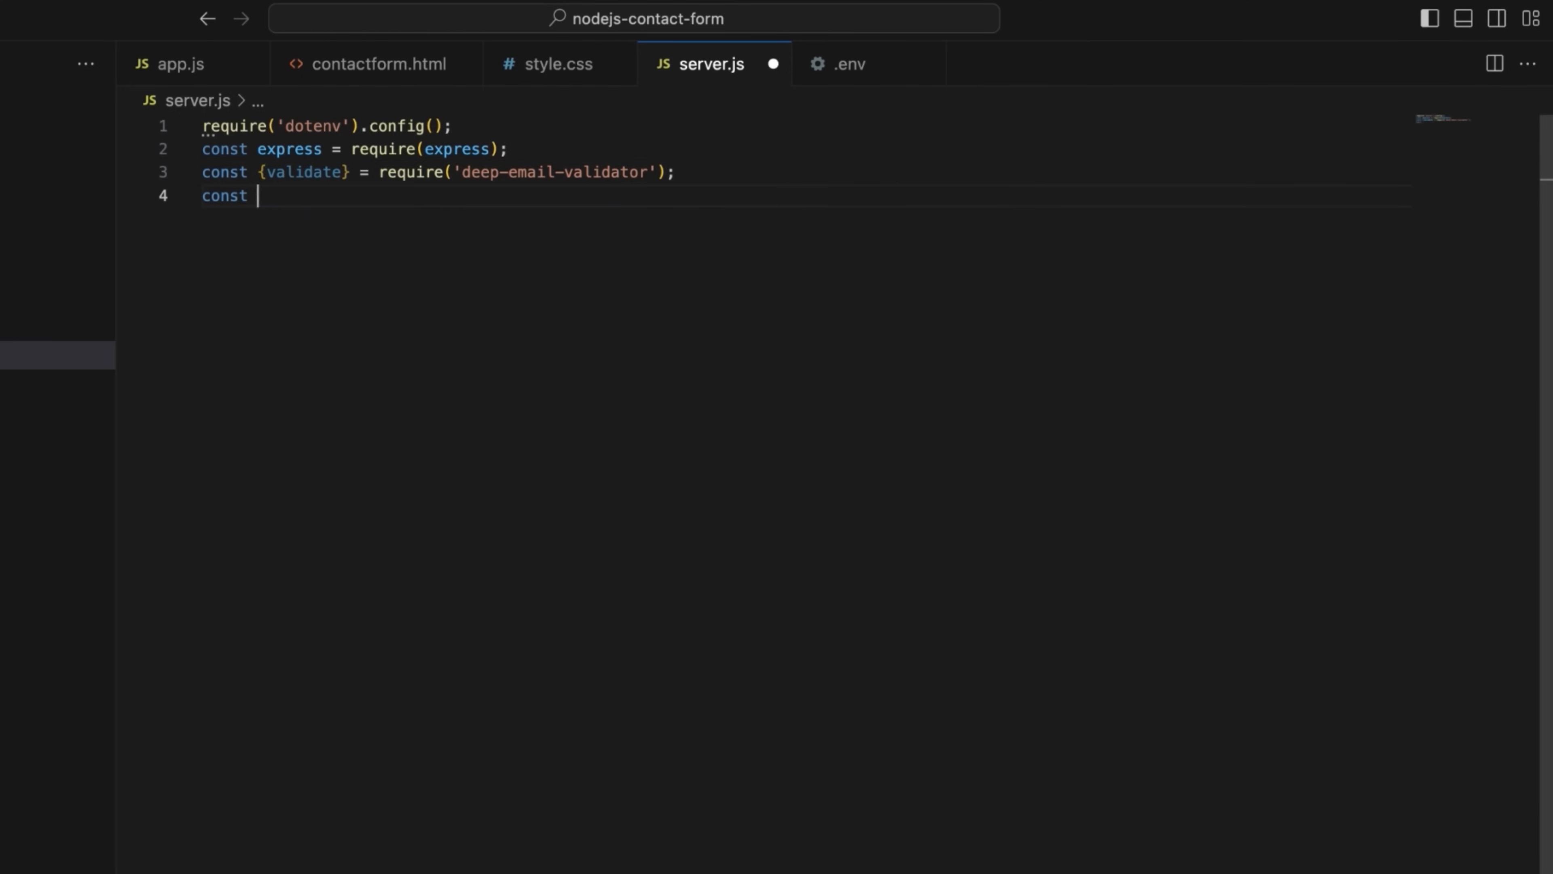
type("path = require('path');")
type("const app")
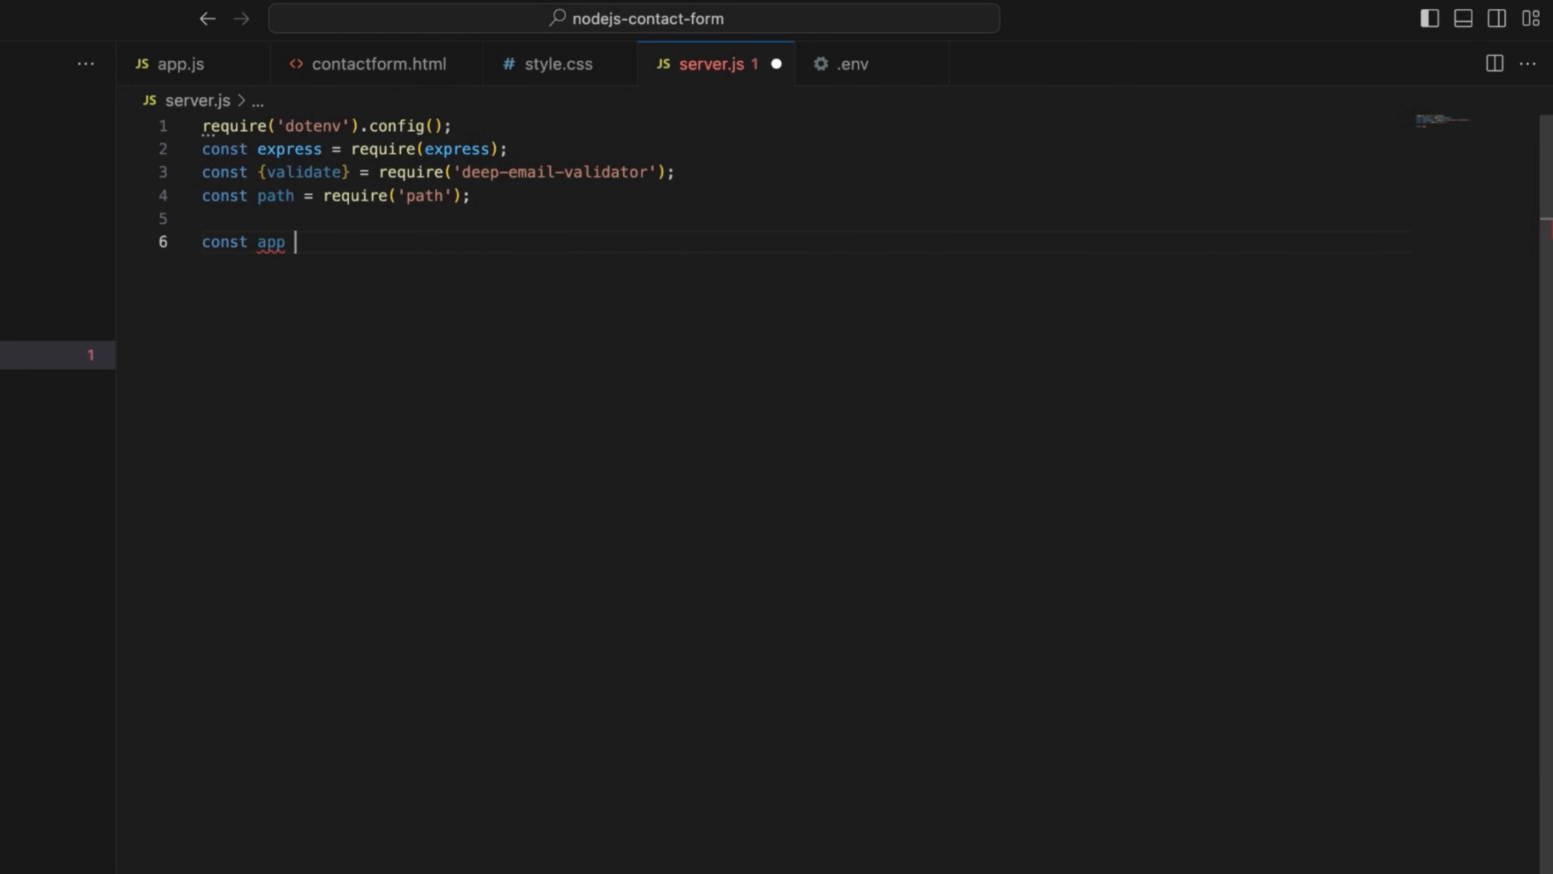
- Create the Express app with PORT defaulting to 3000 and add express.static middleware
type("= express();")
type("const PORT = process.env.PORT")
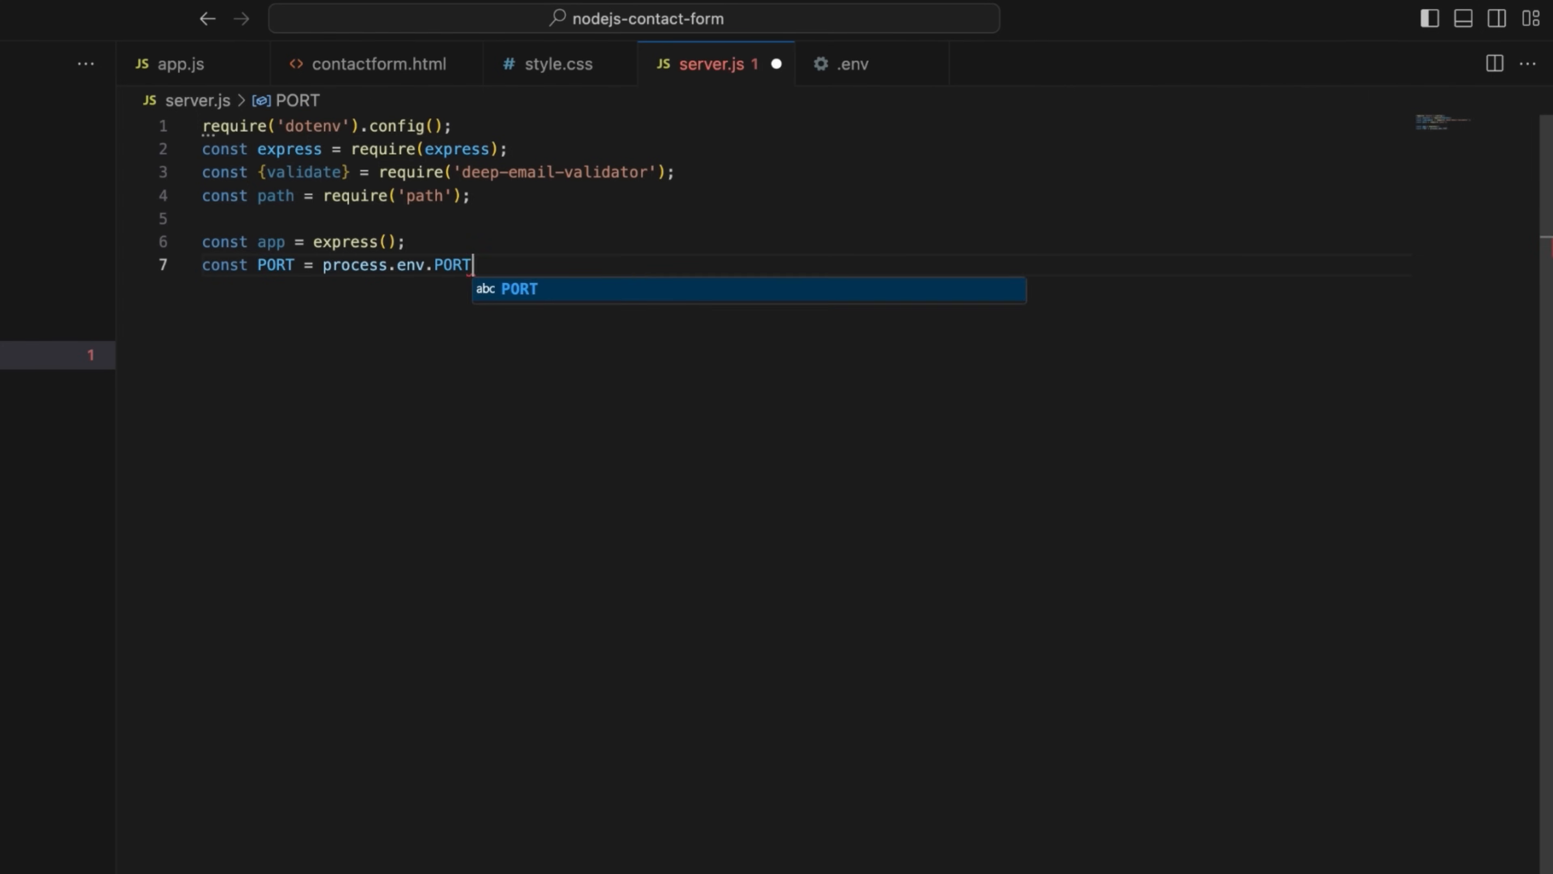
type("|| 3000")
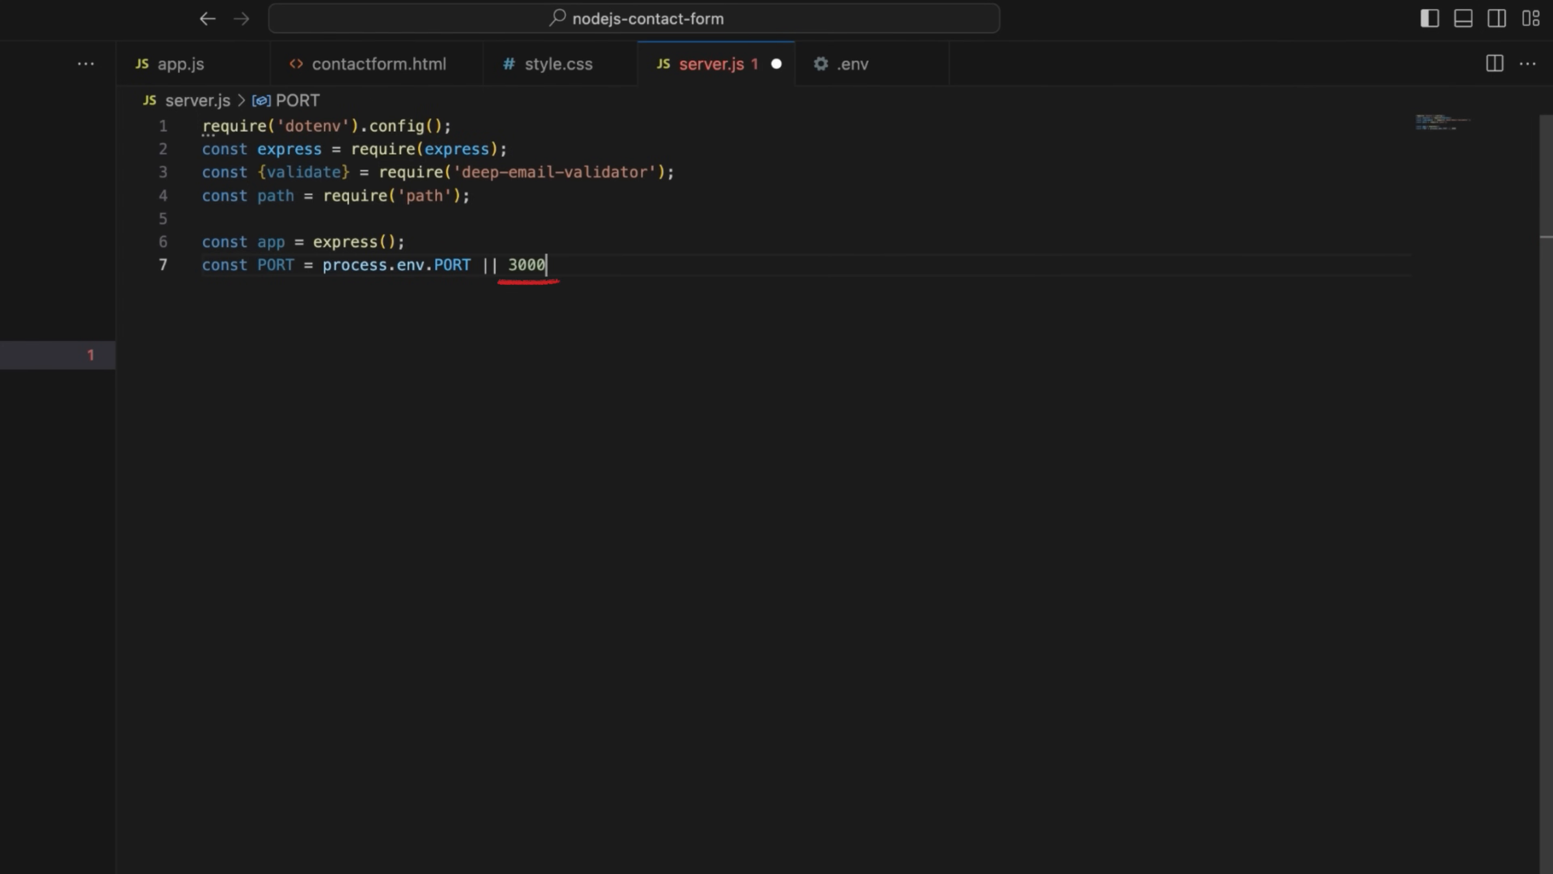
type("app.use(express.static('public'));")
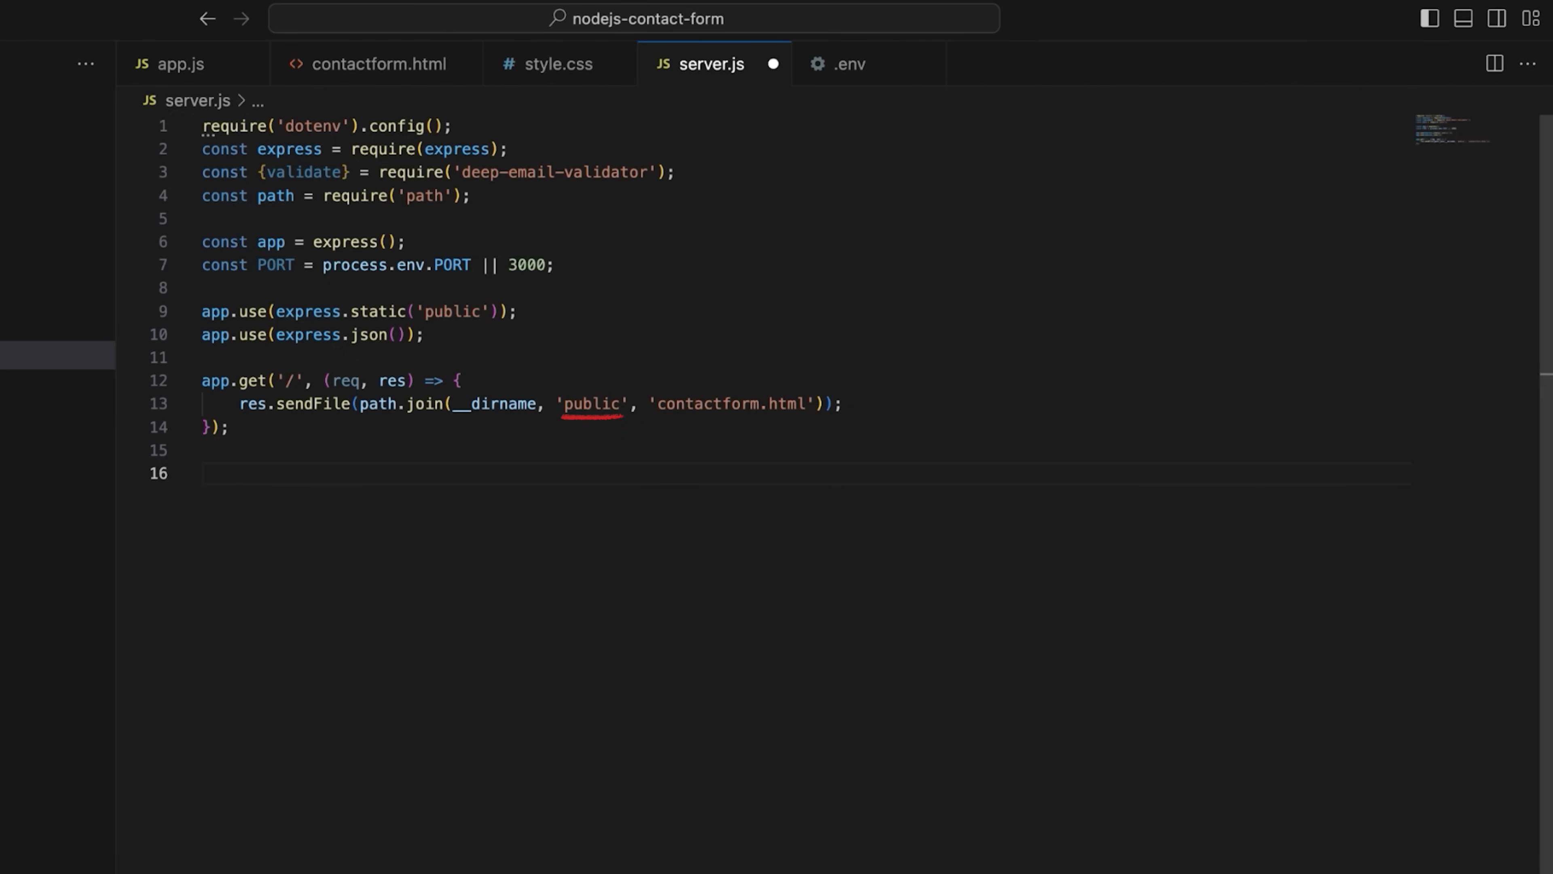
- Write async verifyRecaptcha(token) building the siteverify URL from RECAPTCHA_SECRET_KEY and fetching it with POST
type("async function verifyRecaptcha(tok")
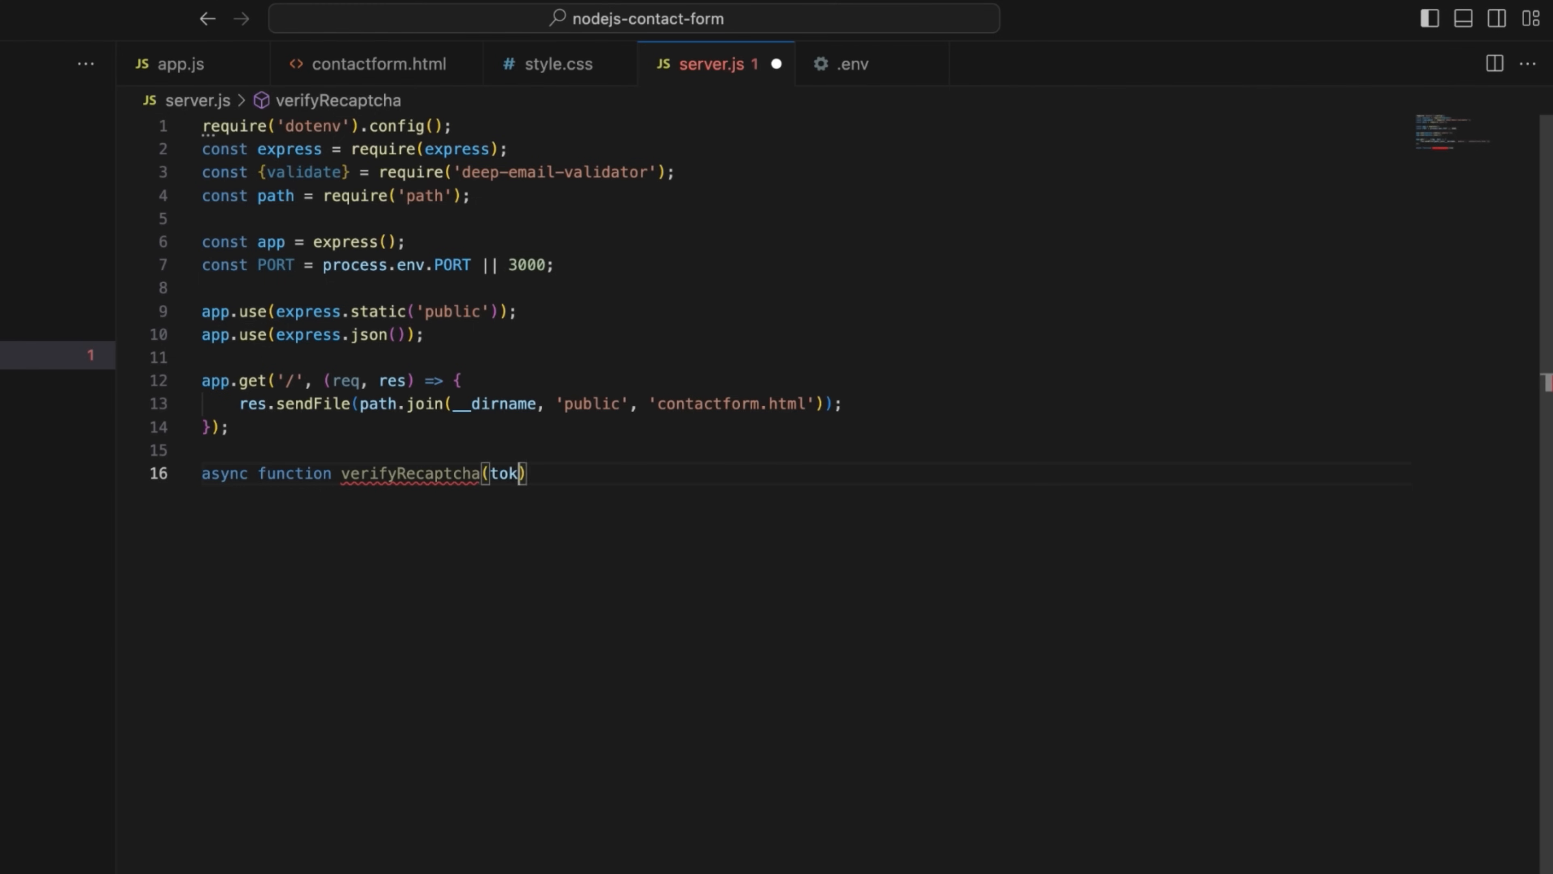
type("en")
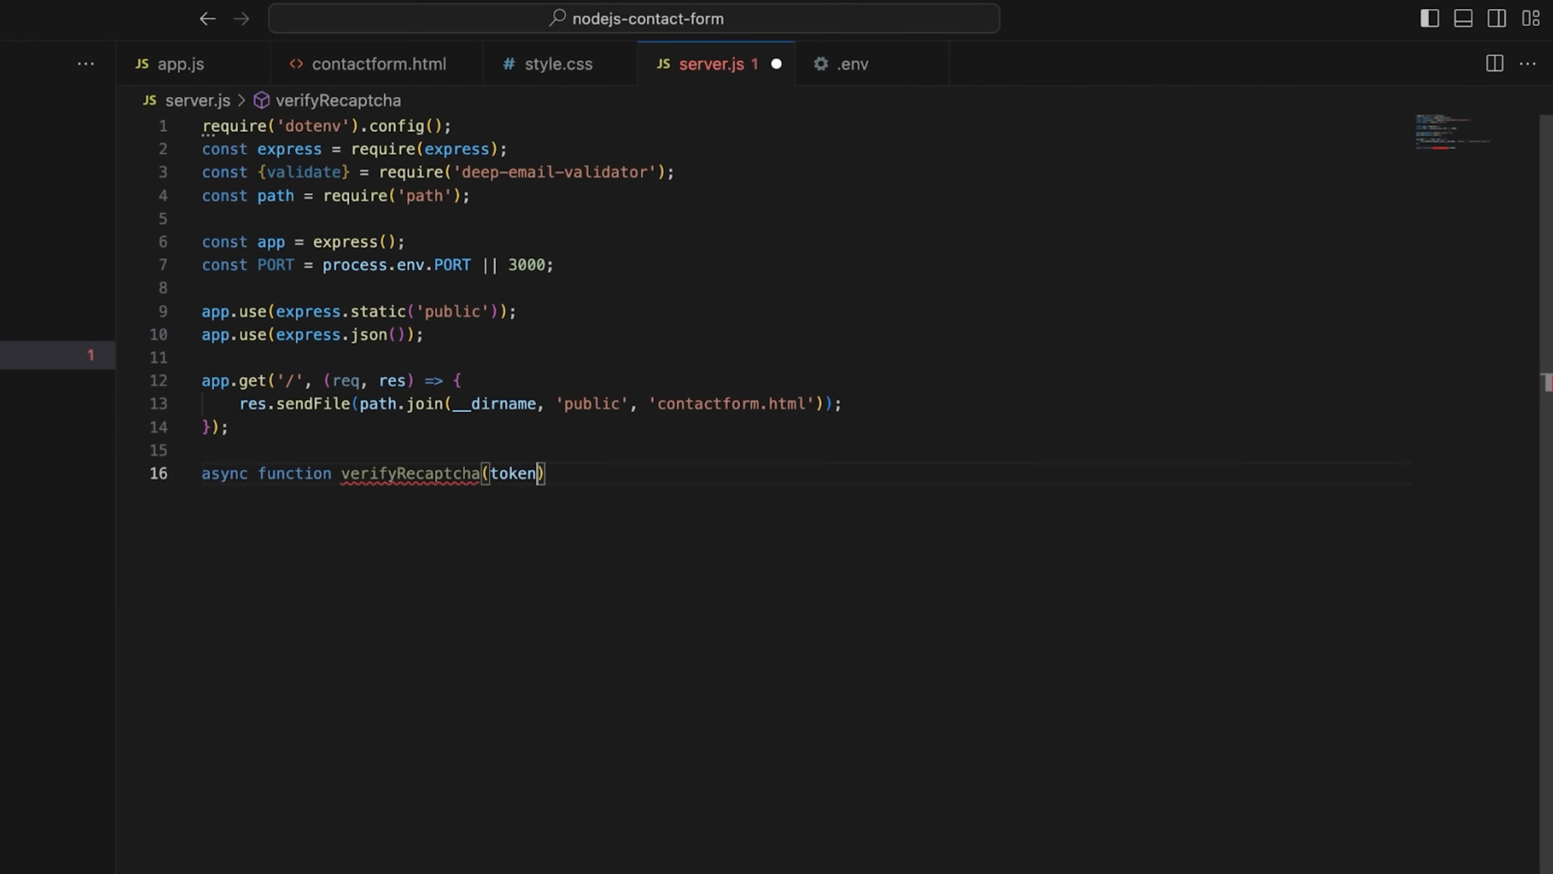
type("{")
type("const recaptchaSecret = process.env.")
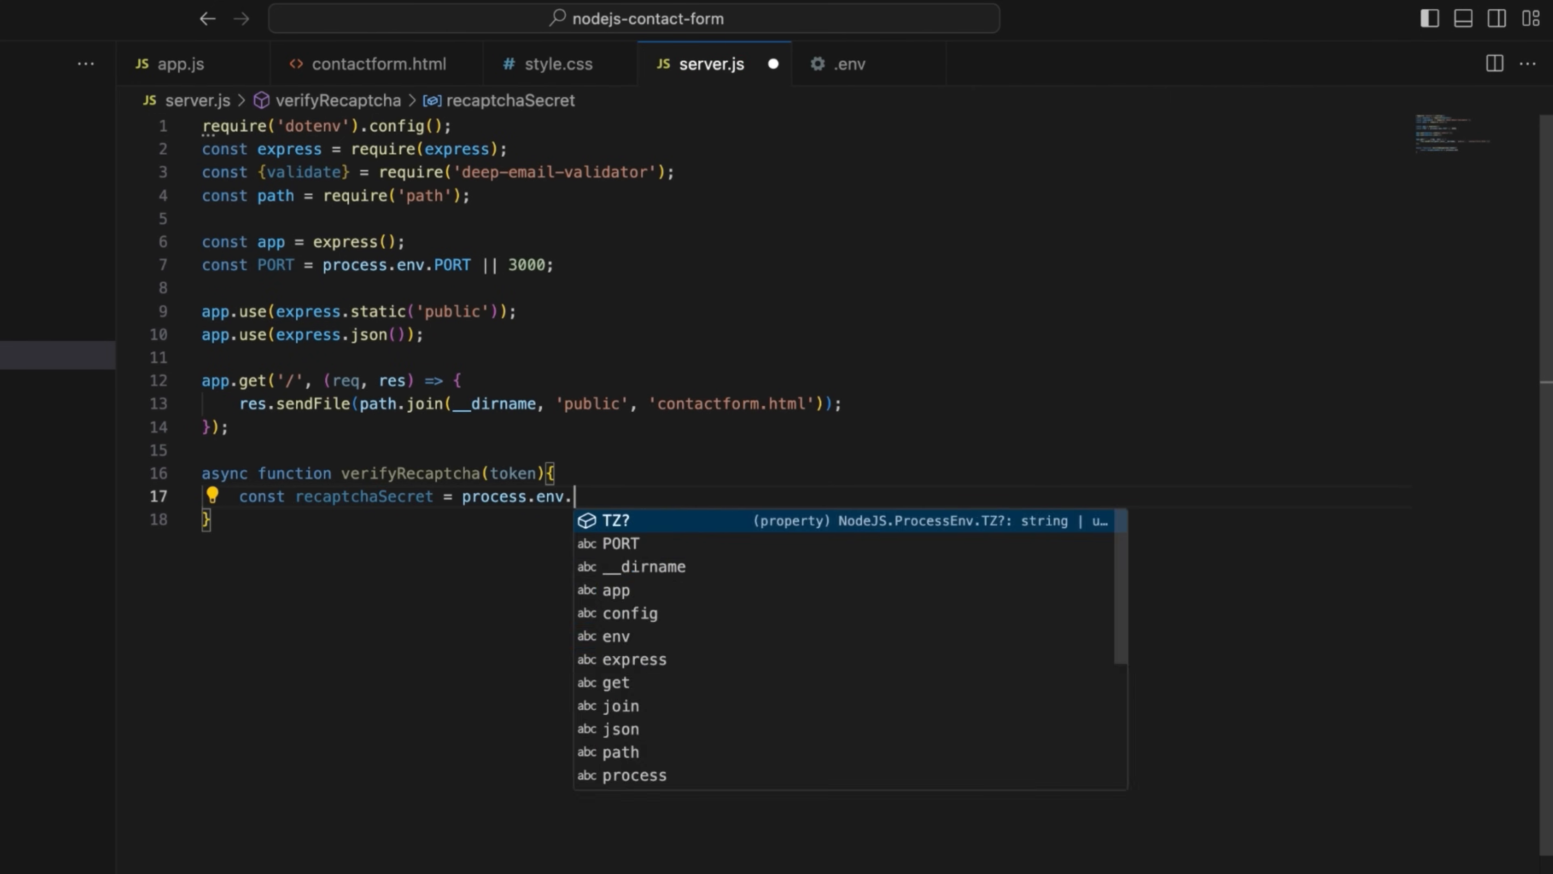
type("RECAPTCHA_SECRET_KEY")
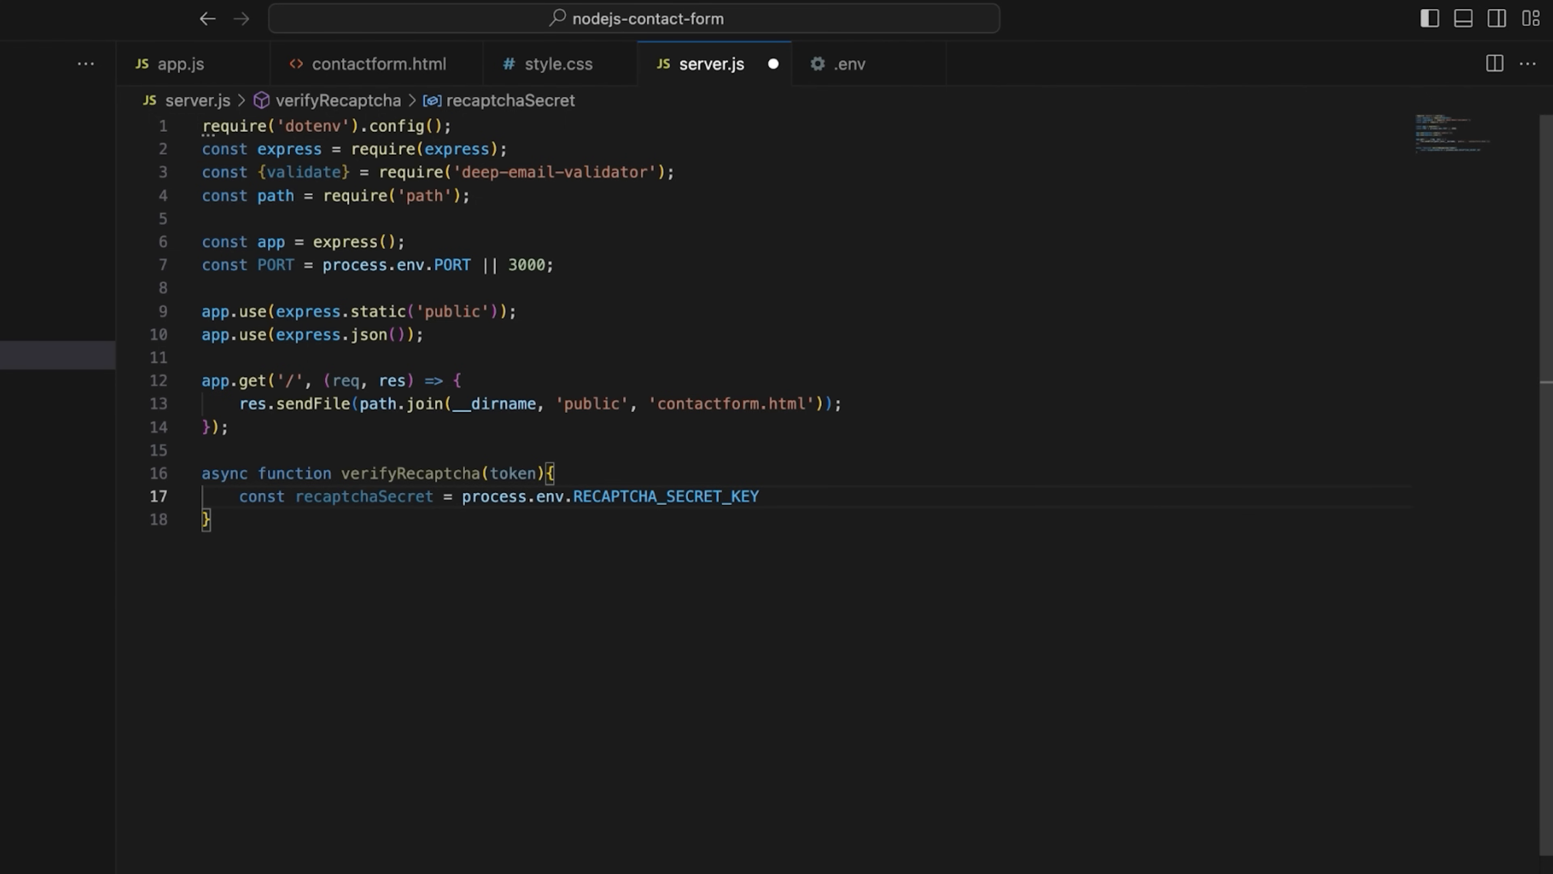
type("const recaptcha")
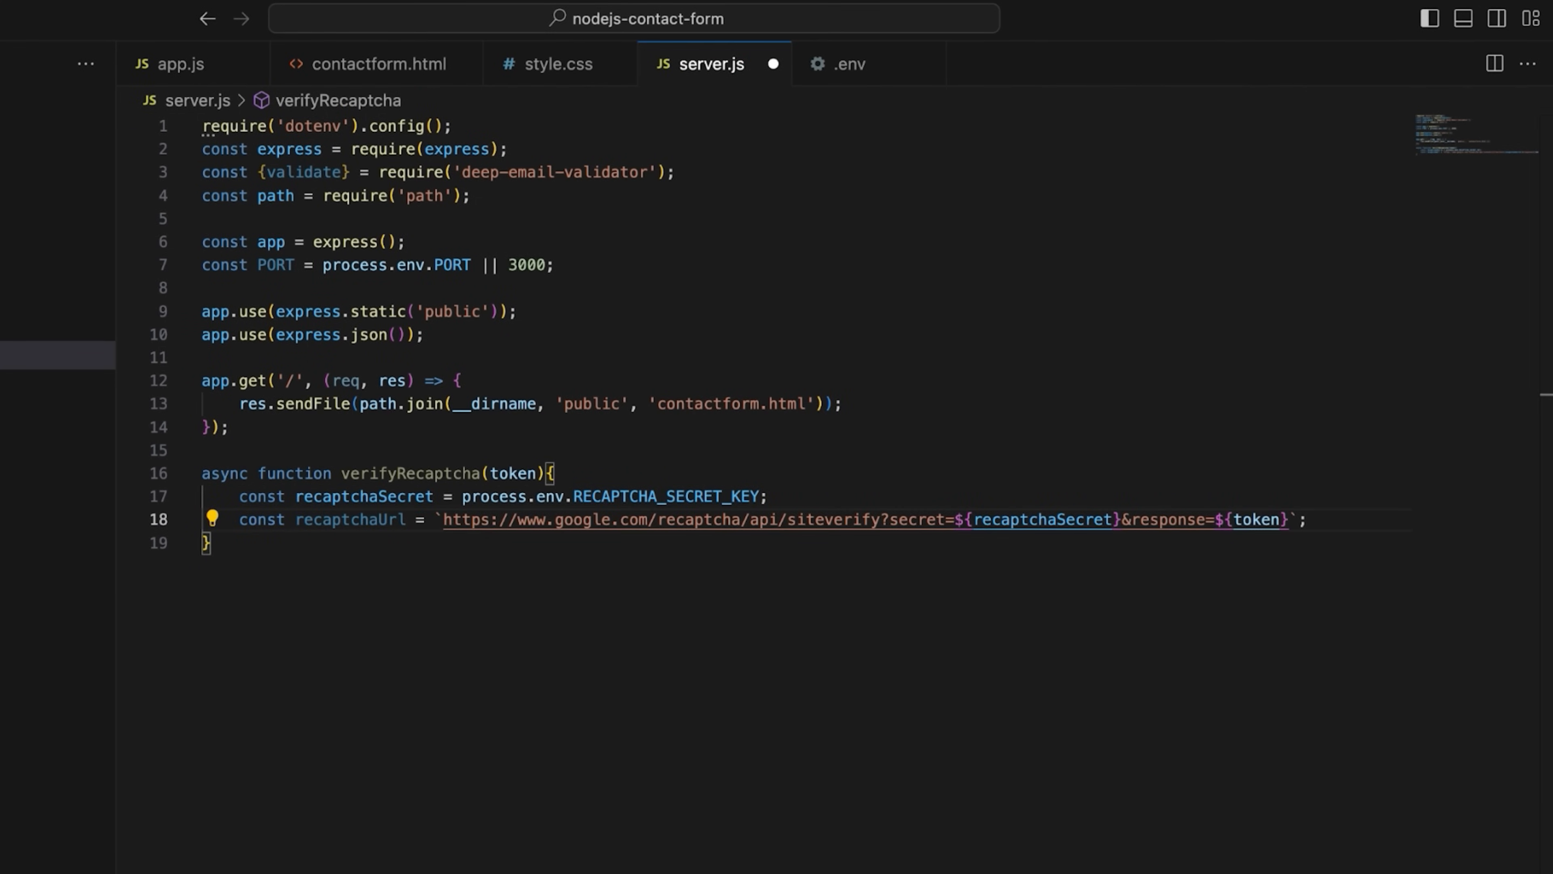
type("const response")
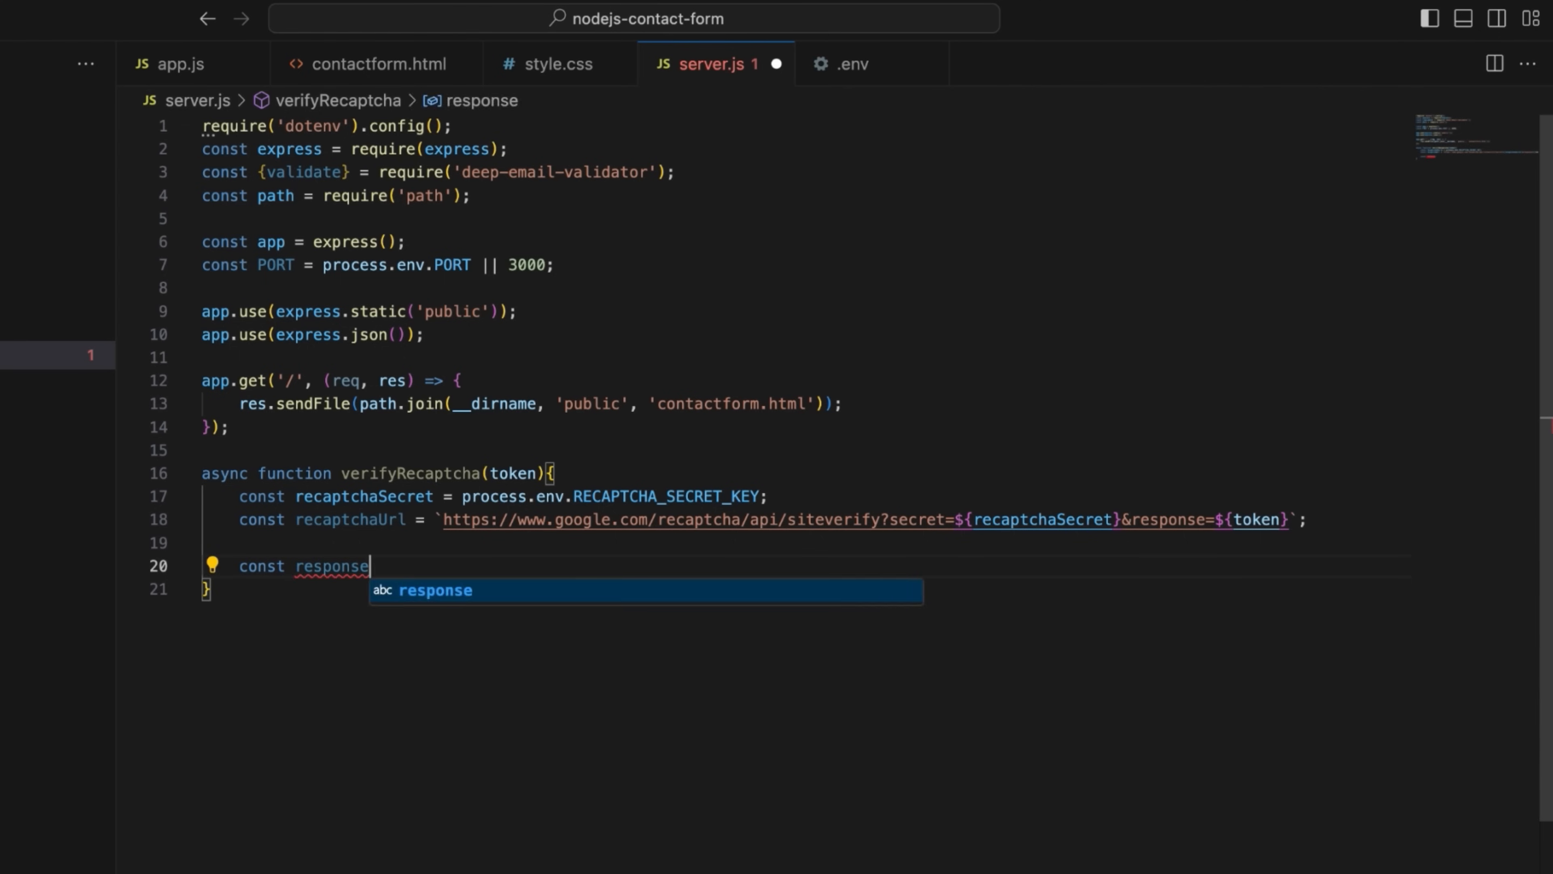
type("= await fetch(recaptchaUrl, {method: 'POST'});")
type("const result = await response.json();")
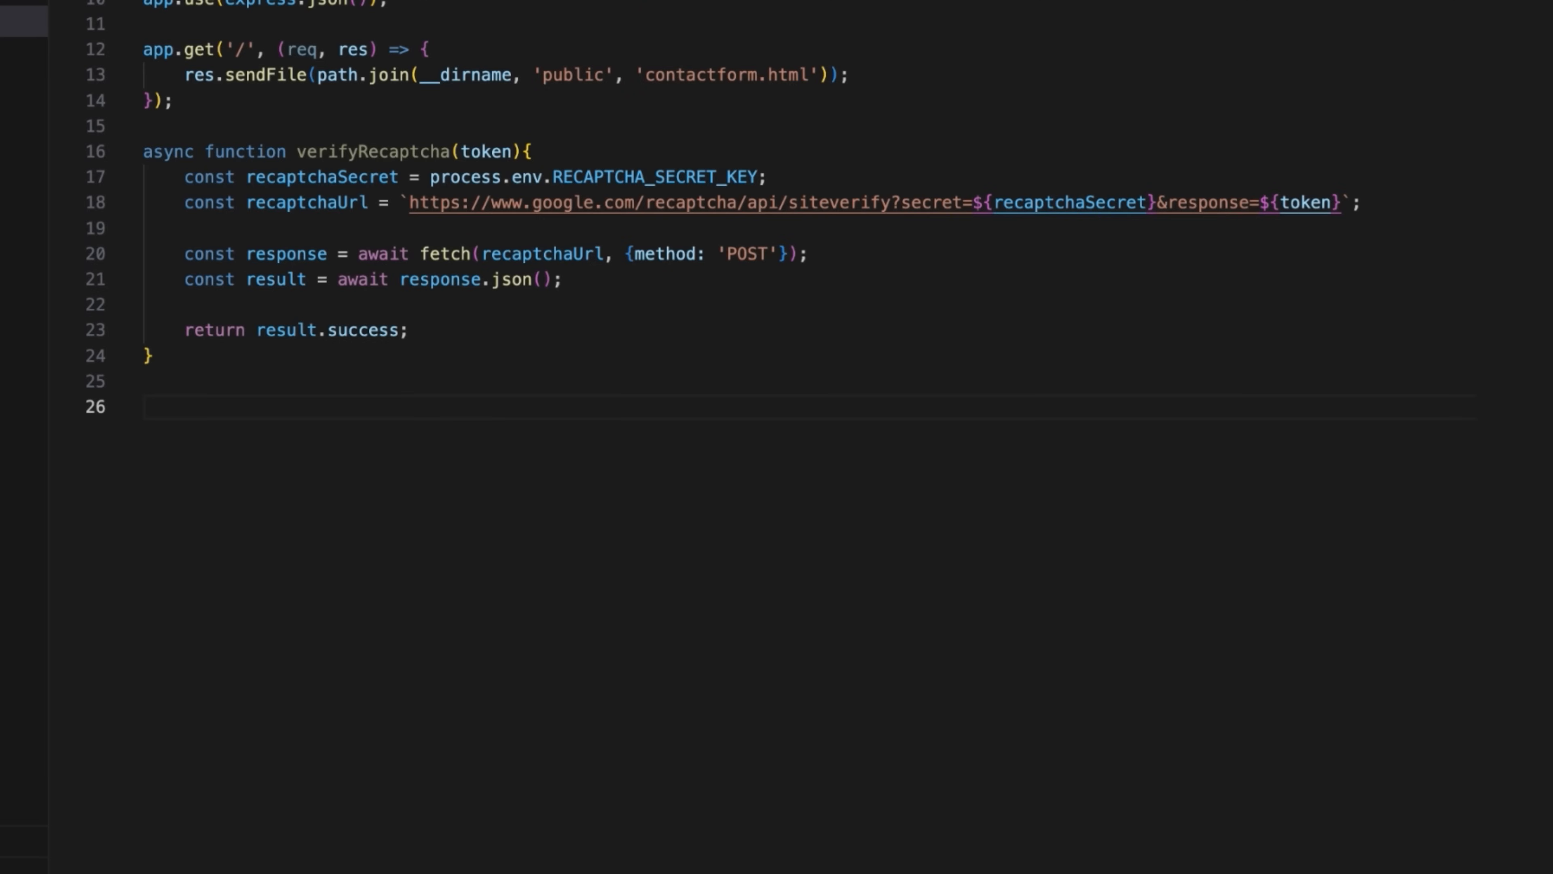
- Start the async app.post('/send-email') handler destructuring name, email, subject, message and recaptchaToken from req.body
type("app.post('/send-em'")
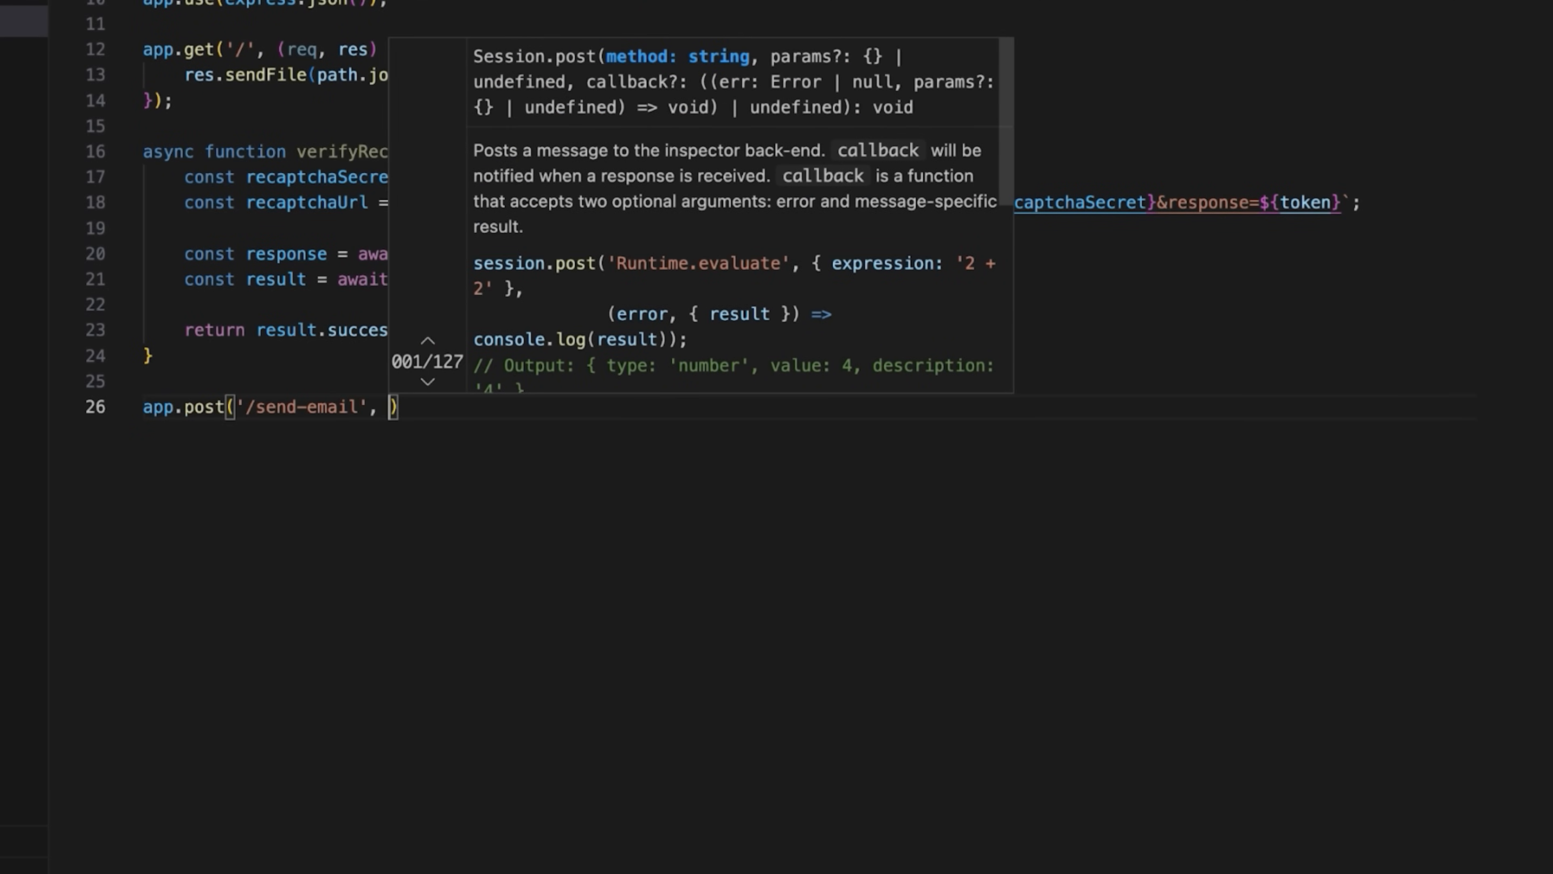
type("async (req, res")
type("const {name")
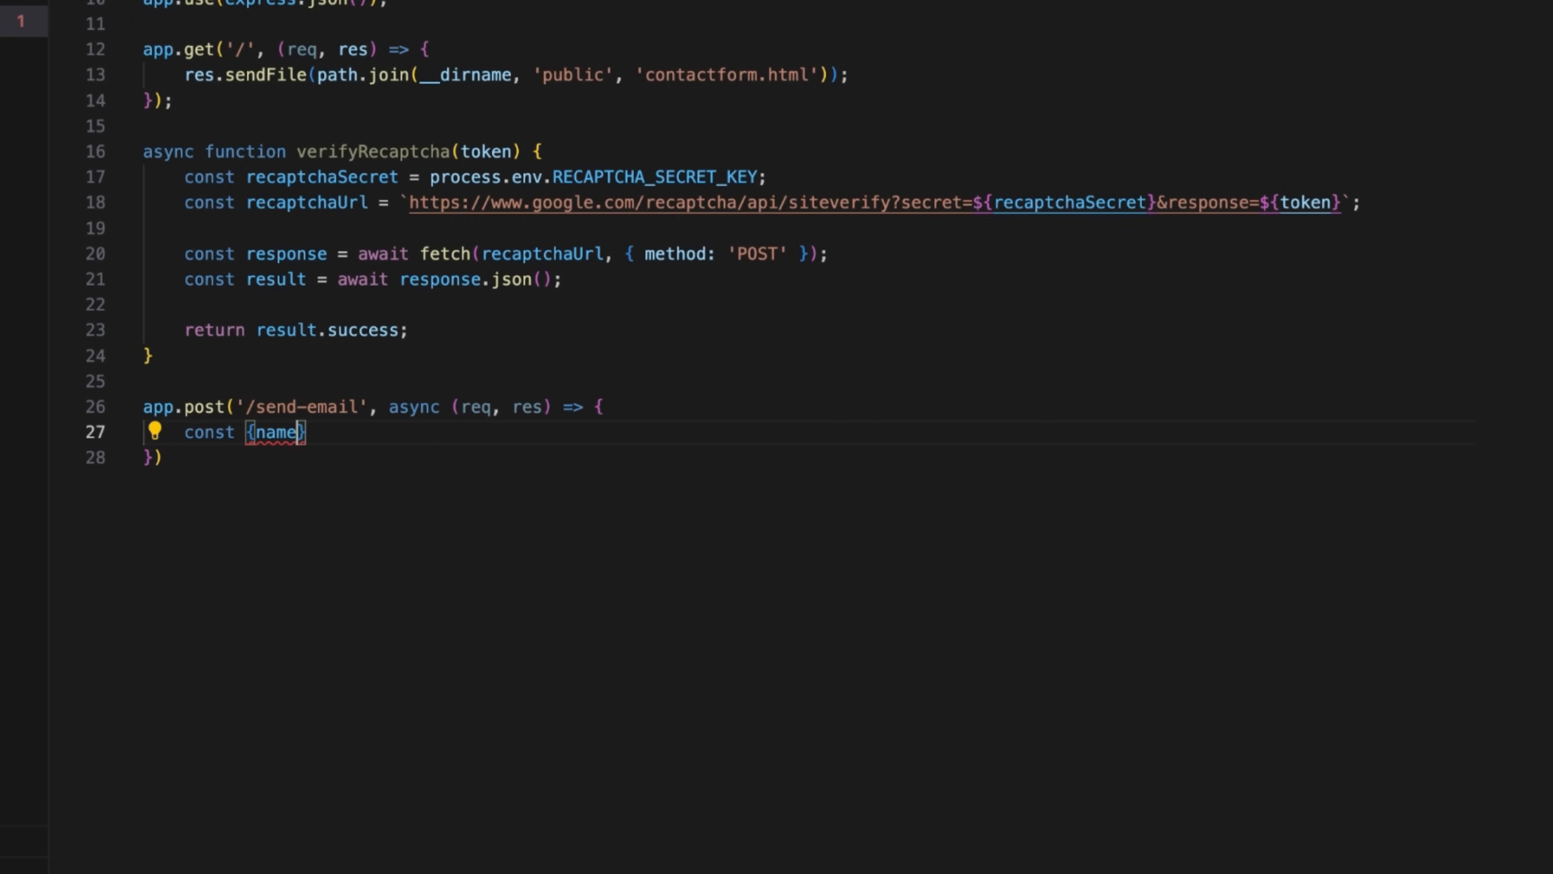
type(", email, subject, message, 'g-recaptcha-response': r")
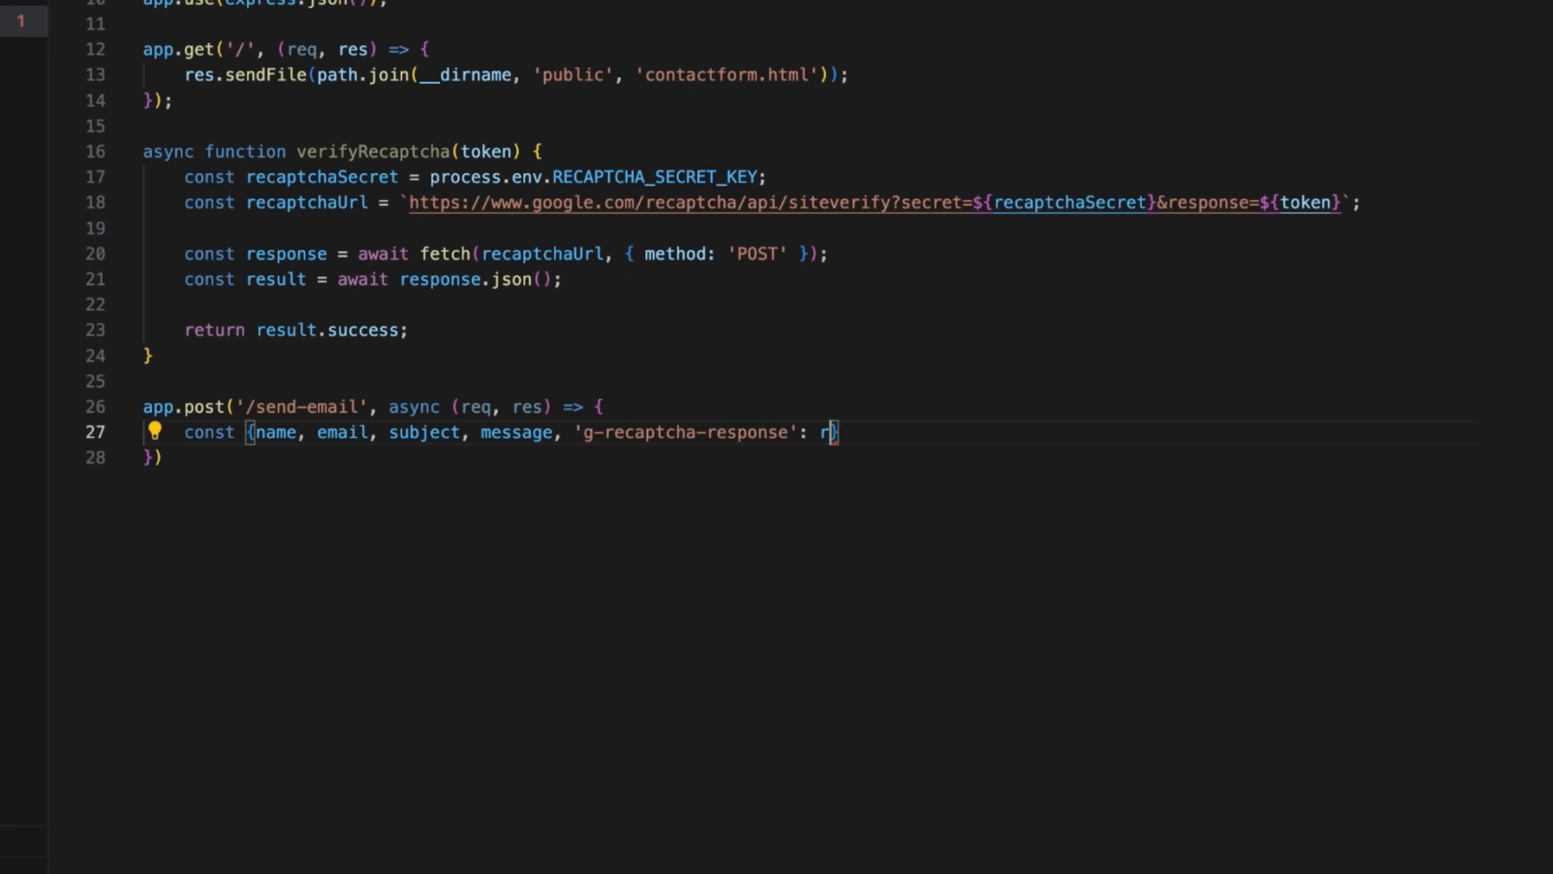
type("ecaptchaToken} = req.body;")
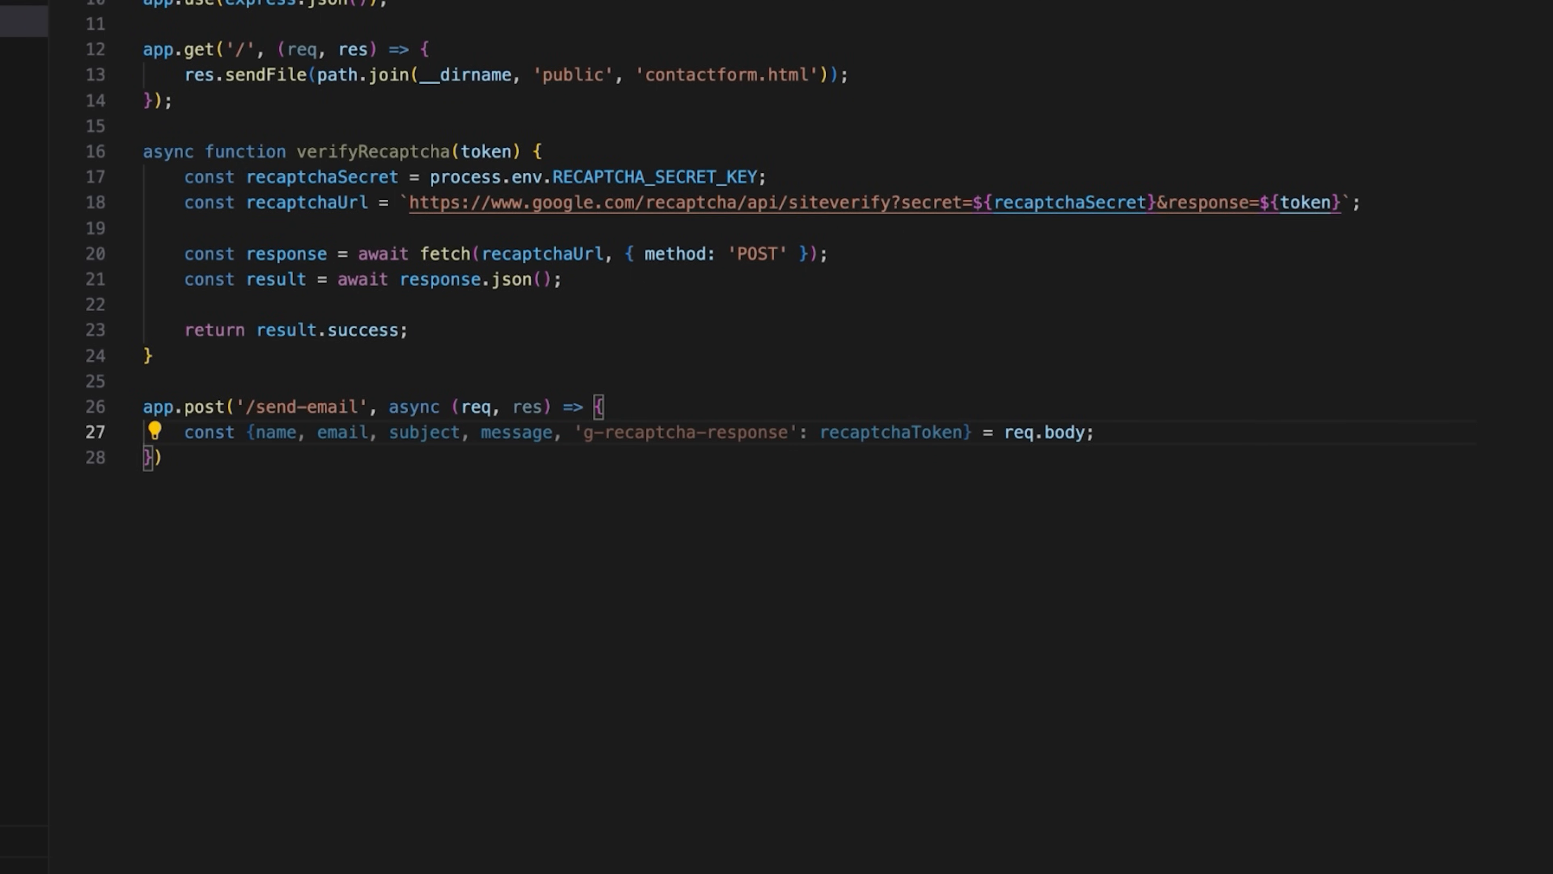
- Return a 400 error when any field is missing, then call verifyRecaptcha(recaptchaToken)
type("if(")
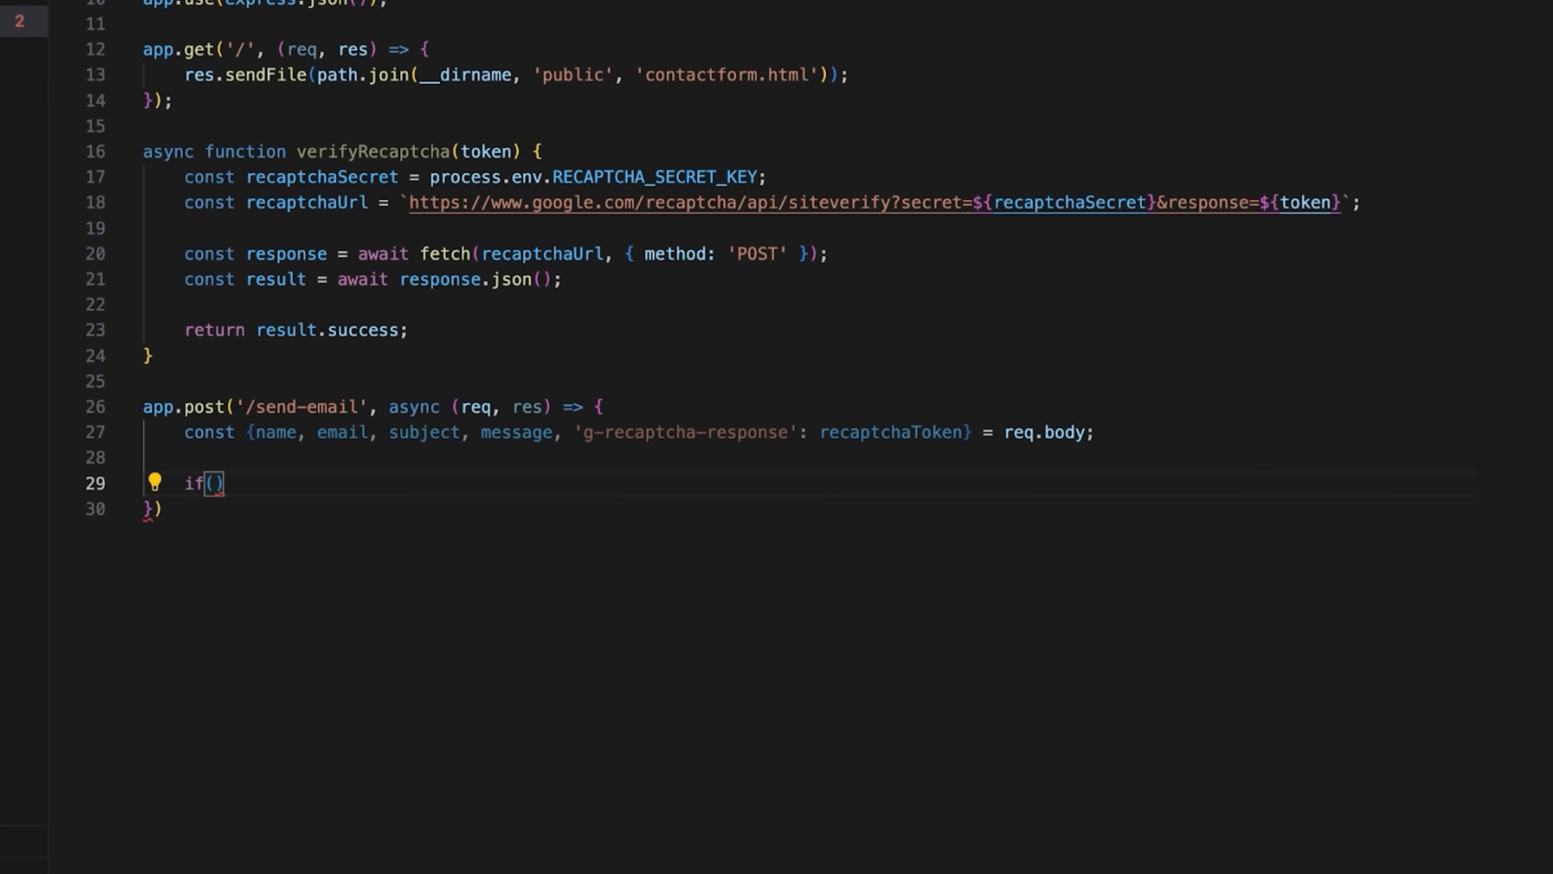
type("!name ||")
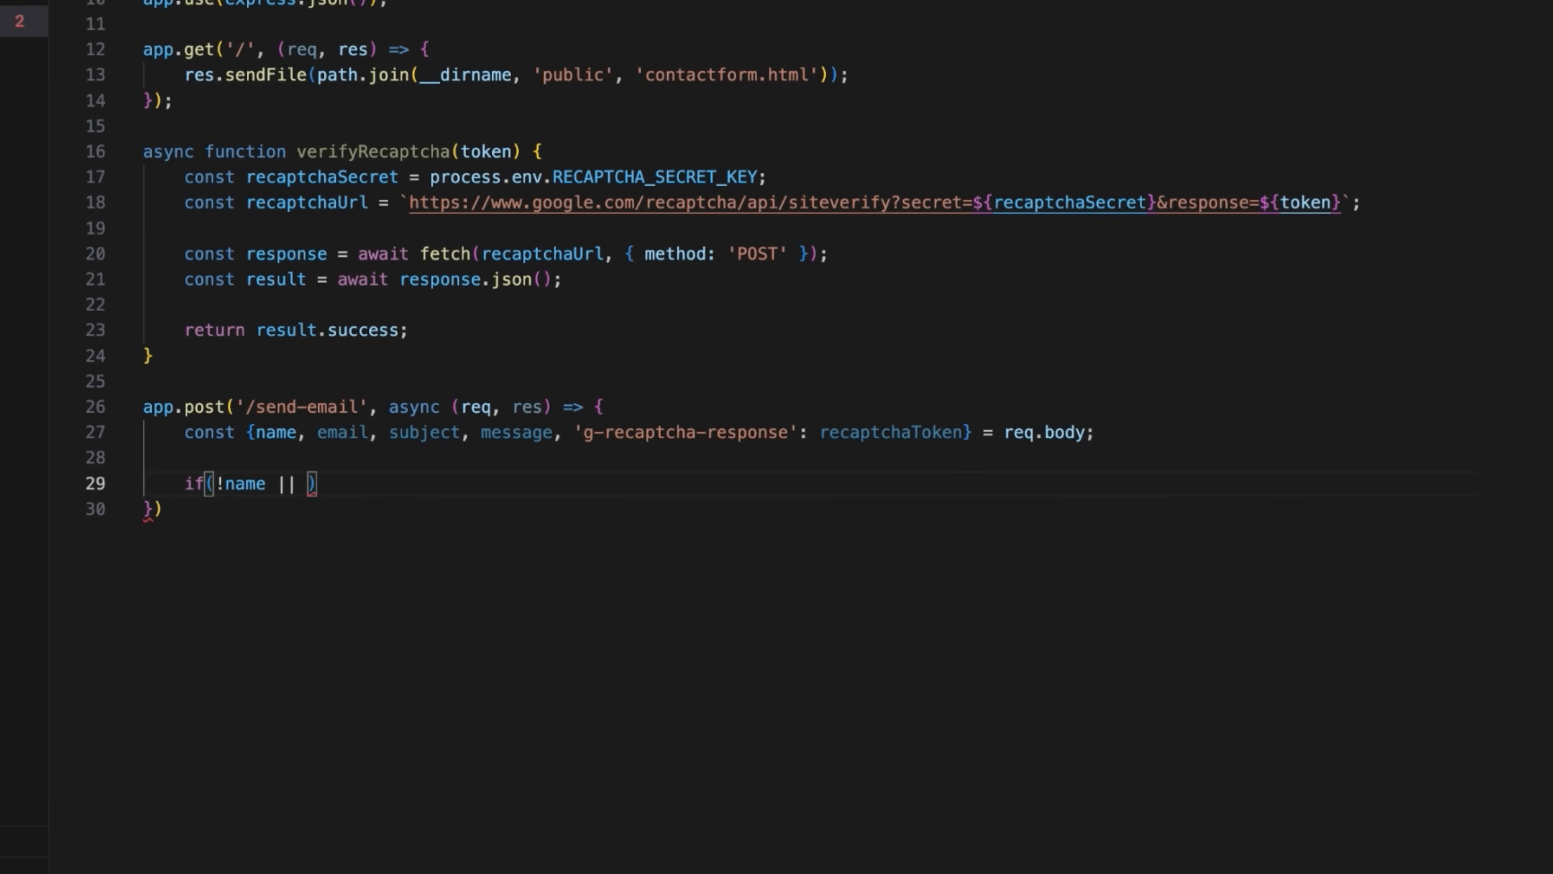
type("!email || !subject || !message || !recaptchaToken")
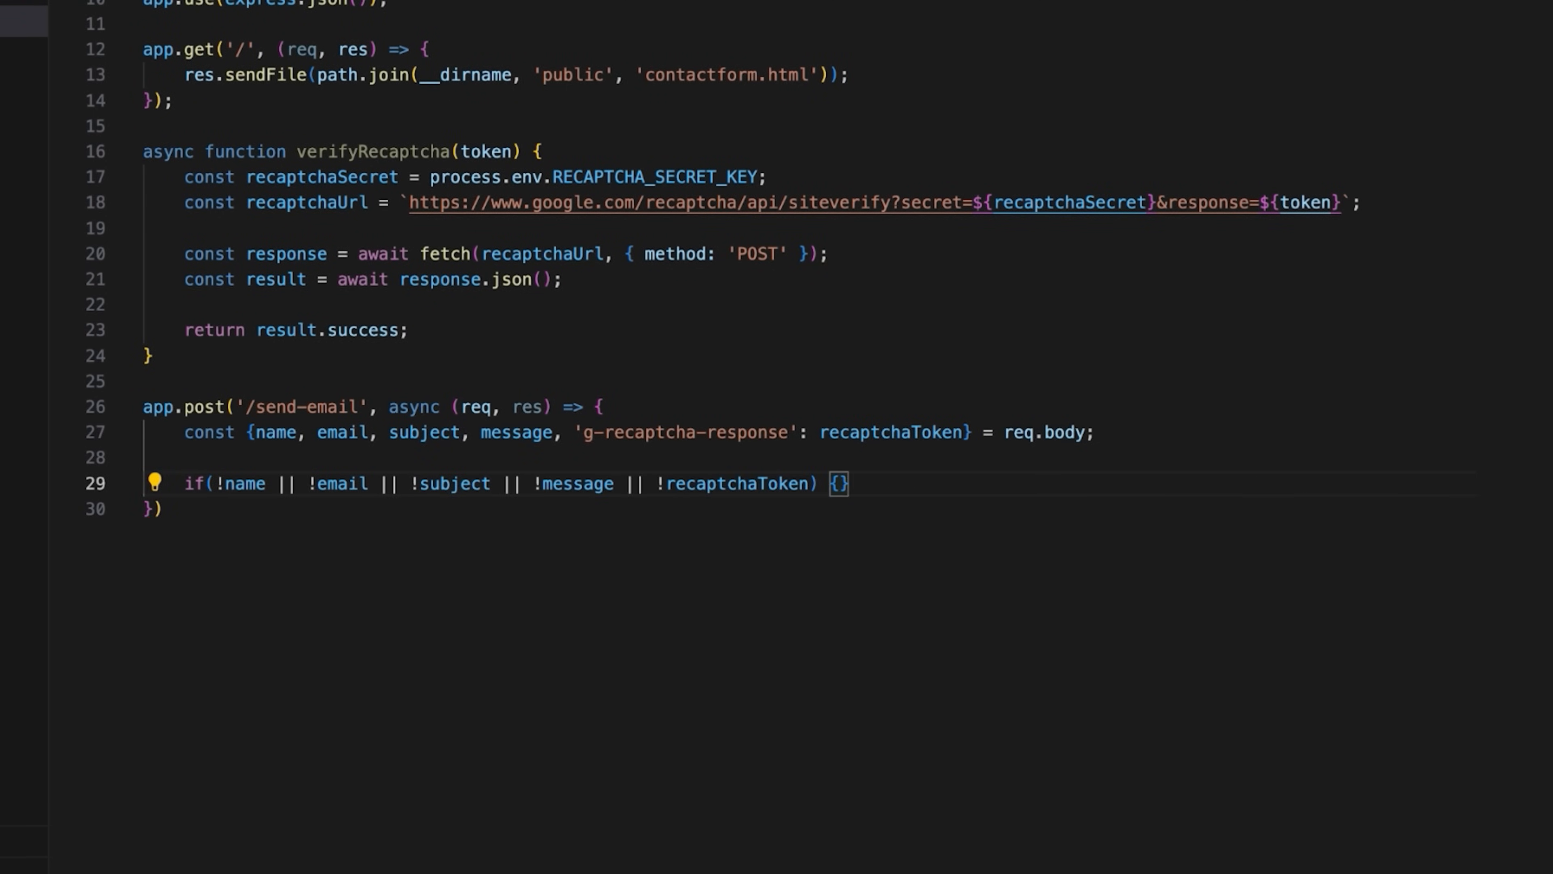
type("return res.status(400).json({ status: 'error', message: 'Missing required fields!'")
type("const isRecaptchaValid = await verifyRecaptcha")
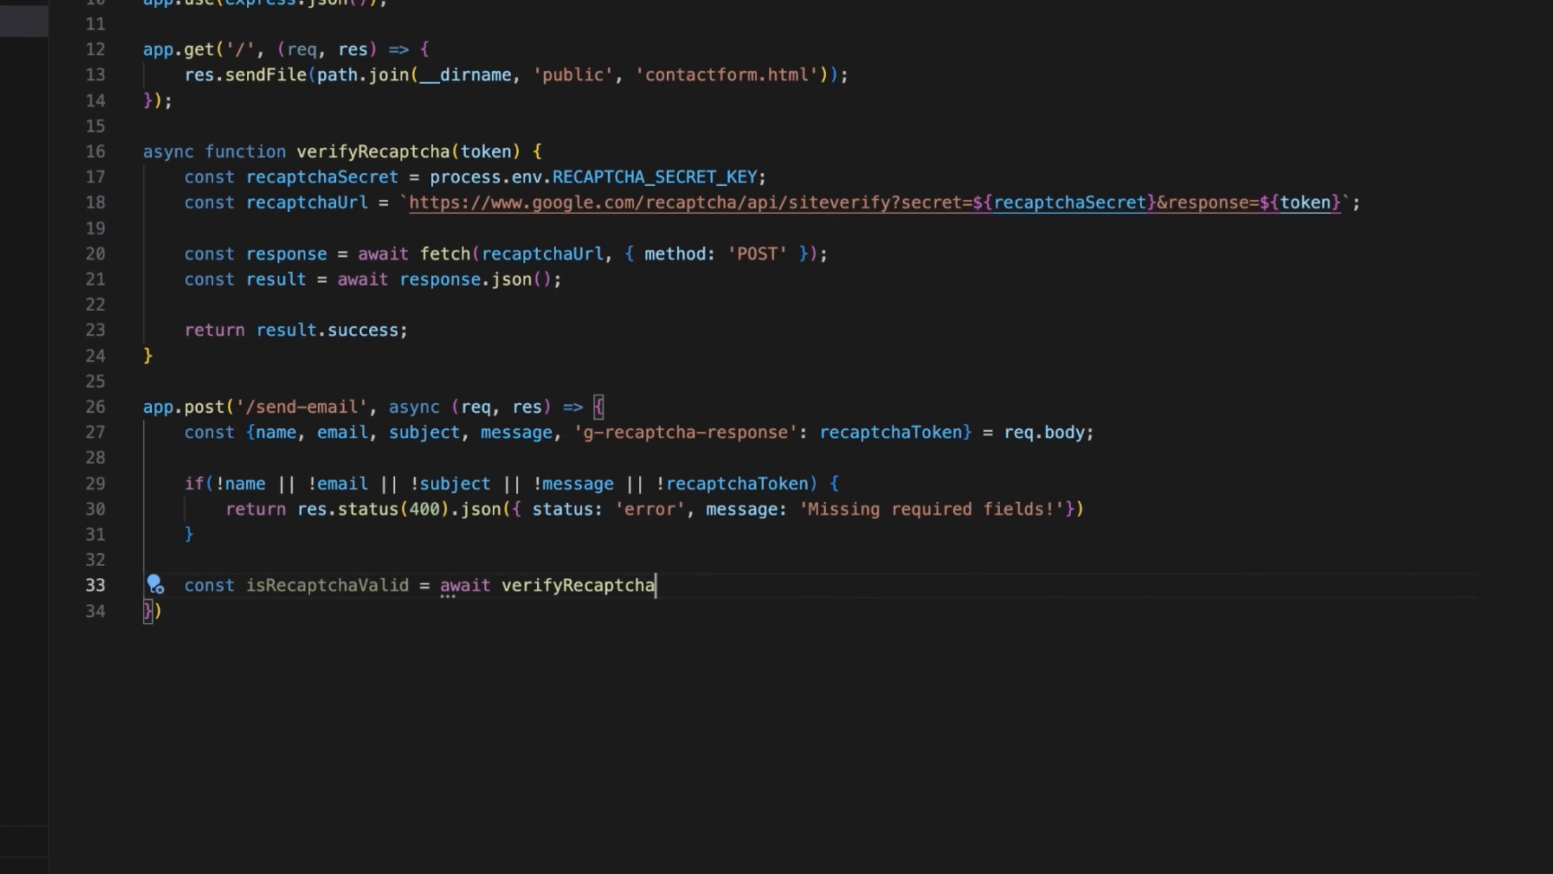
type("(recaptchaToken);")
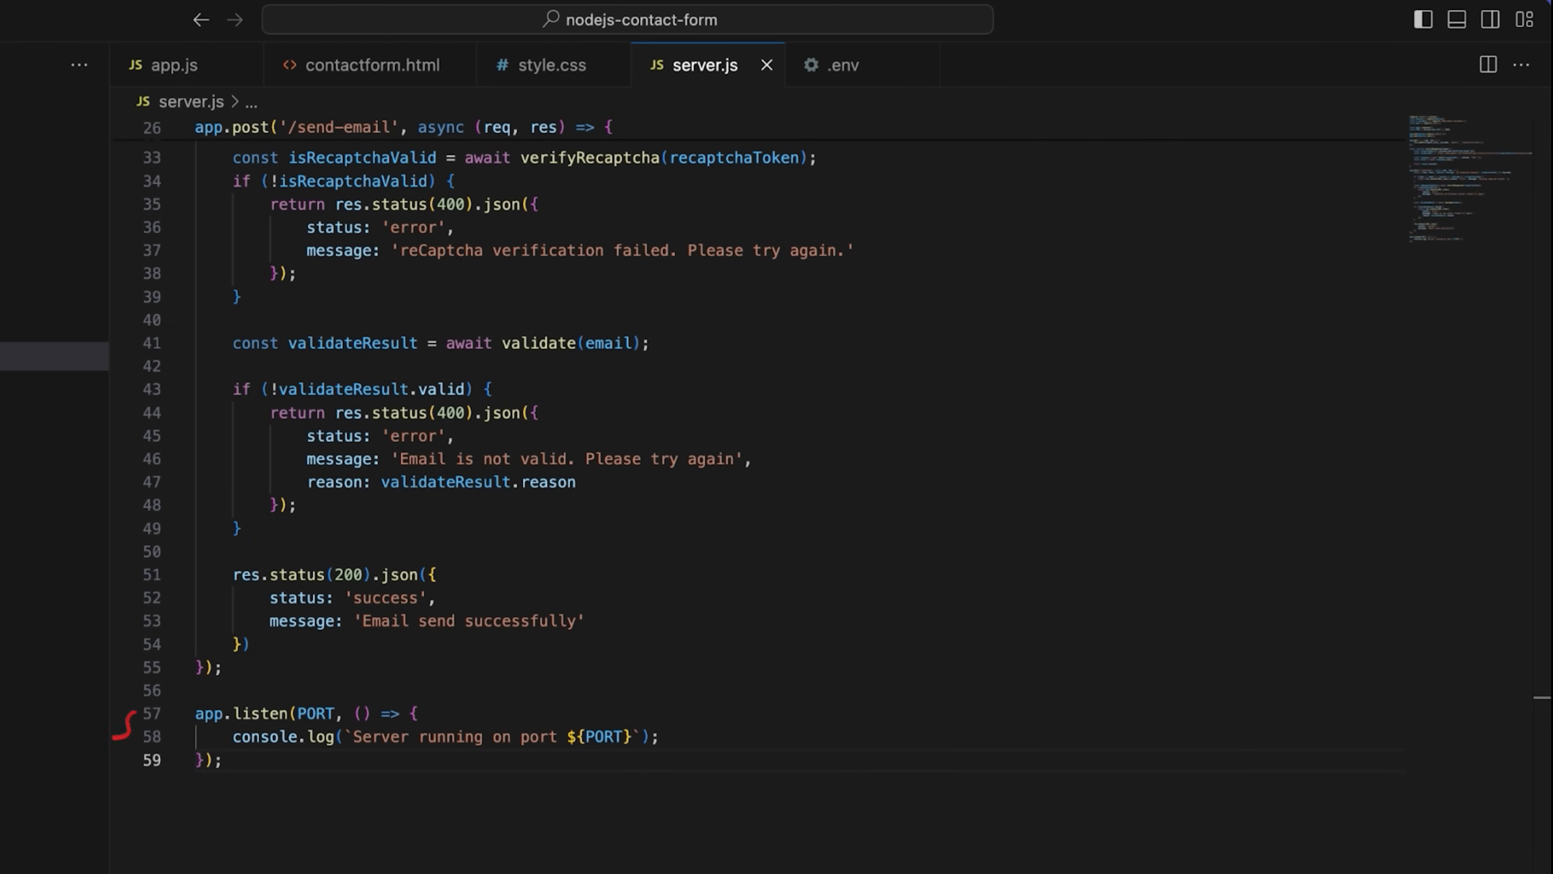
- In contactform.html add the viewport meta tag and a script tag for the reCAPTCHA api.js
left_click(32, 73)
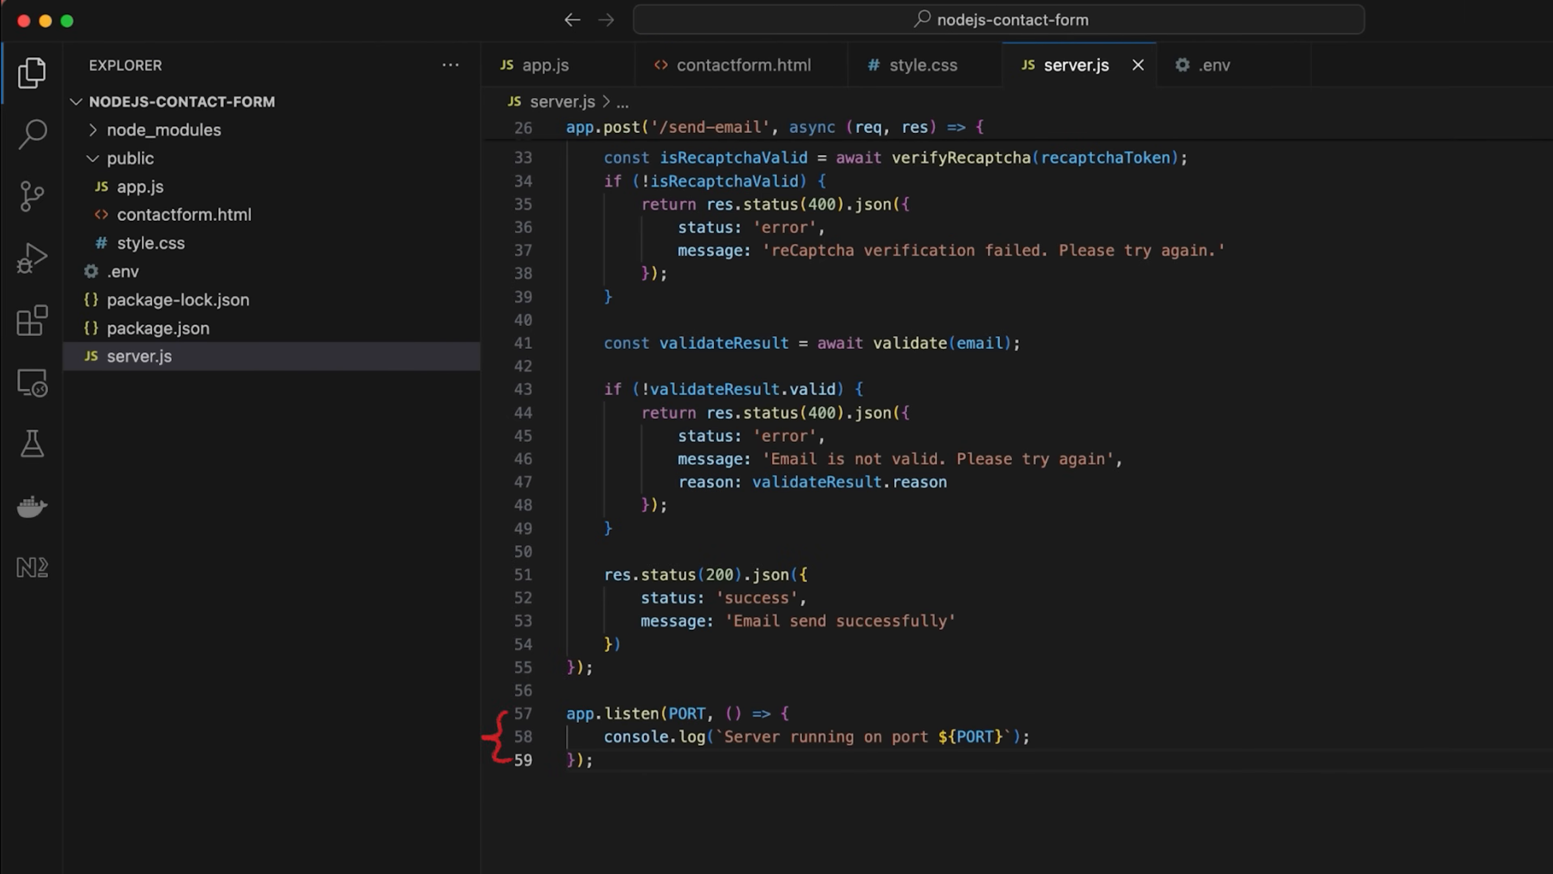
left_click(737, 65)
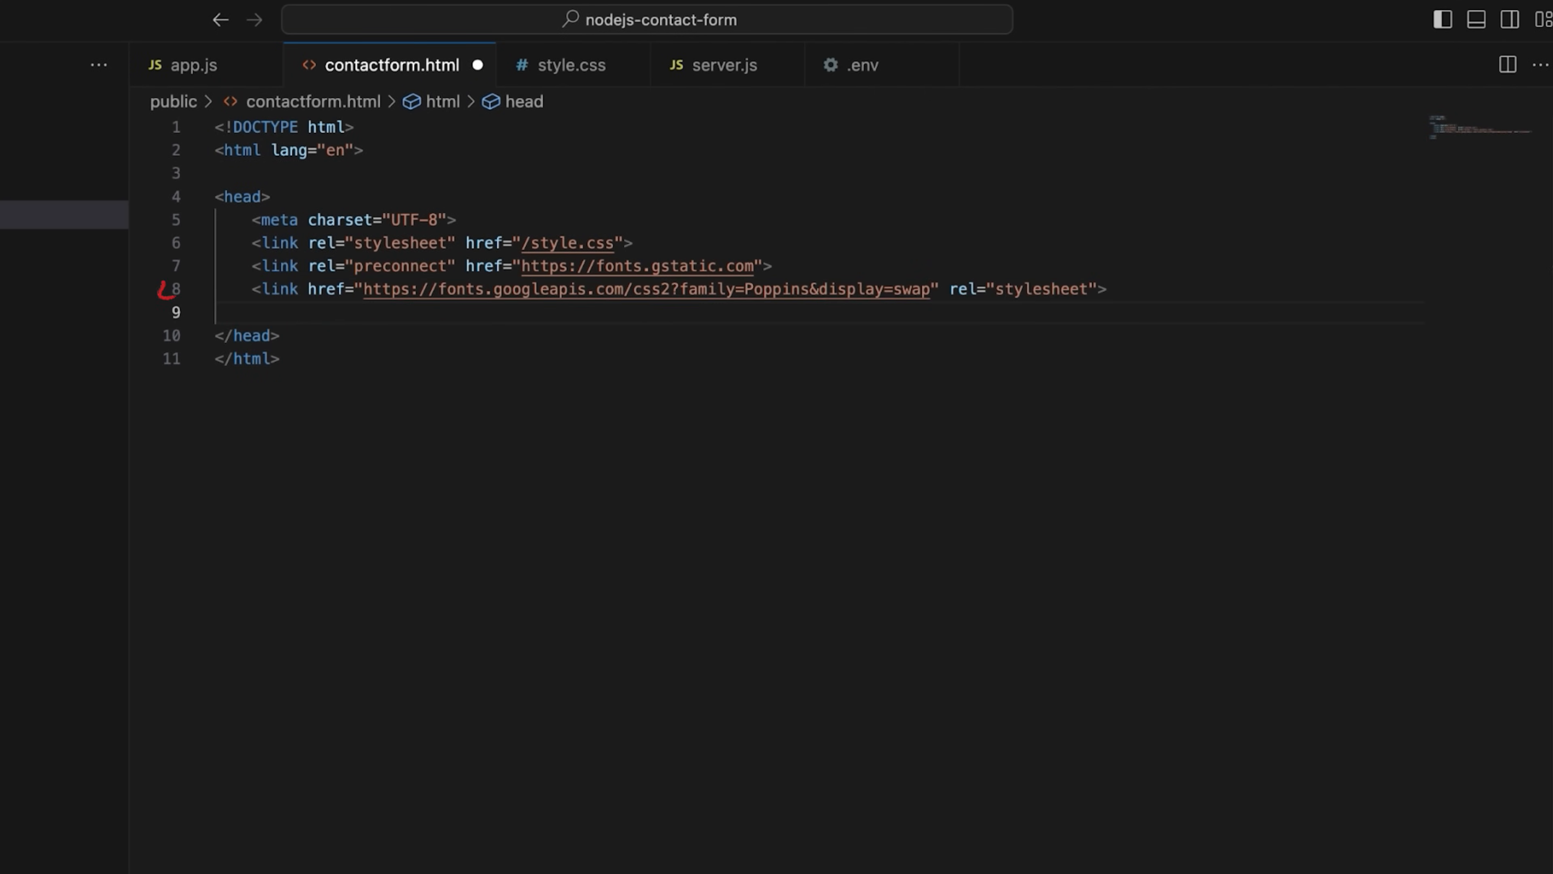
type("<meta name=\"viewport\" content=\"width=device-width, initial")
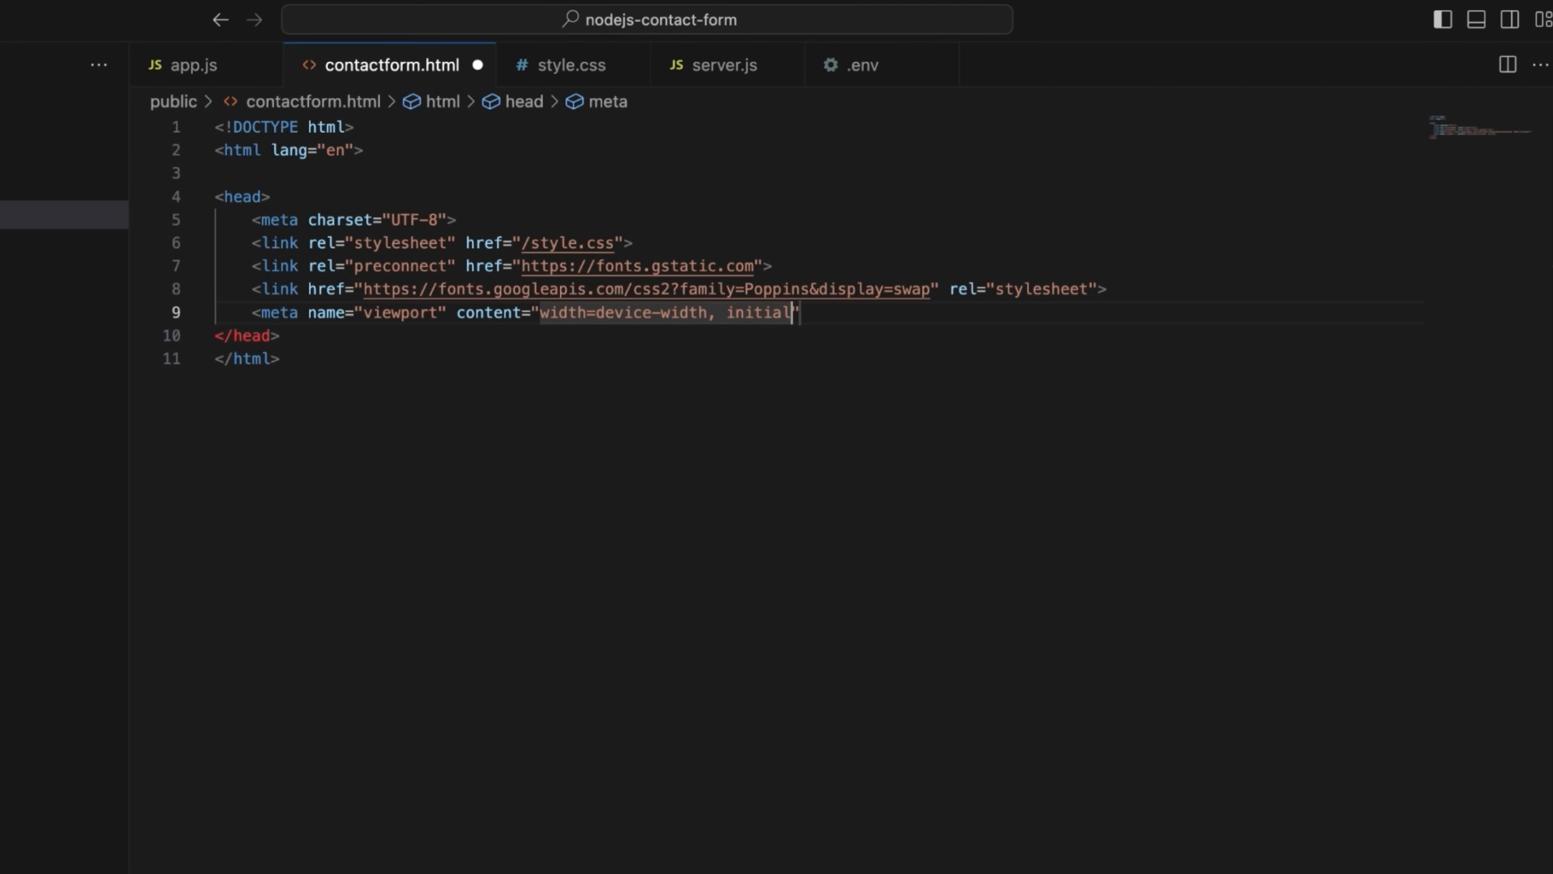
type("-scale=1.0\">")
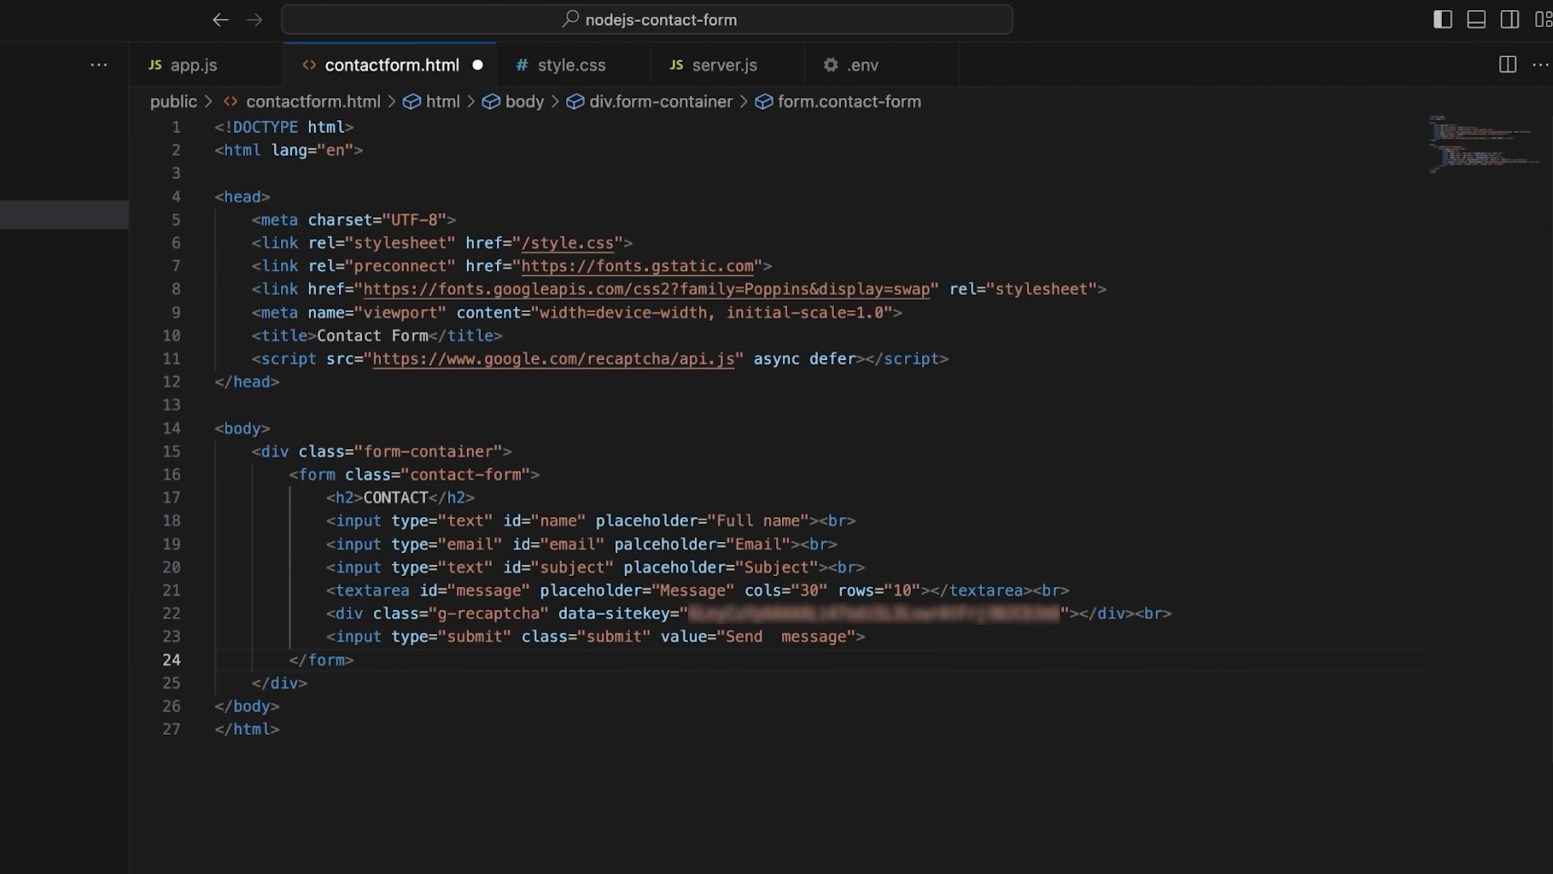
type("<script src=\"\"></script>")
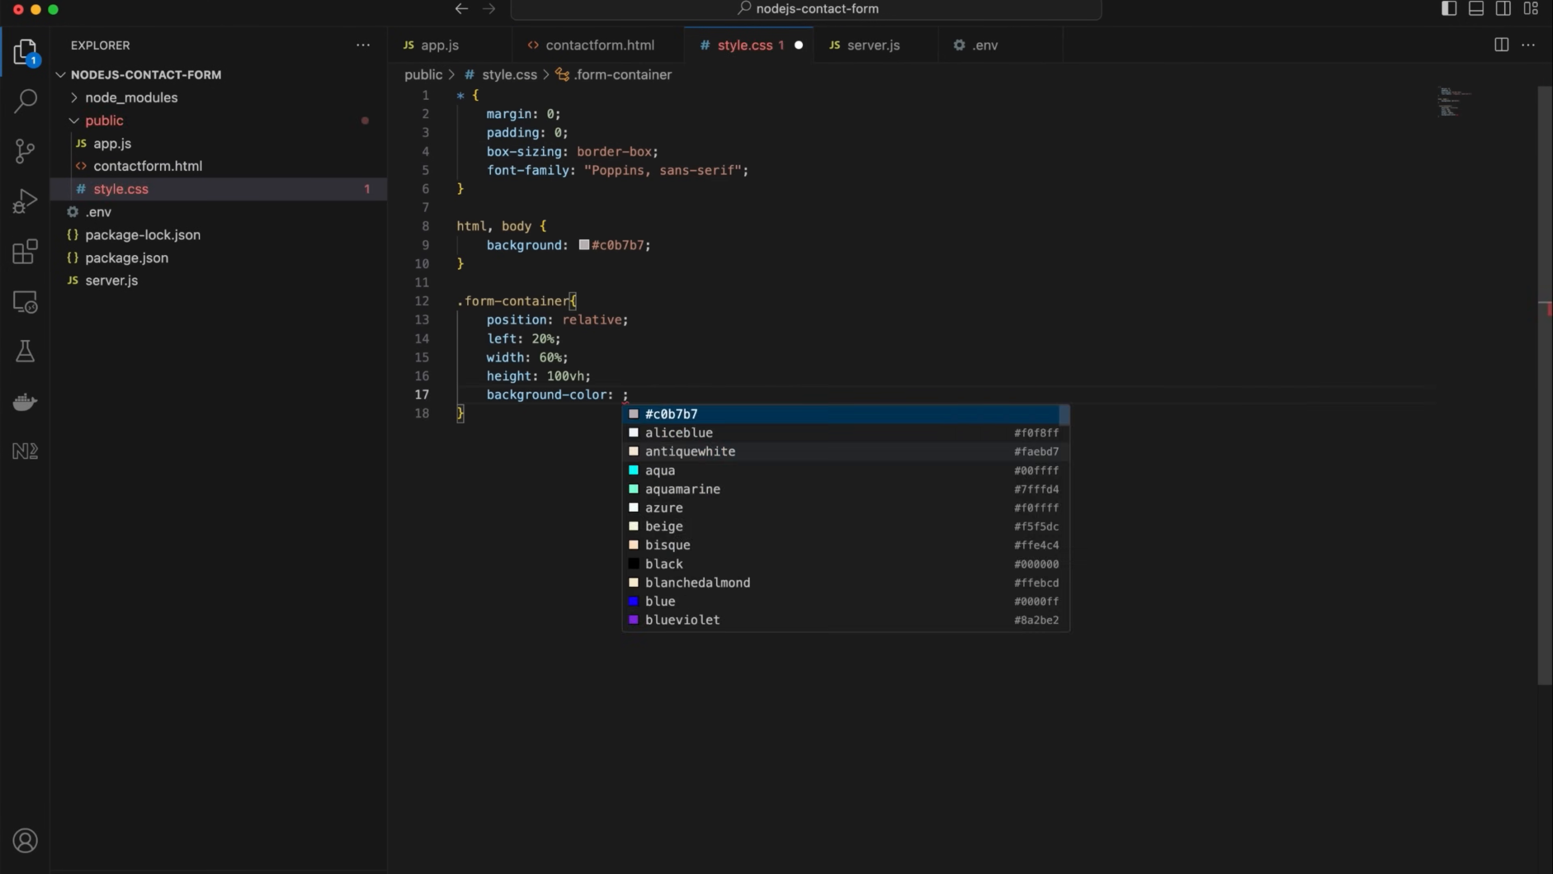
- Give .form-container a white background-color in style.css
type("white")
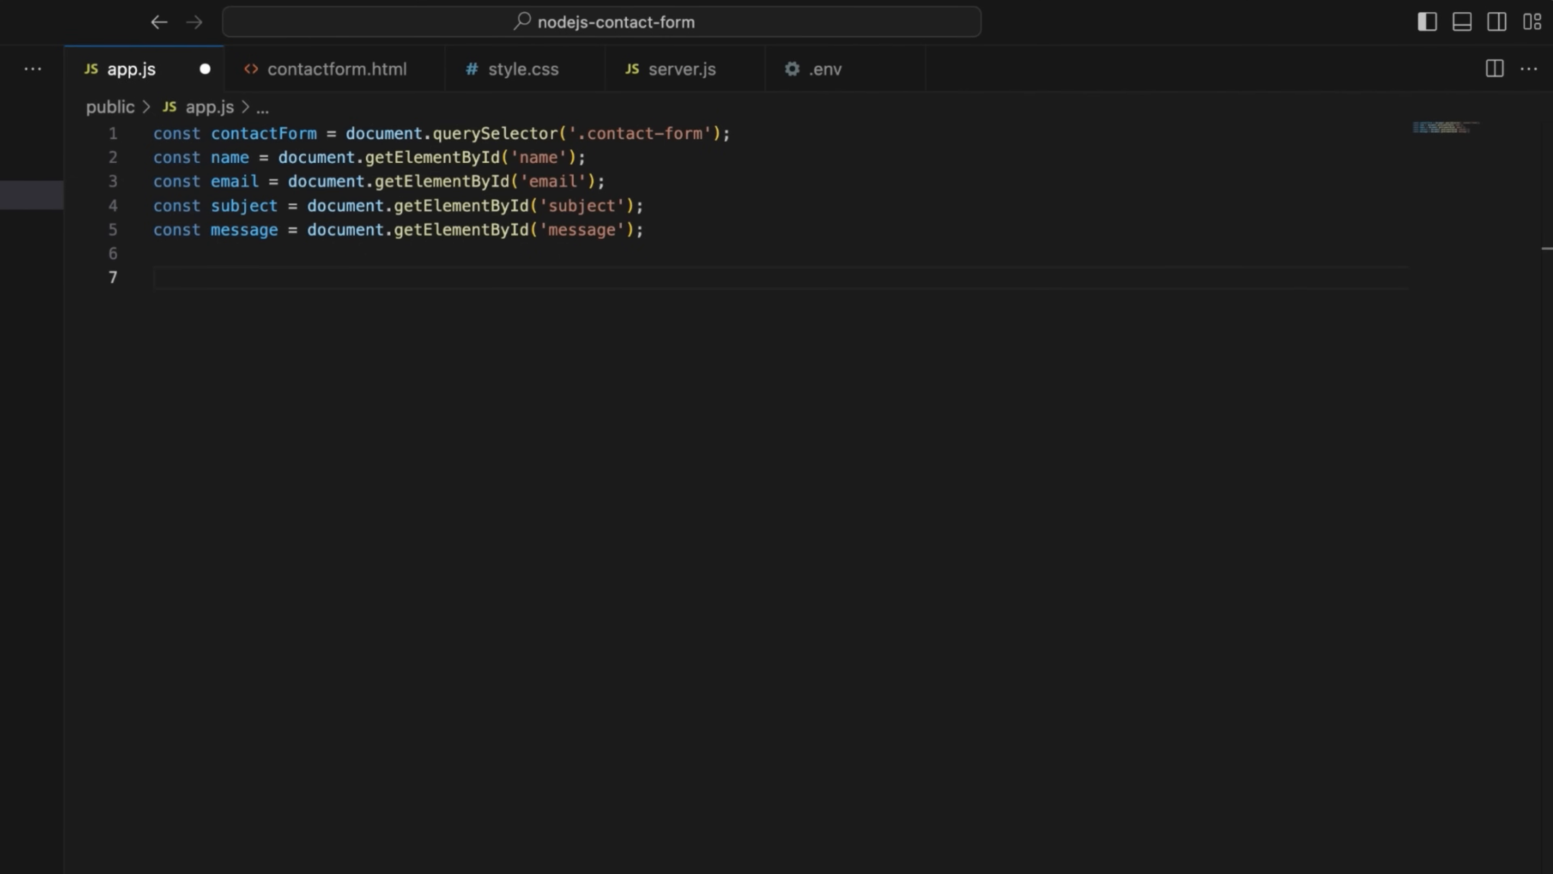
- Add a submit listener on contactForm that prevents default and reads grecaptcha.getResponse()
type("contactForm.addEventListener('submit', async (e)")
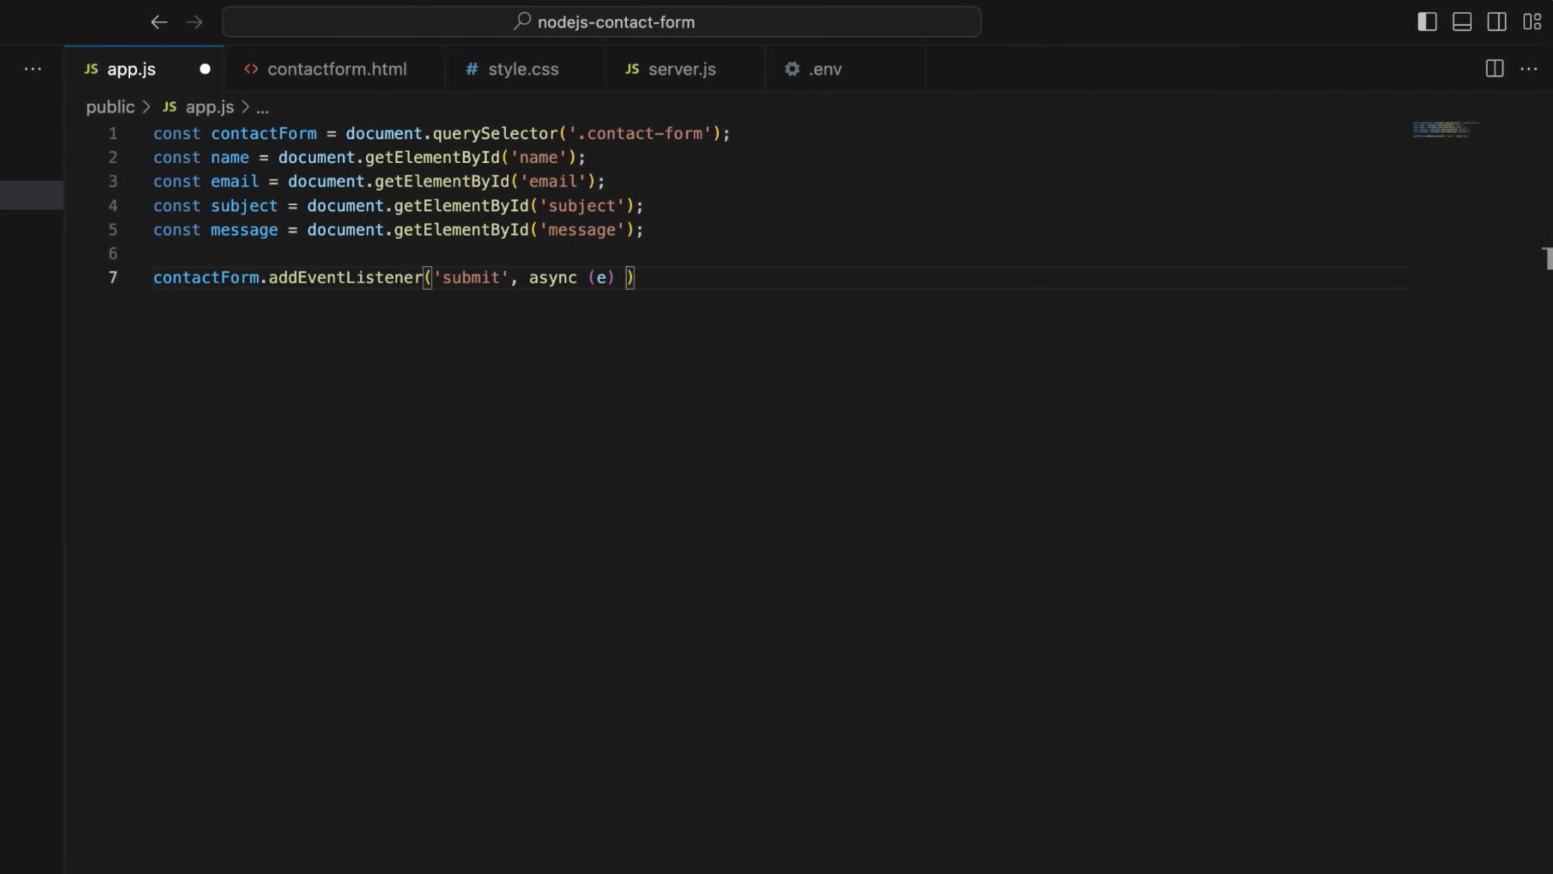
type("=> {")
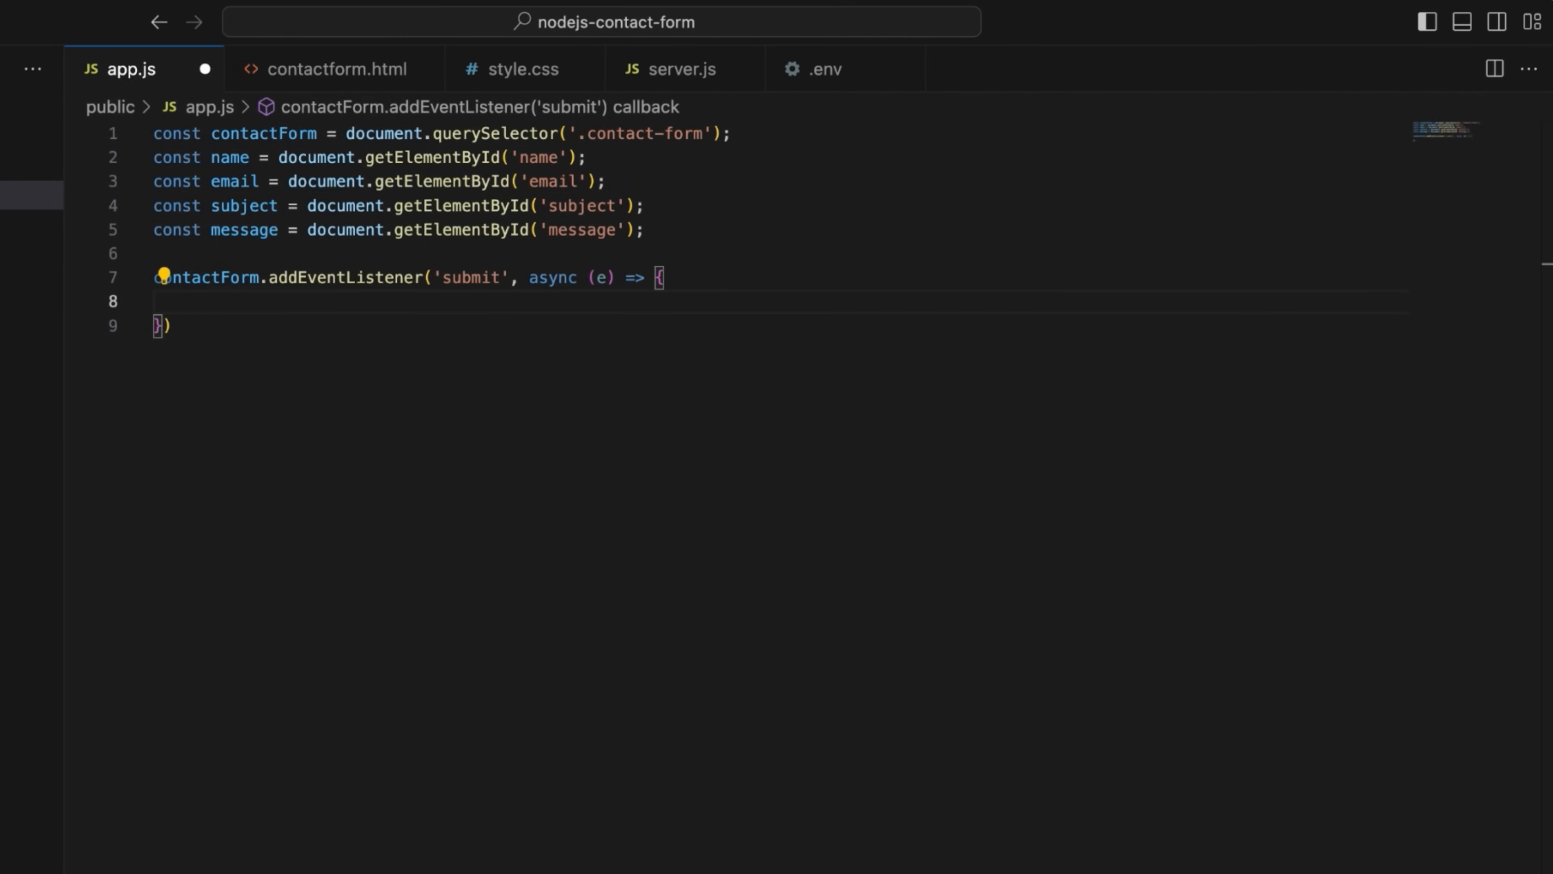
type("e.preventDefault();")
type("const recaptchaToken =")
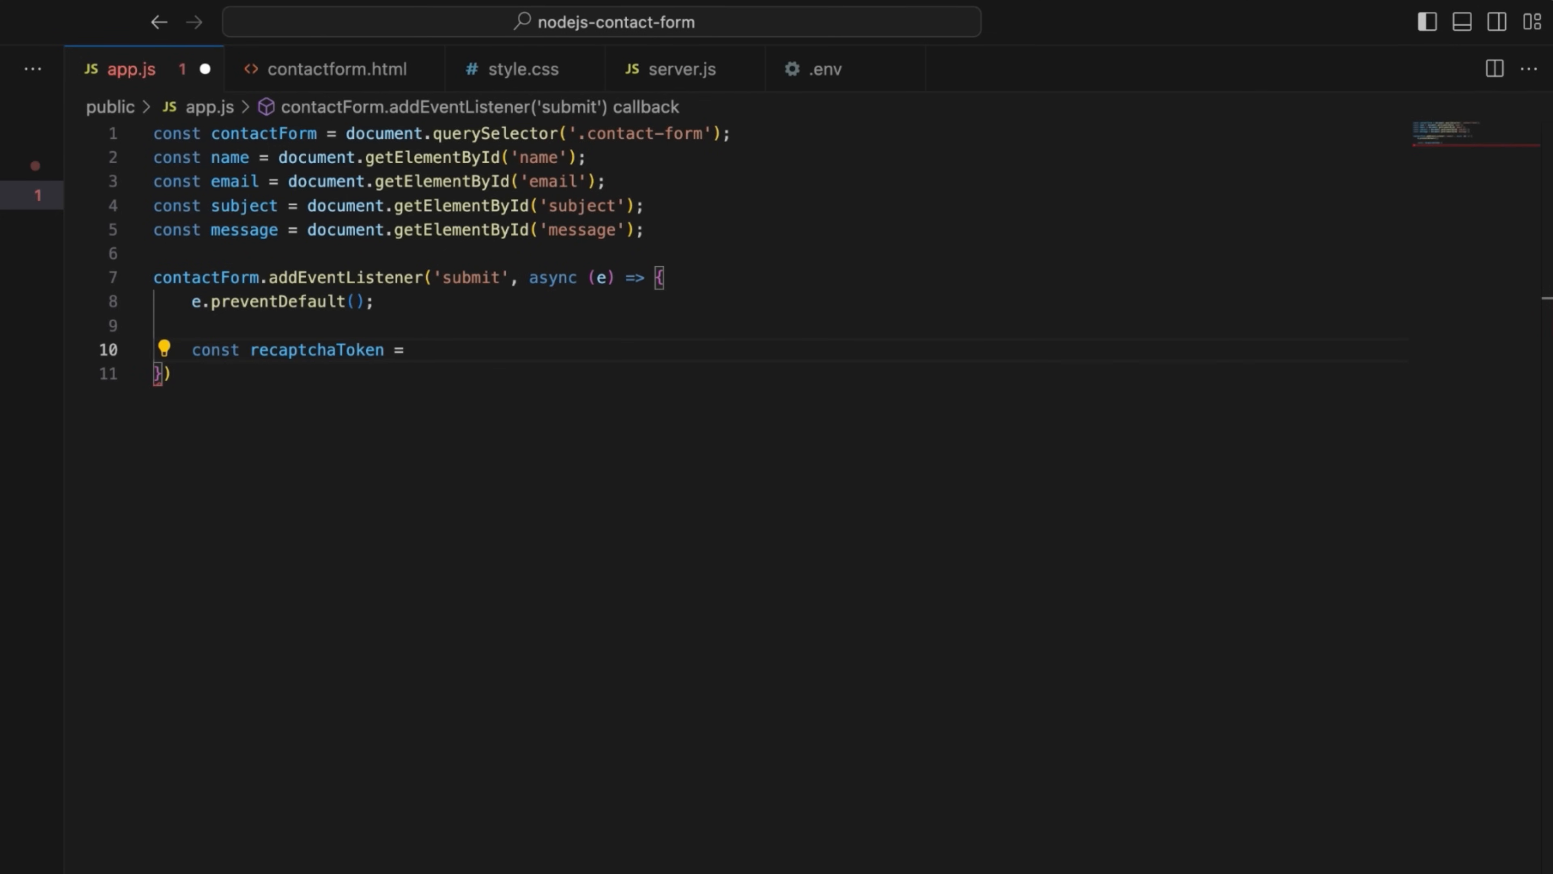
type("grecaptcha.getResponse();")
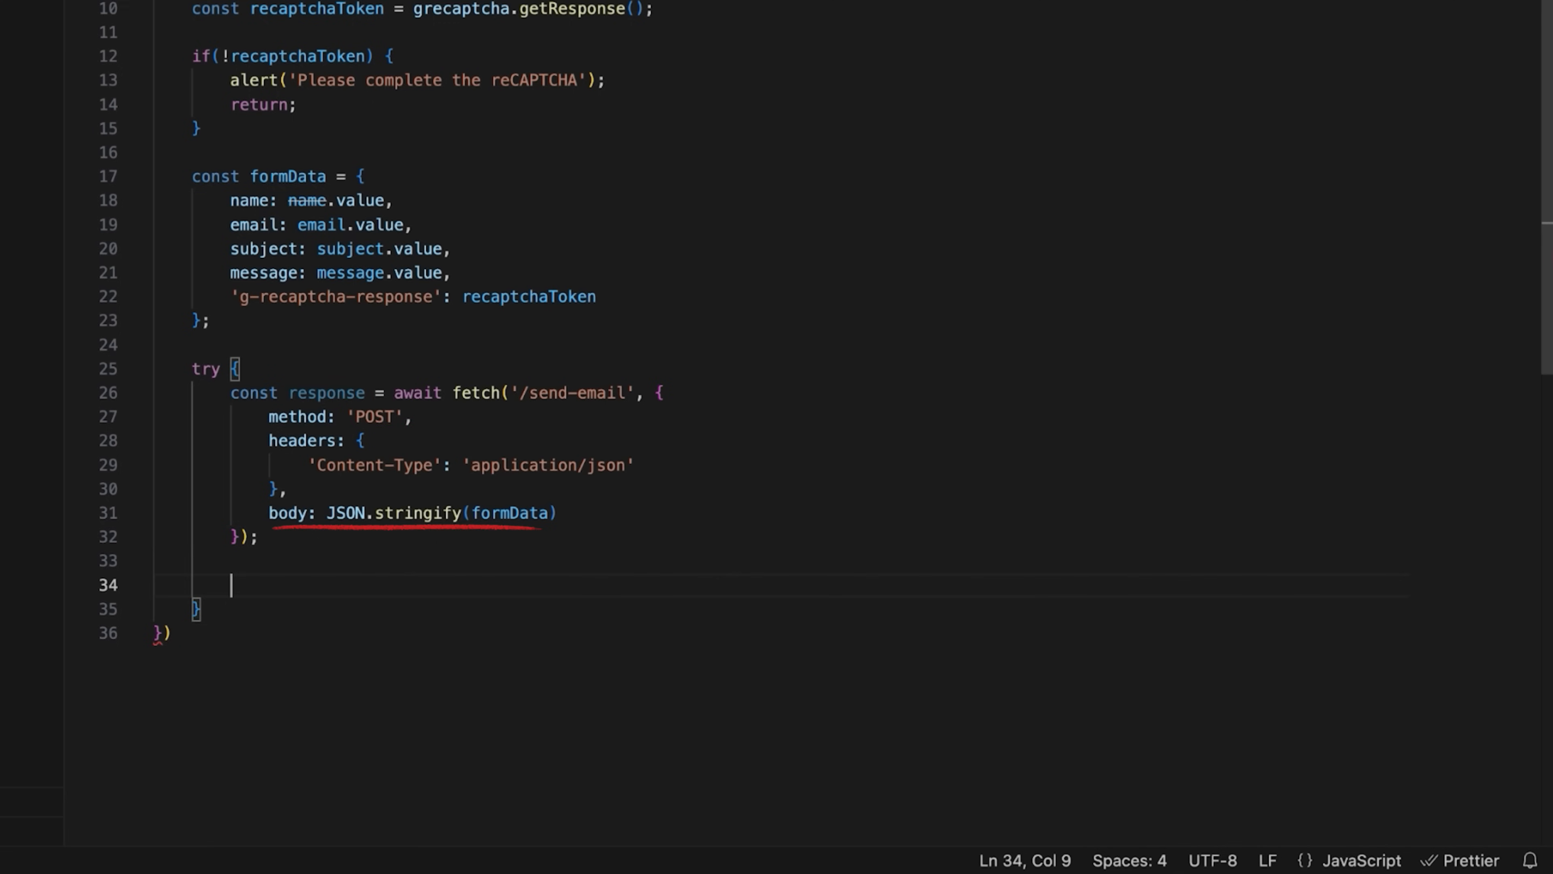
- Parse the response JSON into result, branch on it, and add a catch(error) block
type("const result = await response.json")
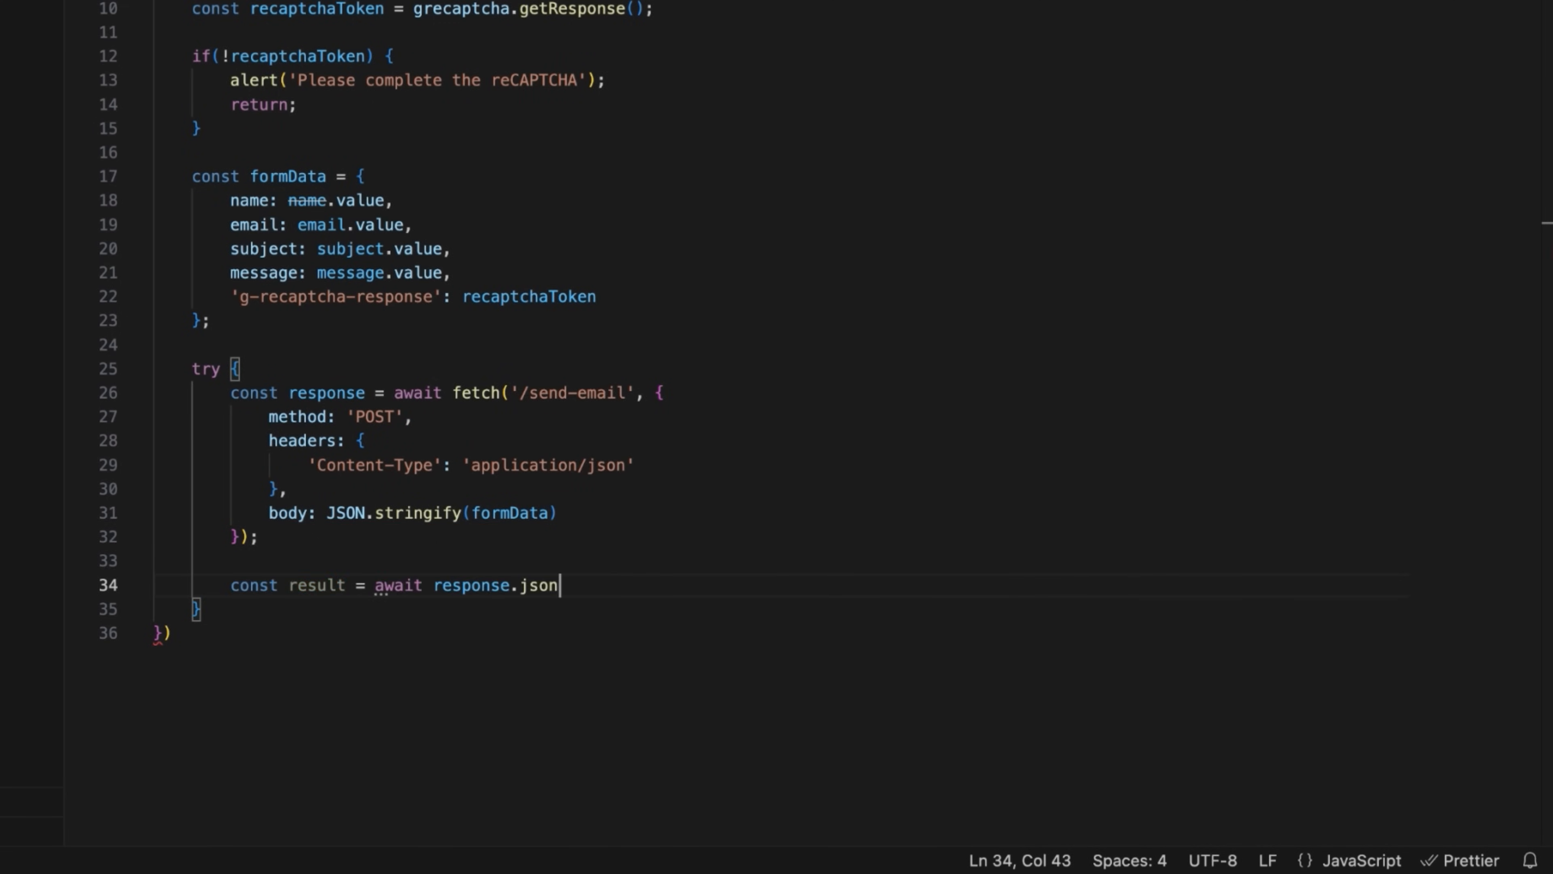
type("();")
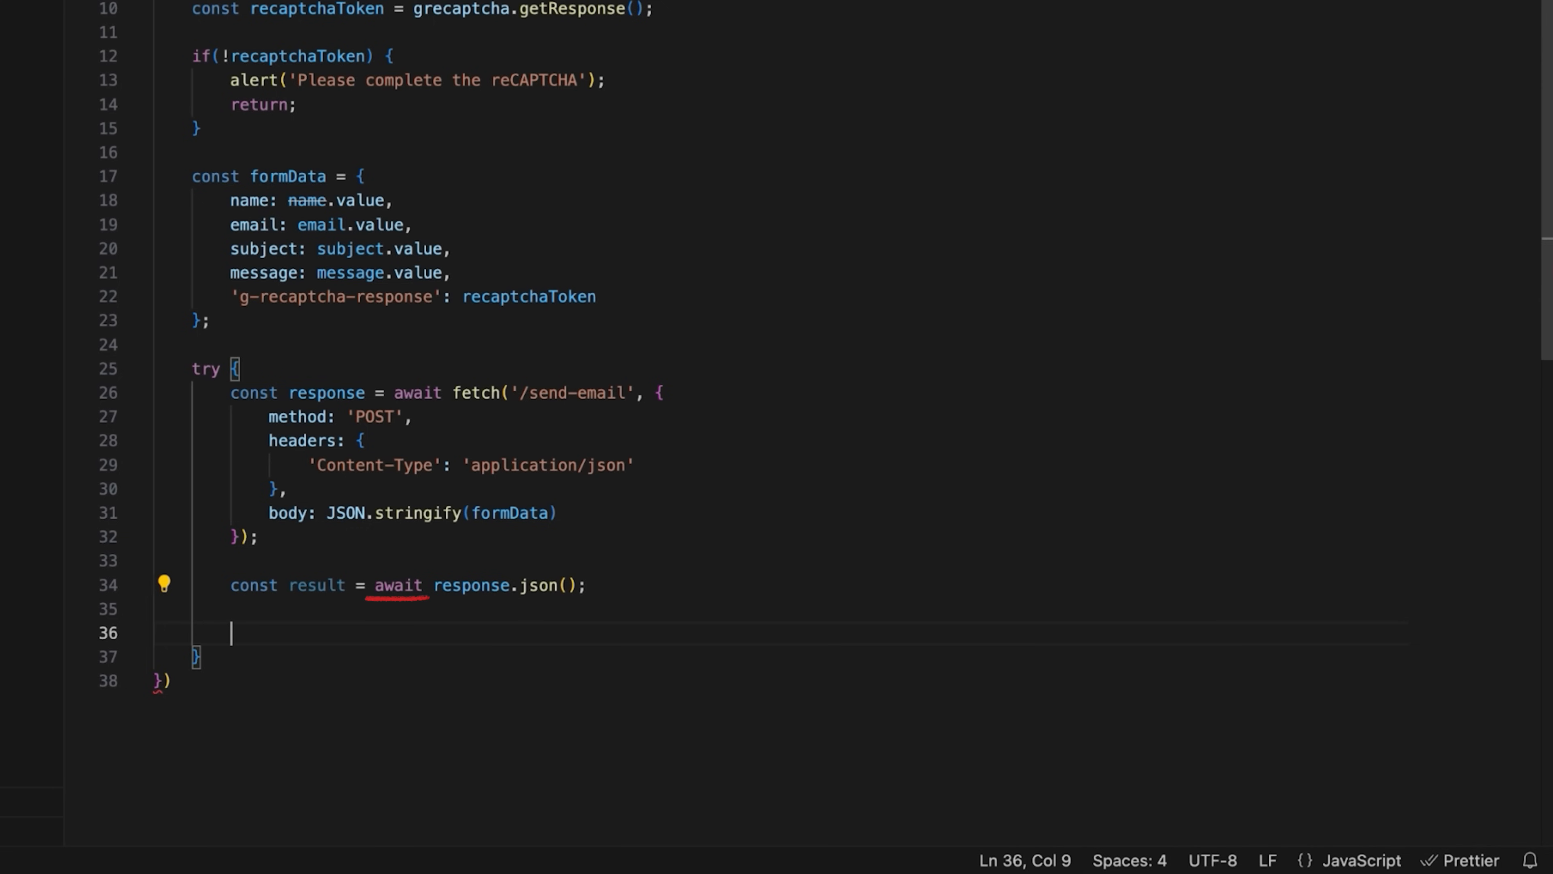
type("if(!response.ok){")
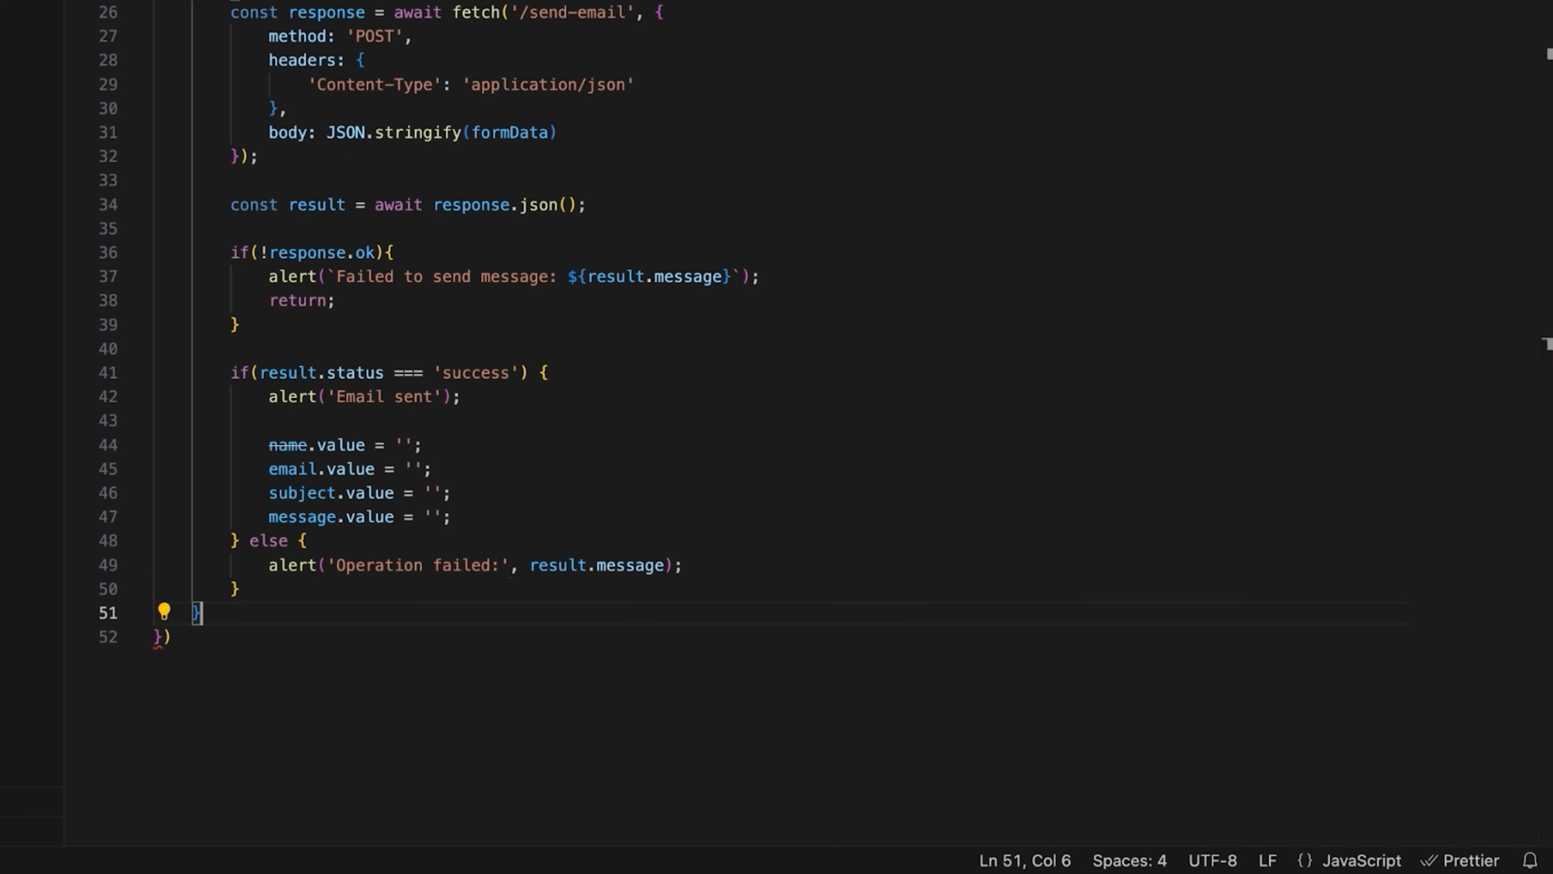
type("catch(error) {")
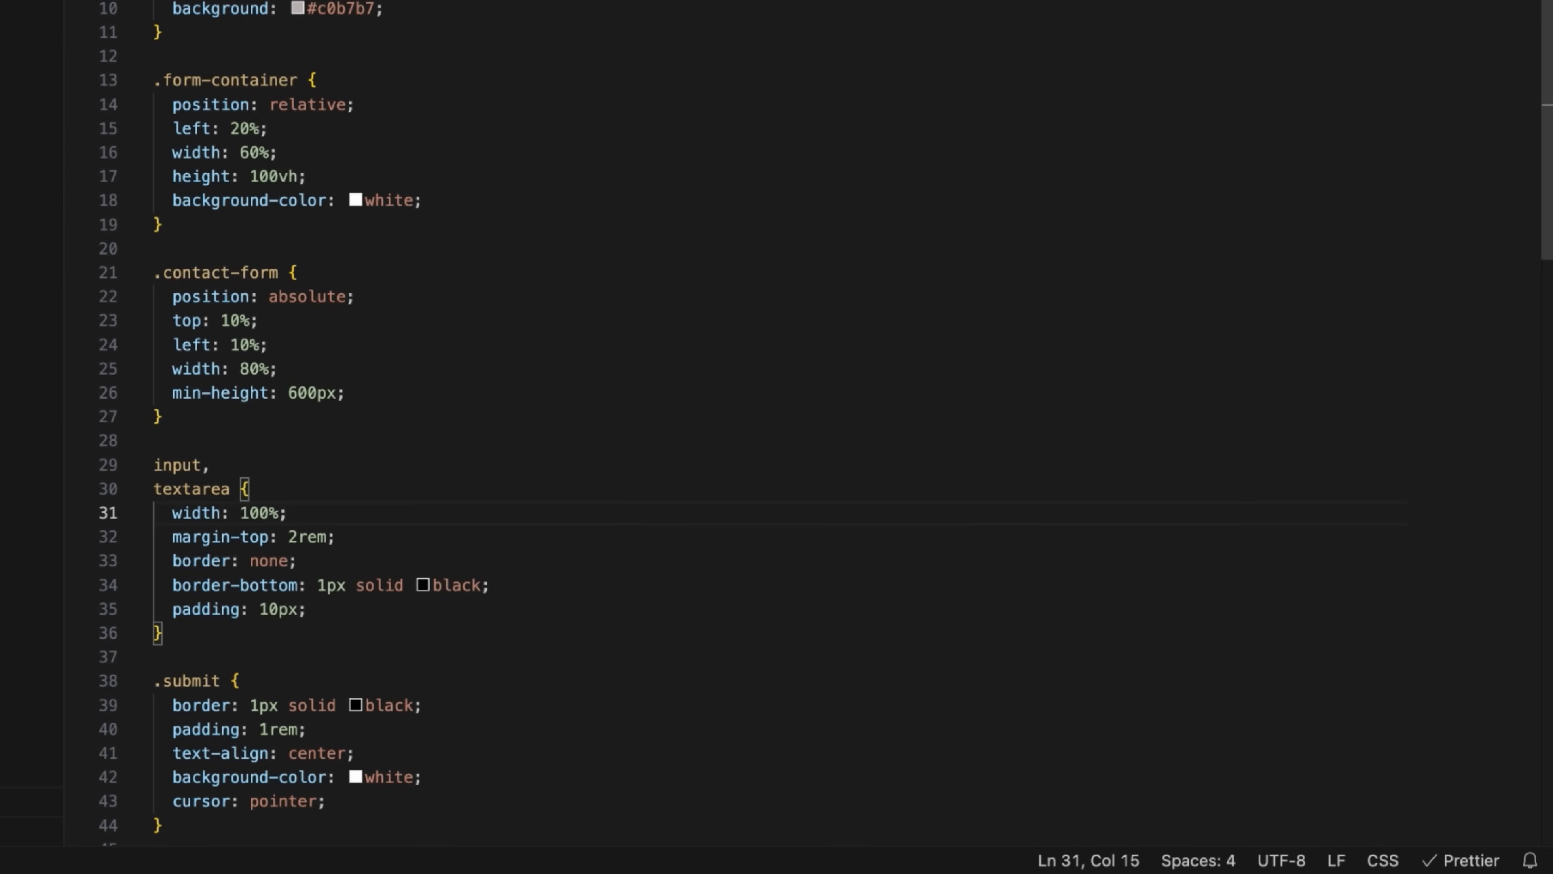
- Bring up the integrated terminal in the nodejs-contact-form folder
left_click(491, 530)
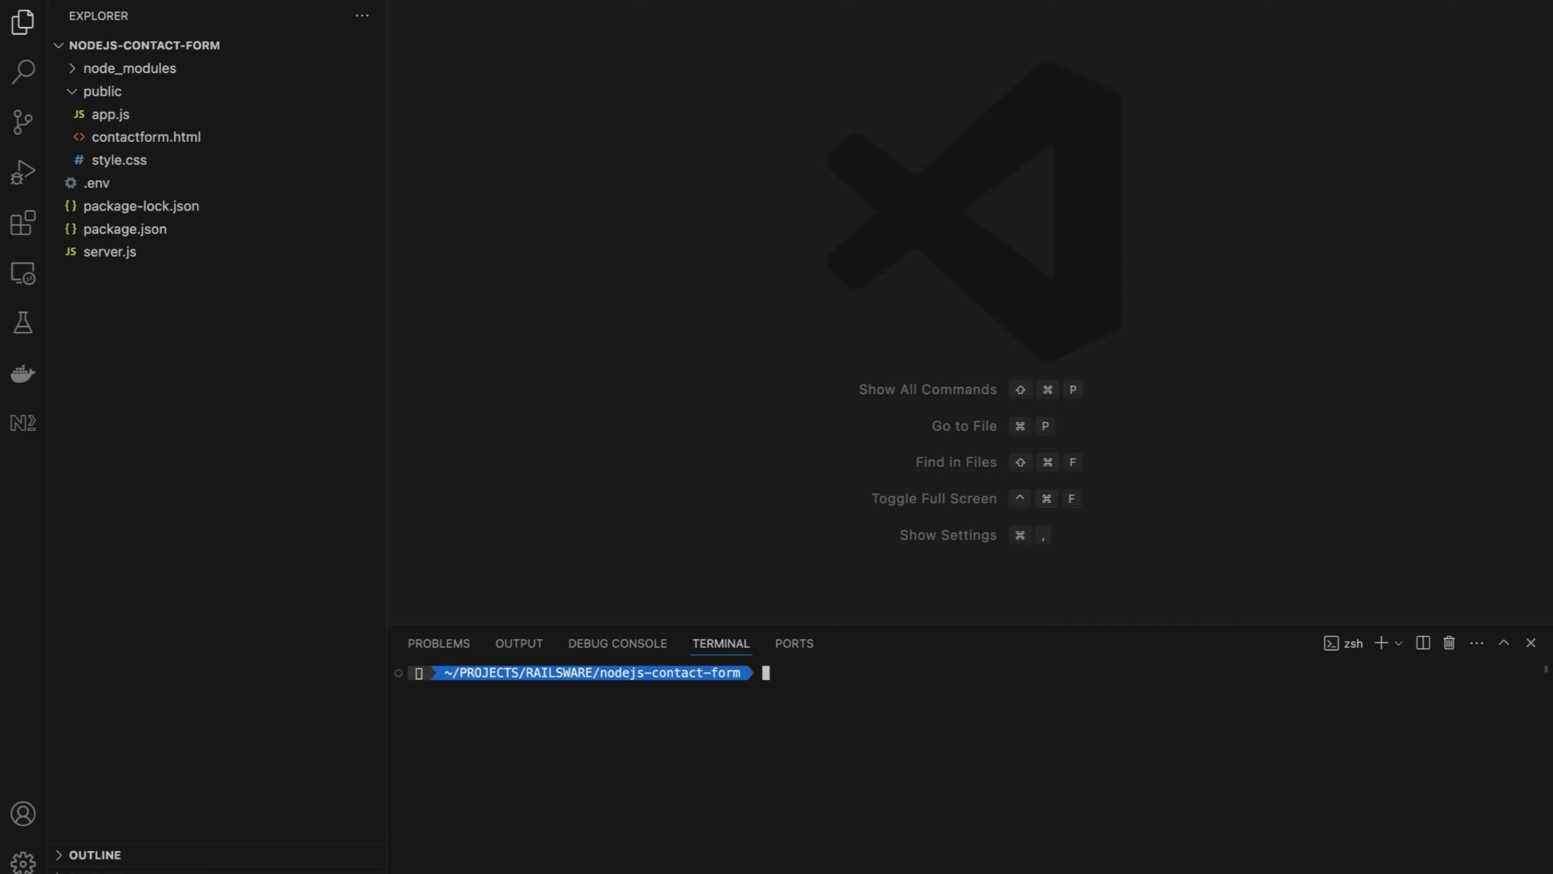
- Run npm i mailtrap in the terminal to add the Mailtrap package
type("npm i mailtra")
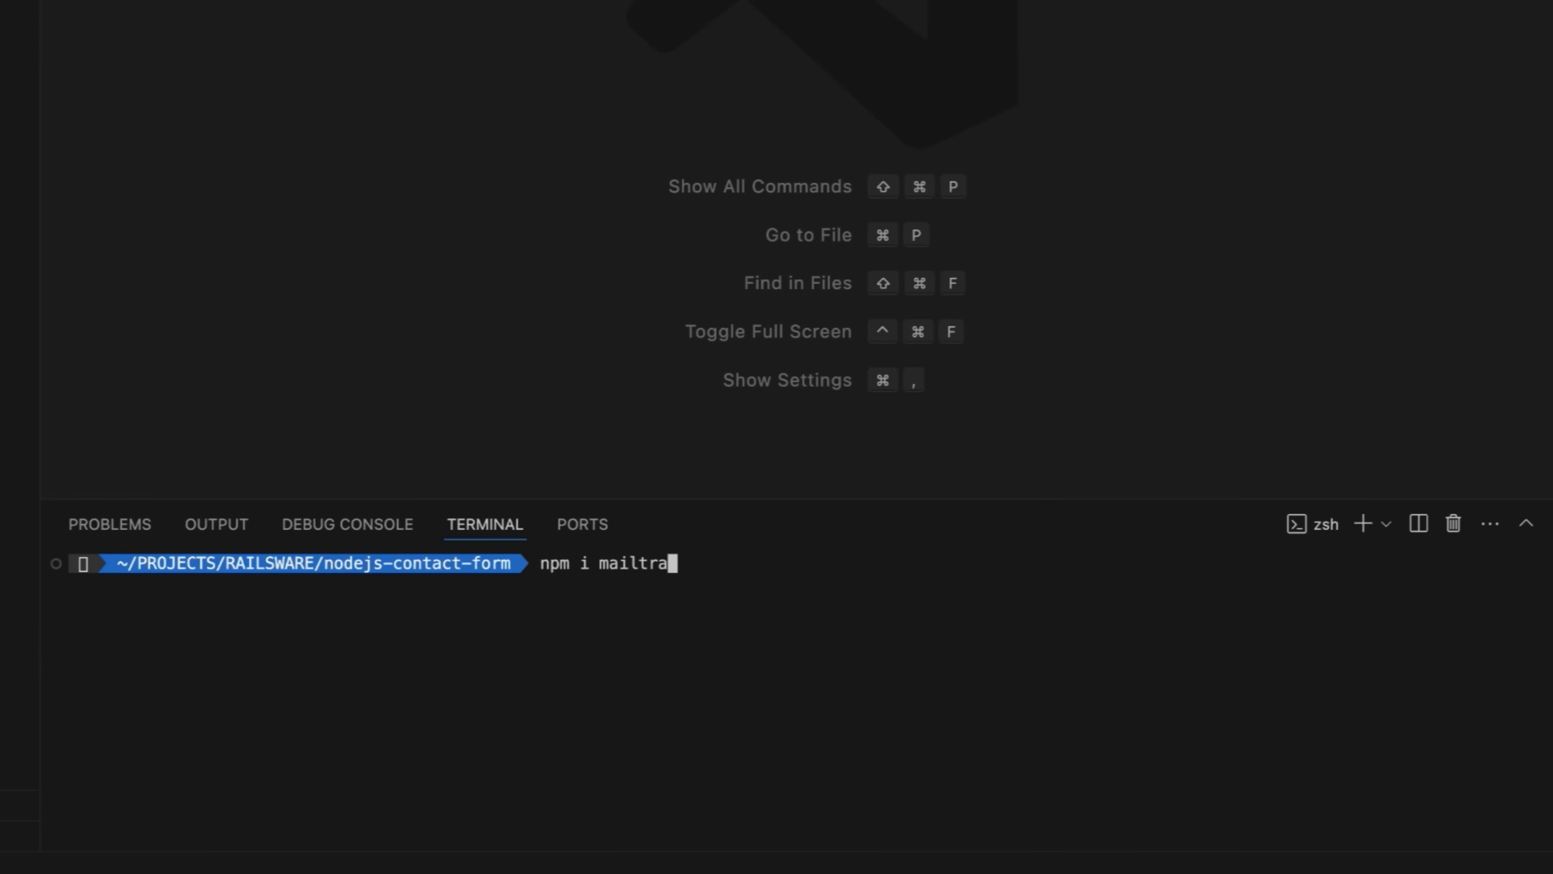
key("Return")
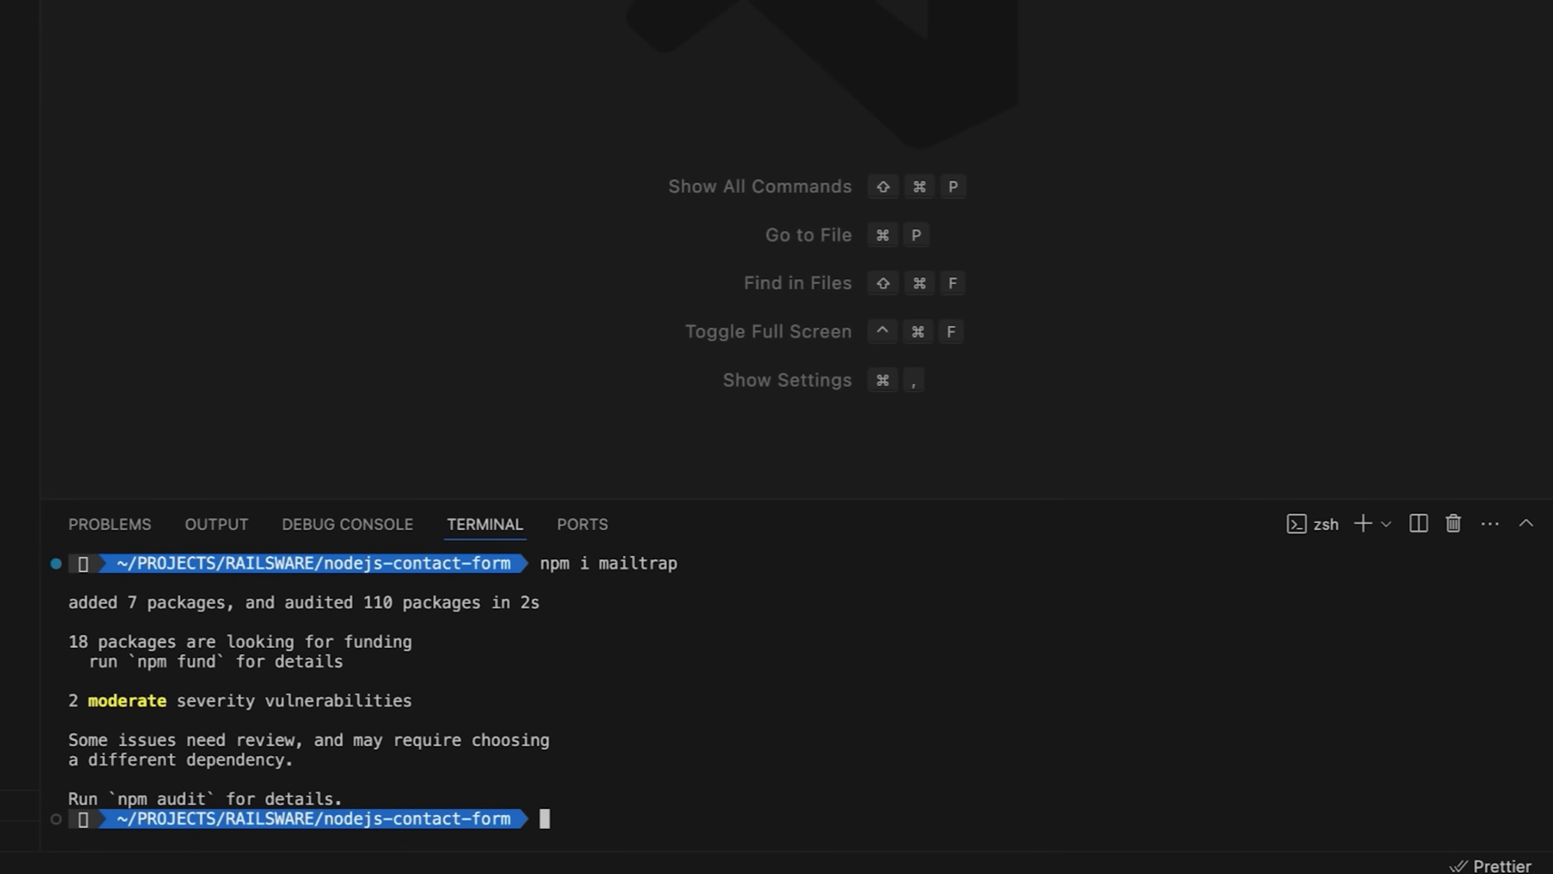
left_click(22, 21)
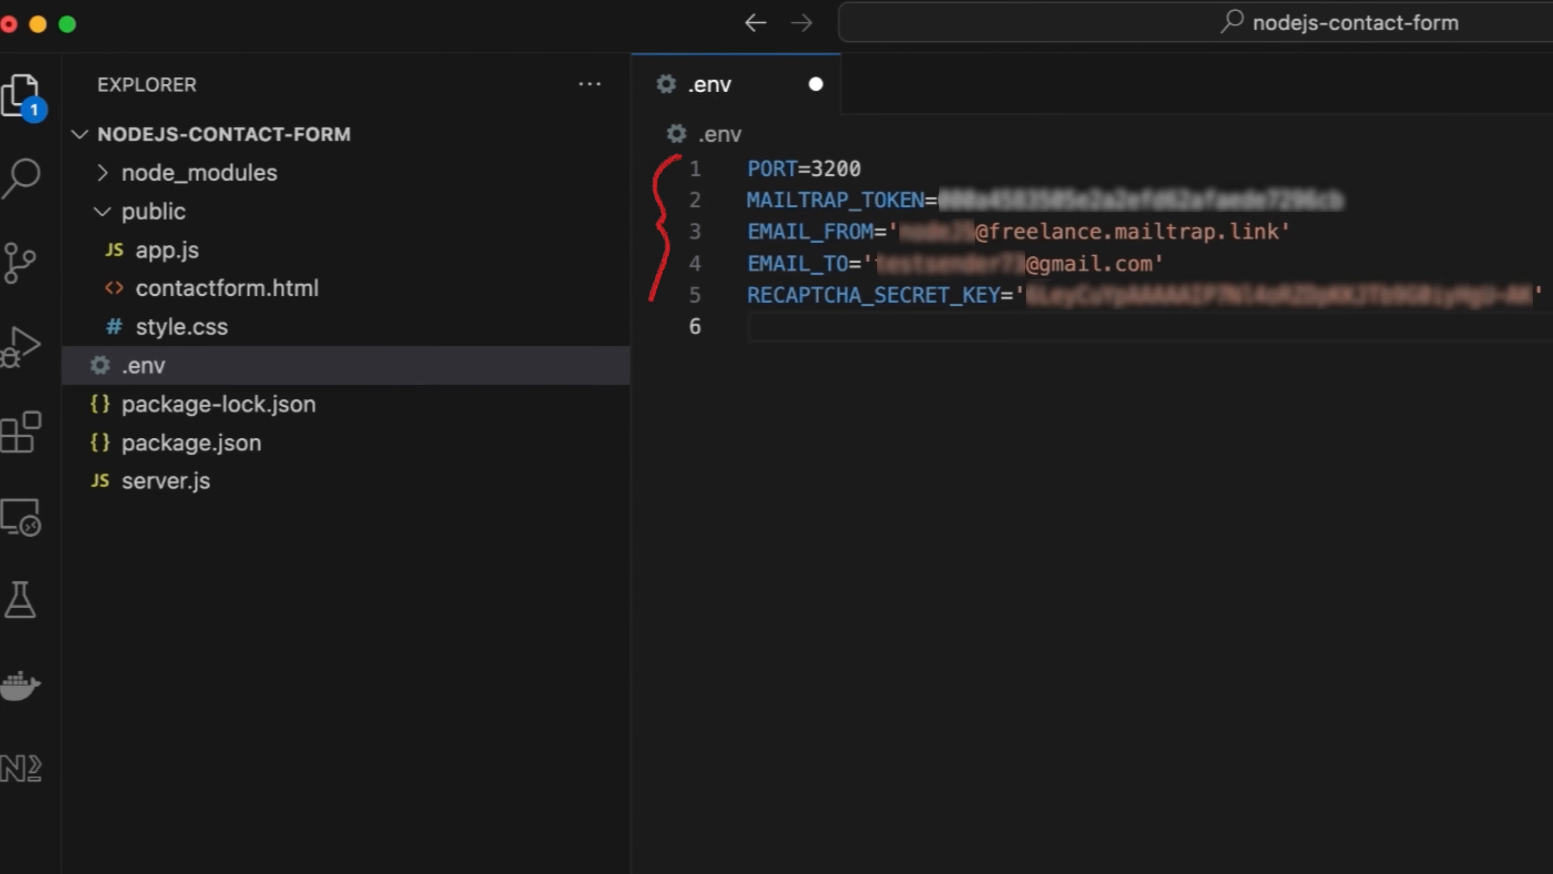
- Review and save .env, then return to server.js at the /send-email route
left_click(750, 326)
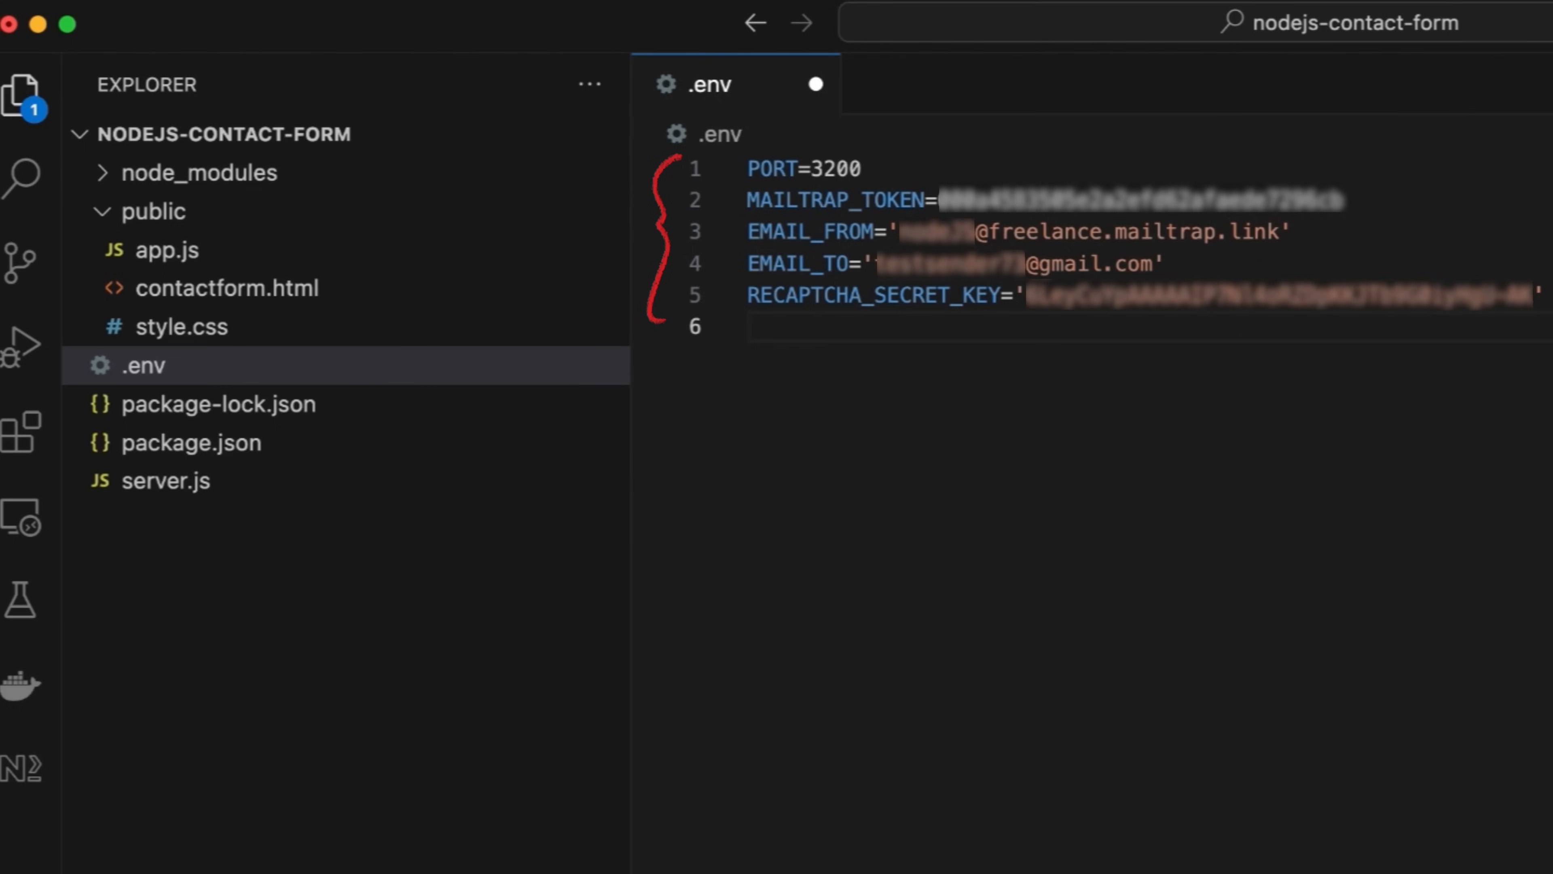
left_click(750, 327)
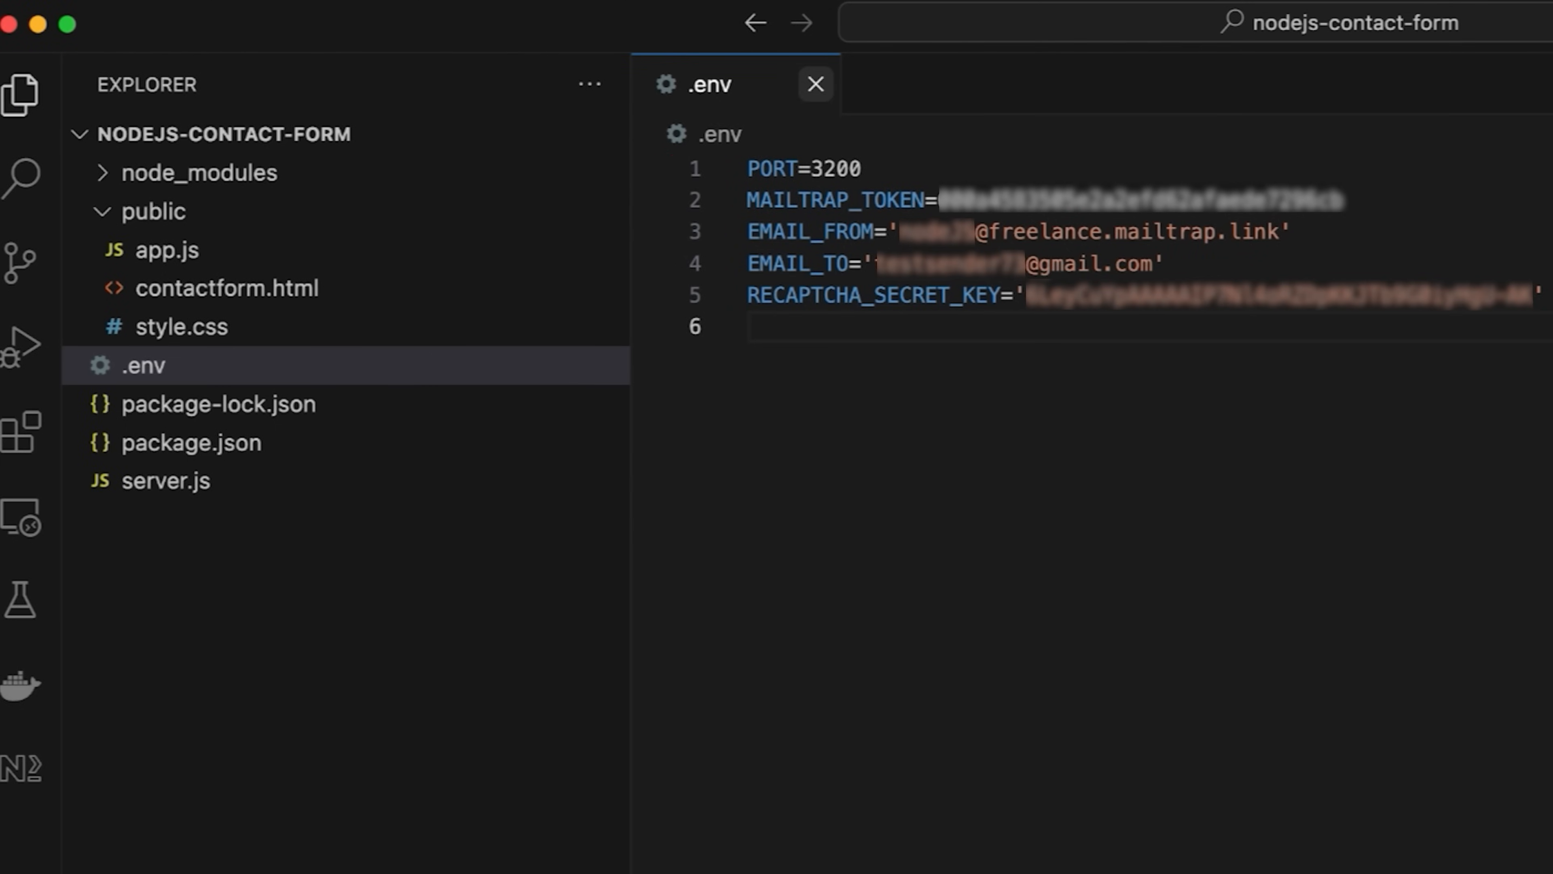
left_click(165, 480)
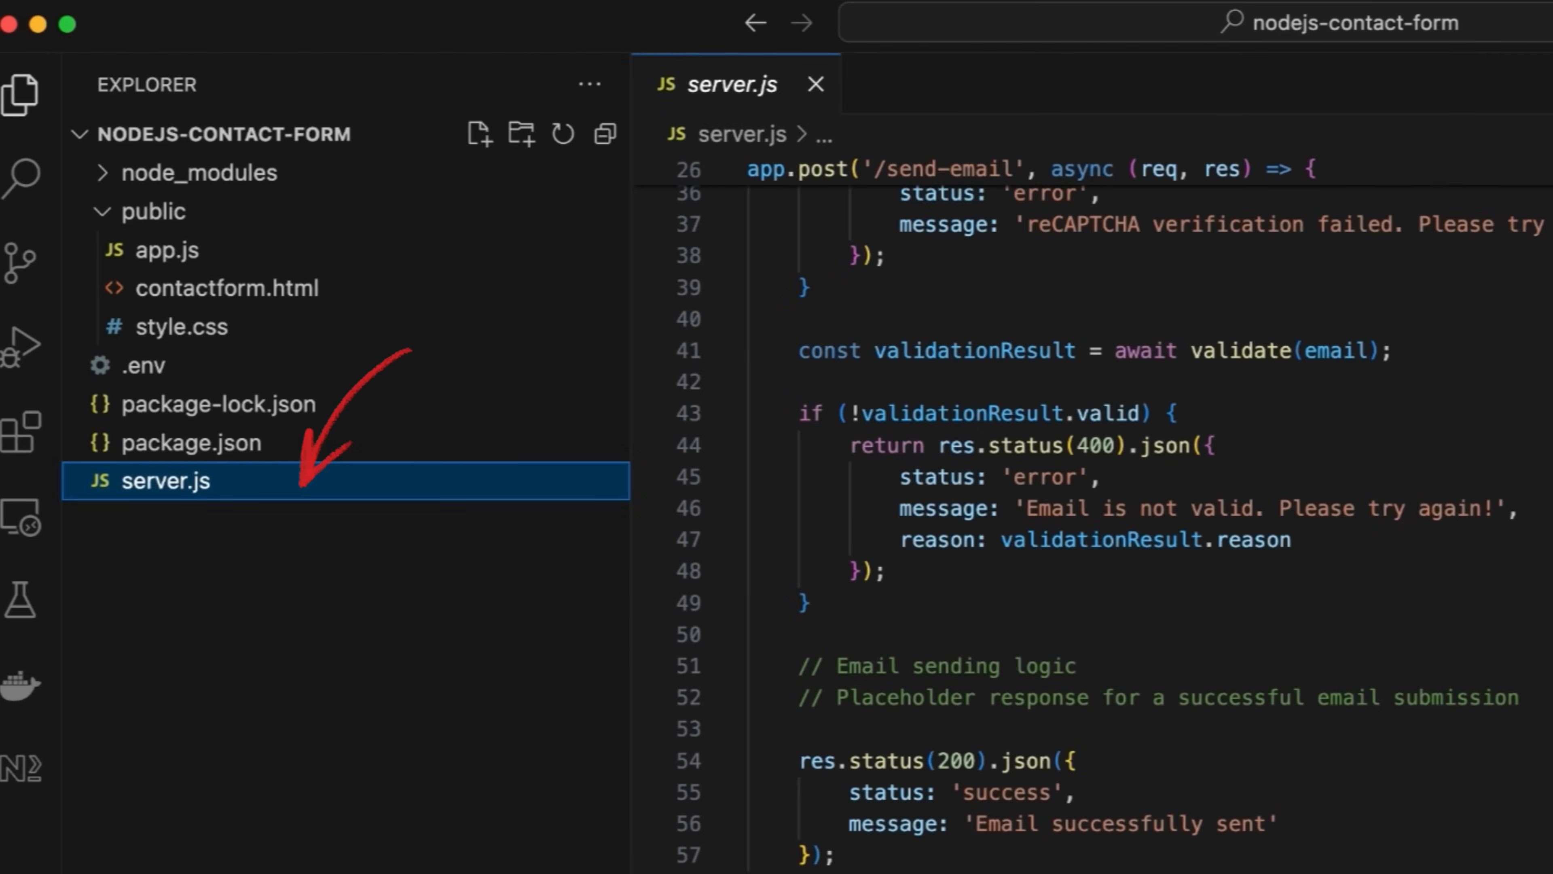
- Write the MailtrapClient, sender and try/catch client.send code in the /send-email route
type("c")
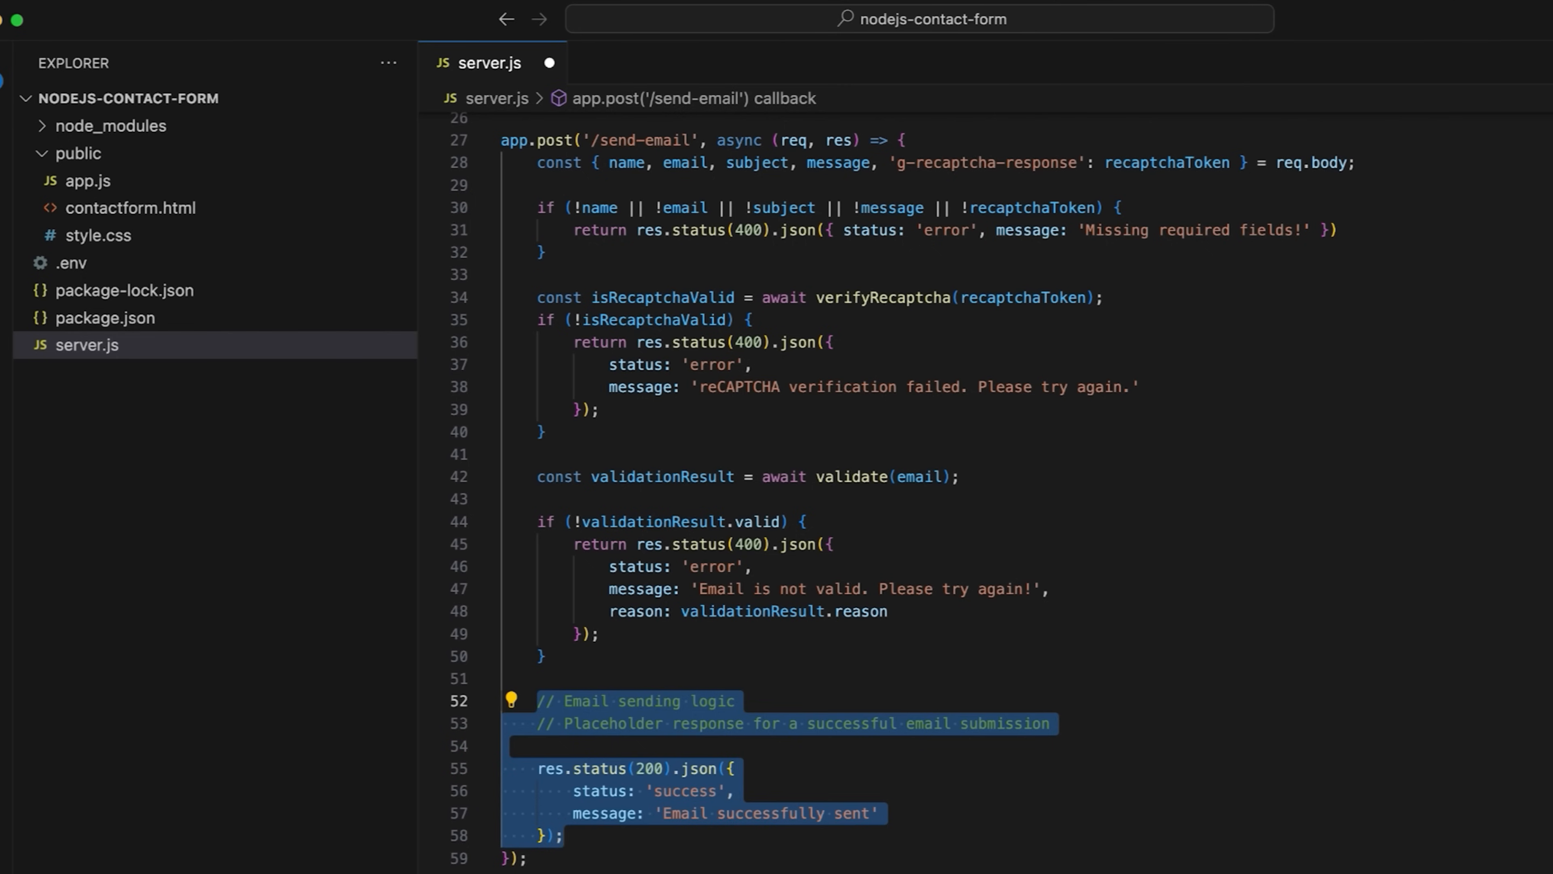
type("const client = new MailtrapClient({token: process.env.MAILTRAP_TOKEN});")
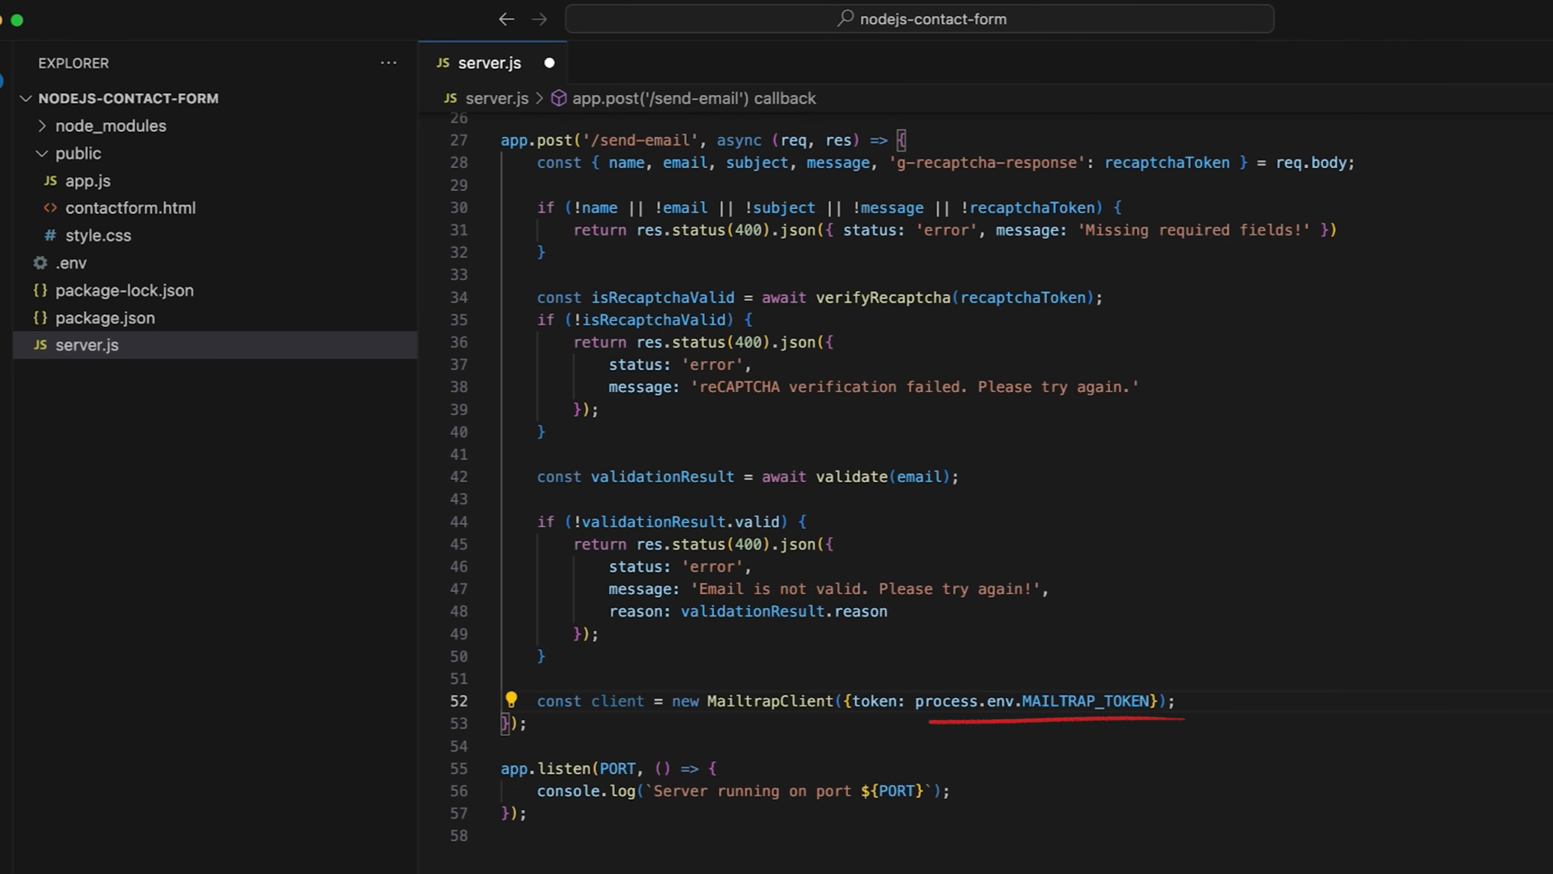
type("const sender = { name: 'NodeJS App', email: process.env.EMAIL_FROM };")
type("res.status(500).json({ status: 'error', message: 'Failed to send email due to server error.' });")
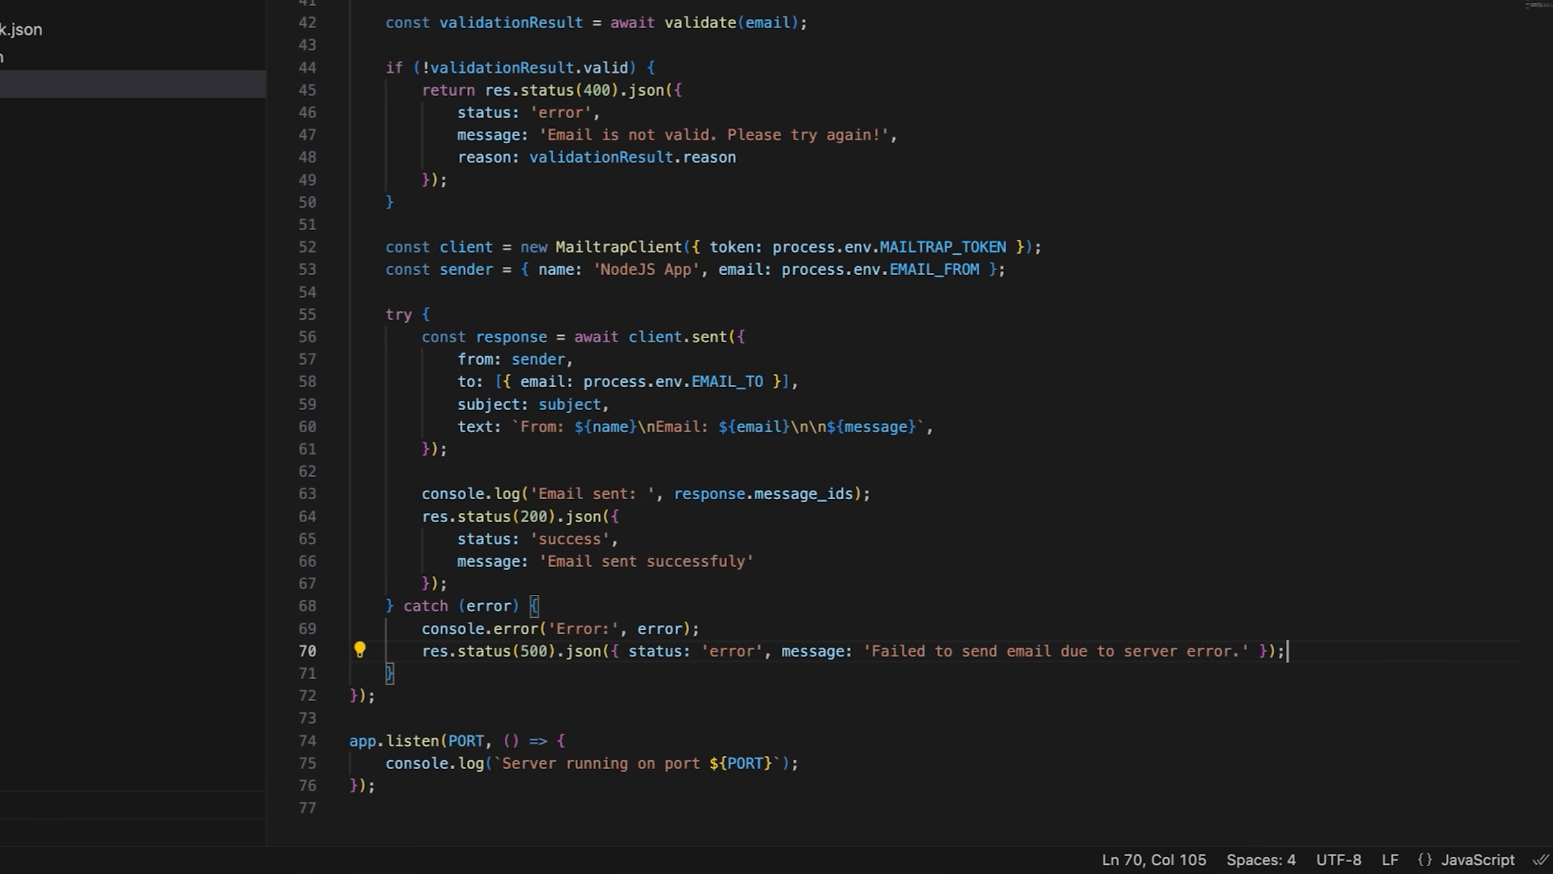
left_click(665, 551)
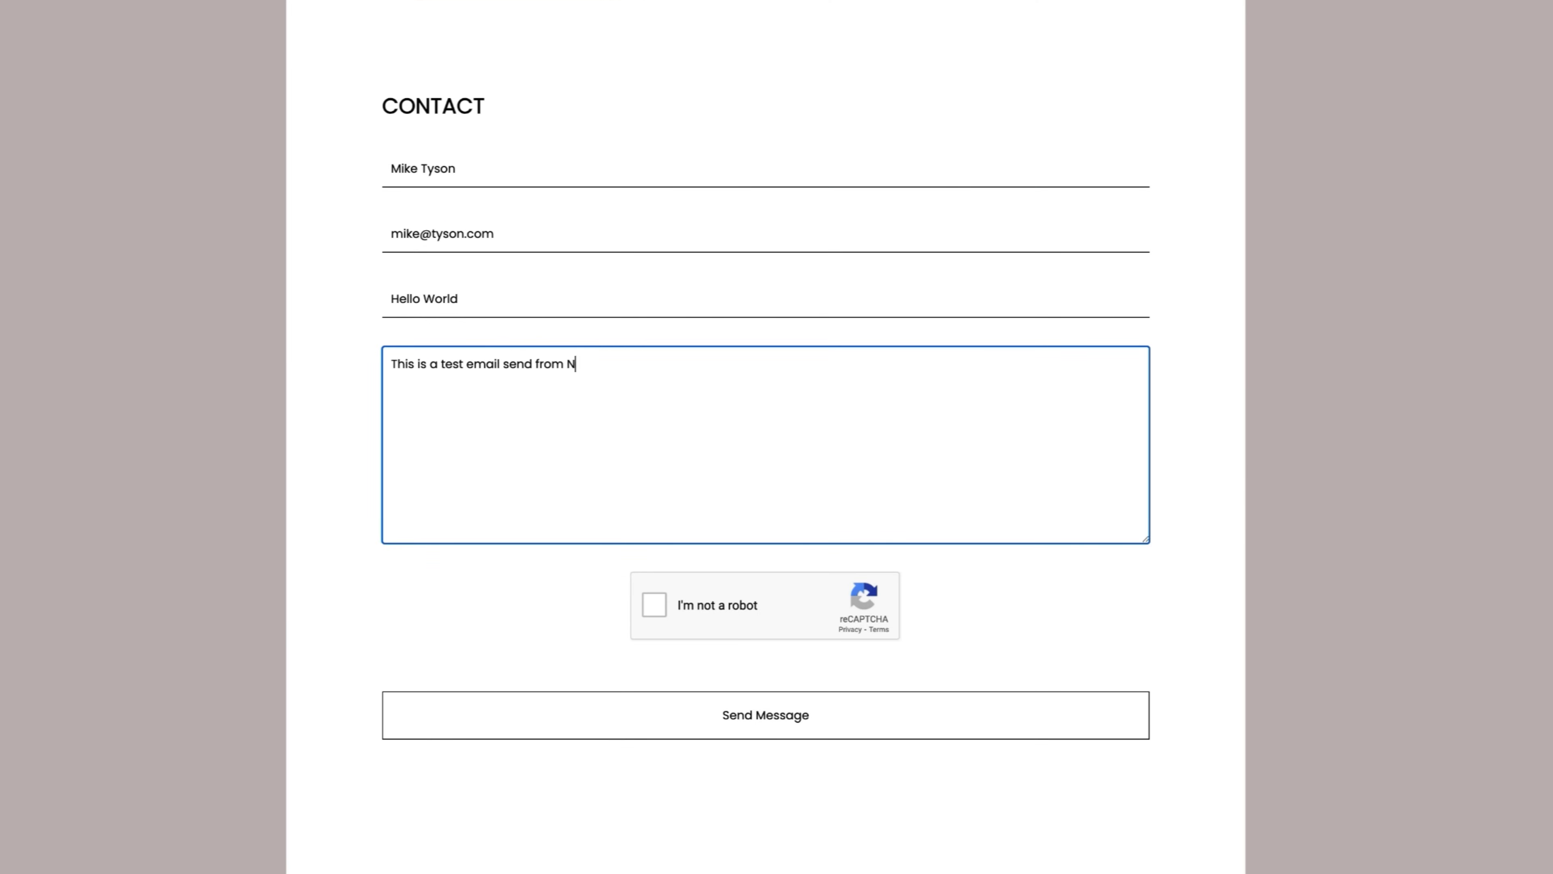
- Pass the reCAPTCHA fire hydrant challenge and send the test message
left_click(654, 605)
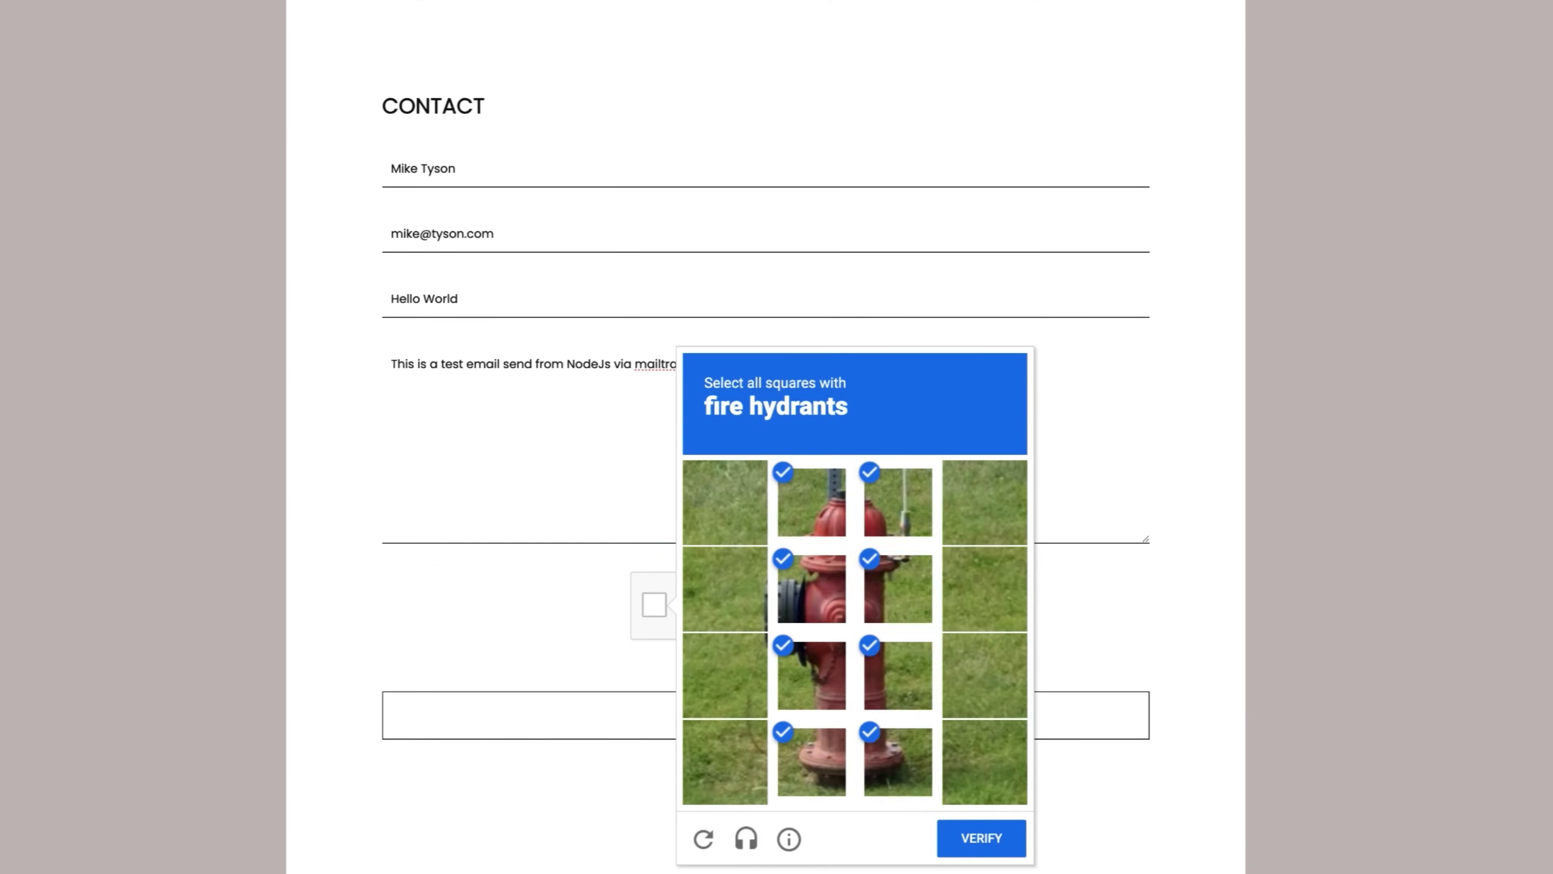
left_click(979, 837)
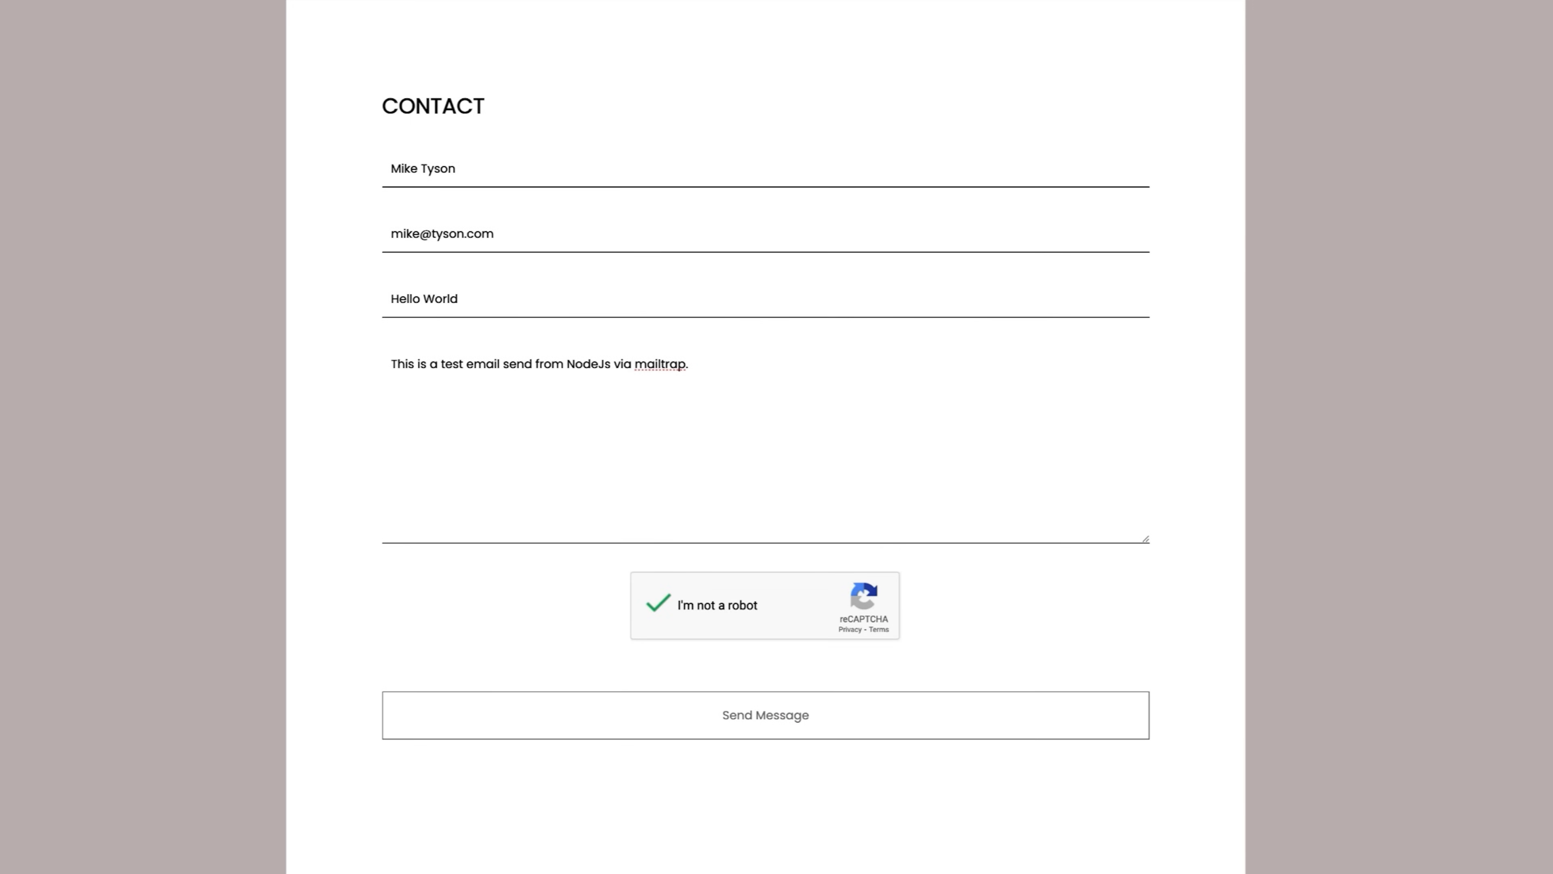
left_click(763, 714)
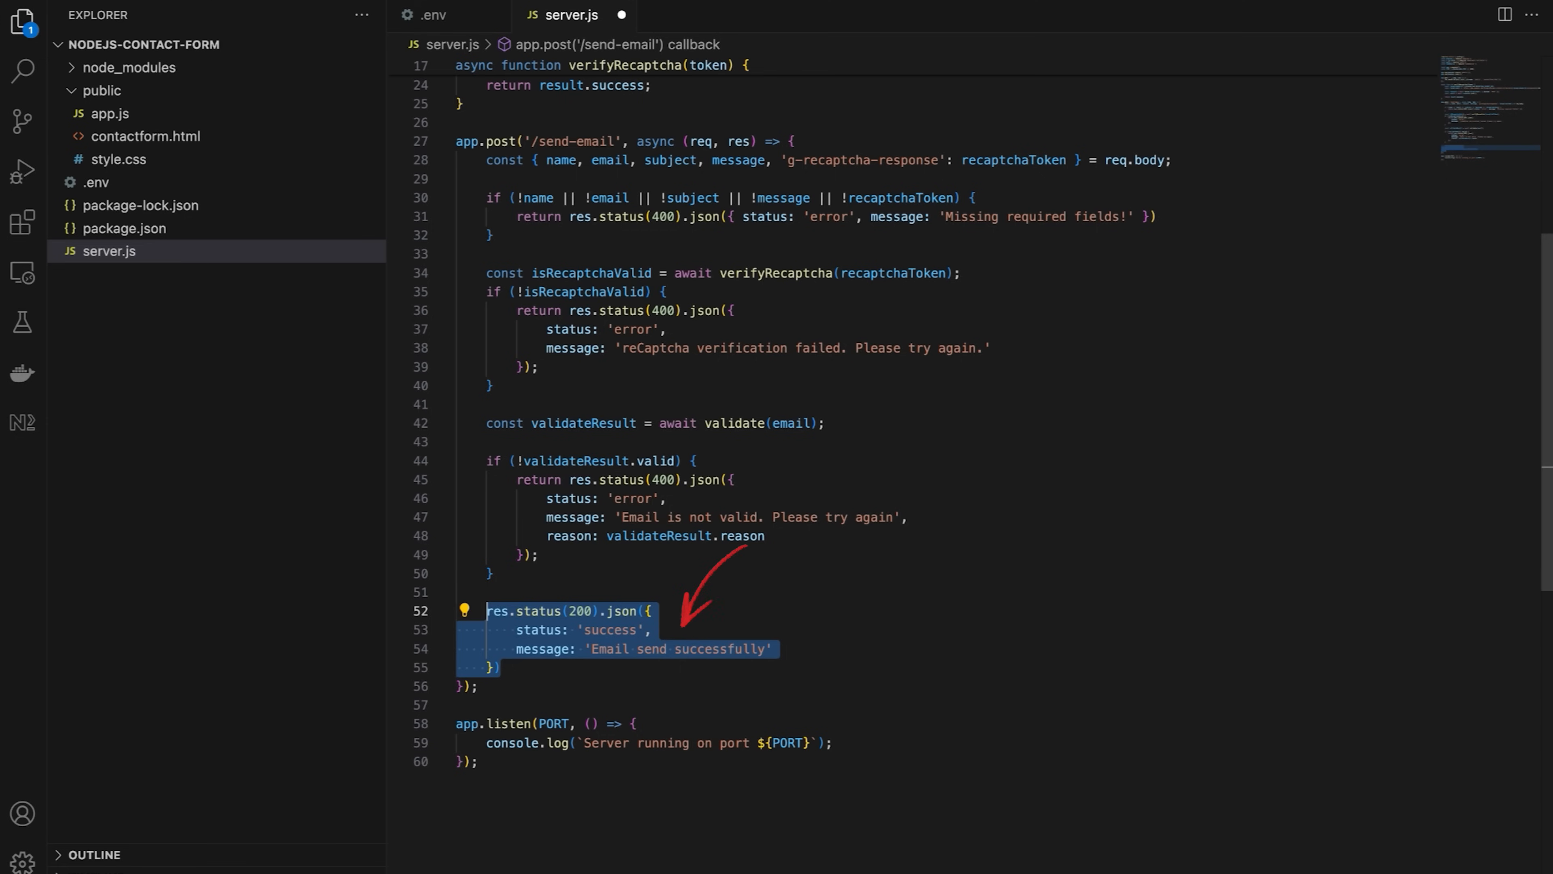
- Write nodemailer.createTransport with SMTP env vars and a mailOptions object with from, to, replyTo, subject, text
type("c")
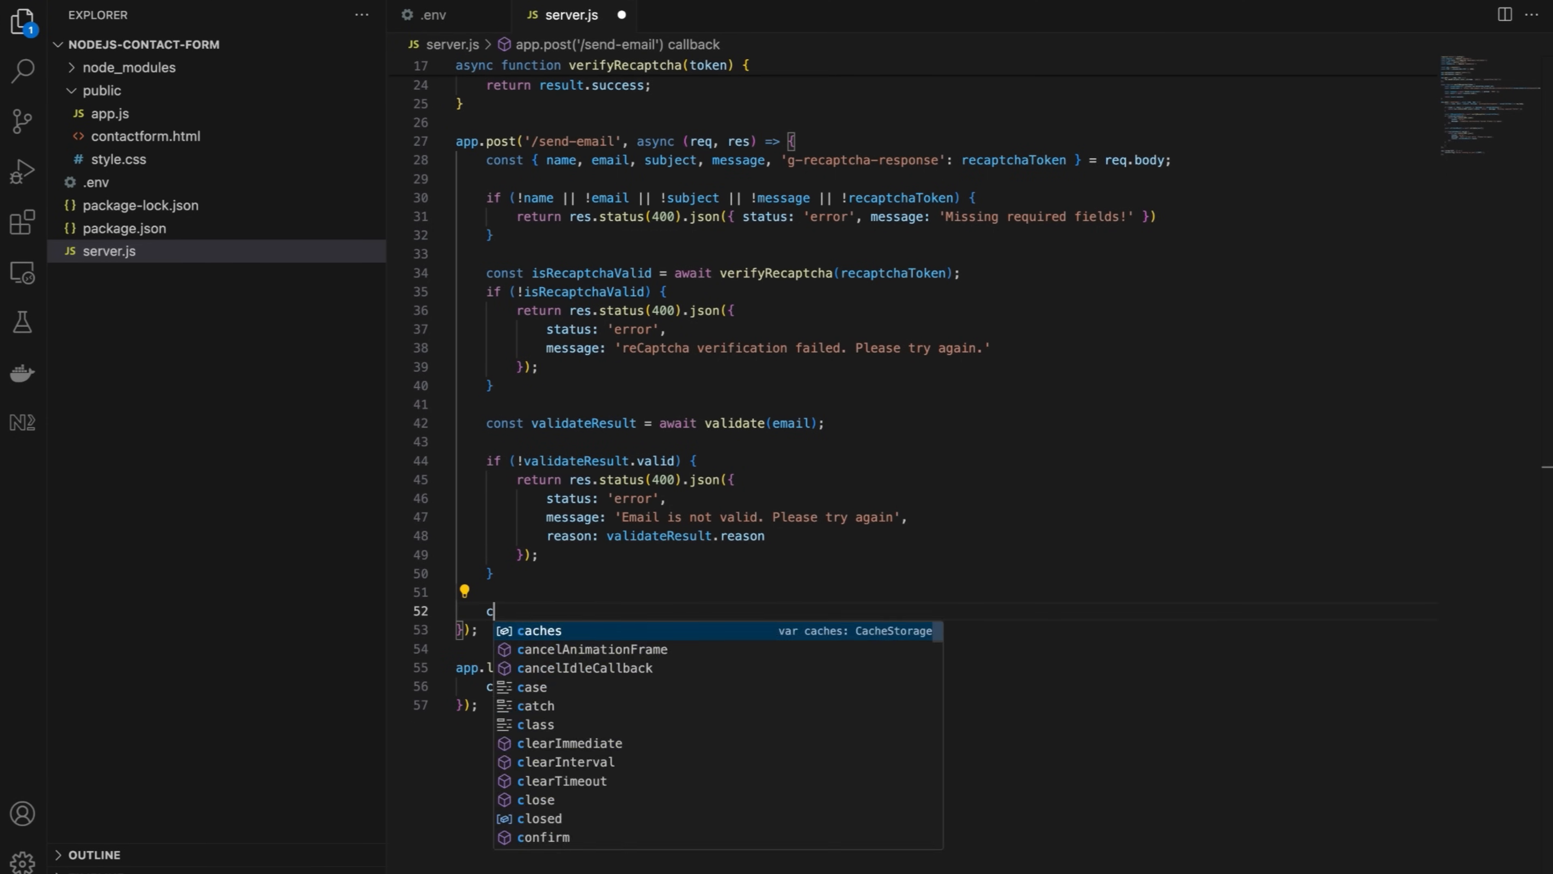
type("onst transporter = nodemailer.createTransport({")
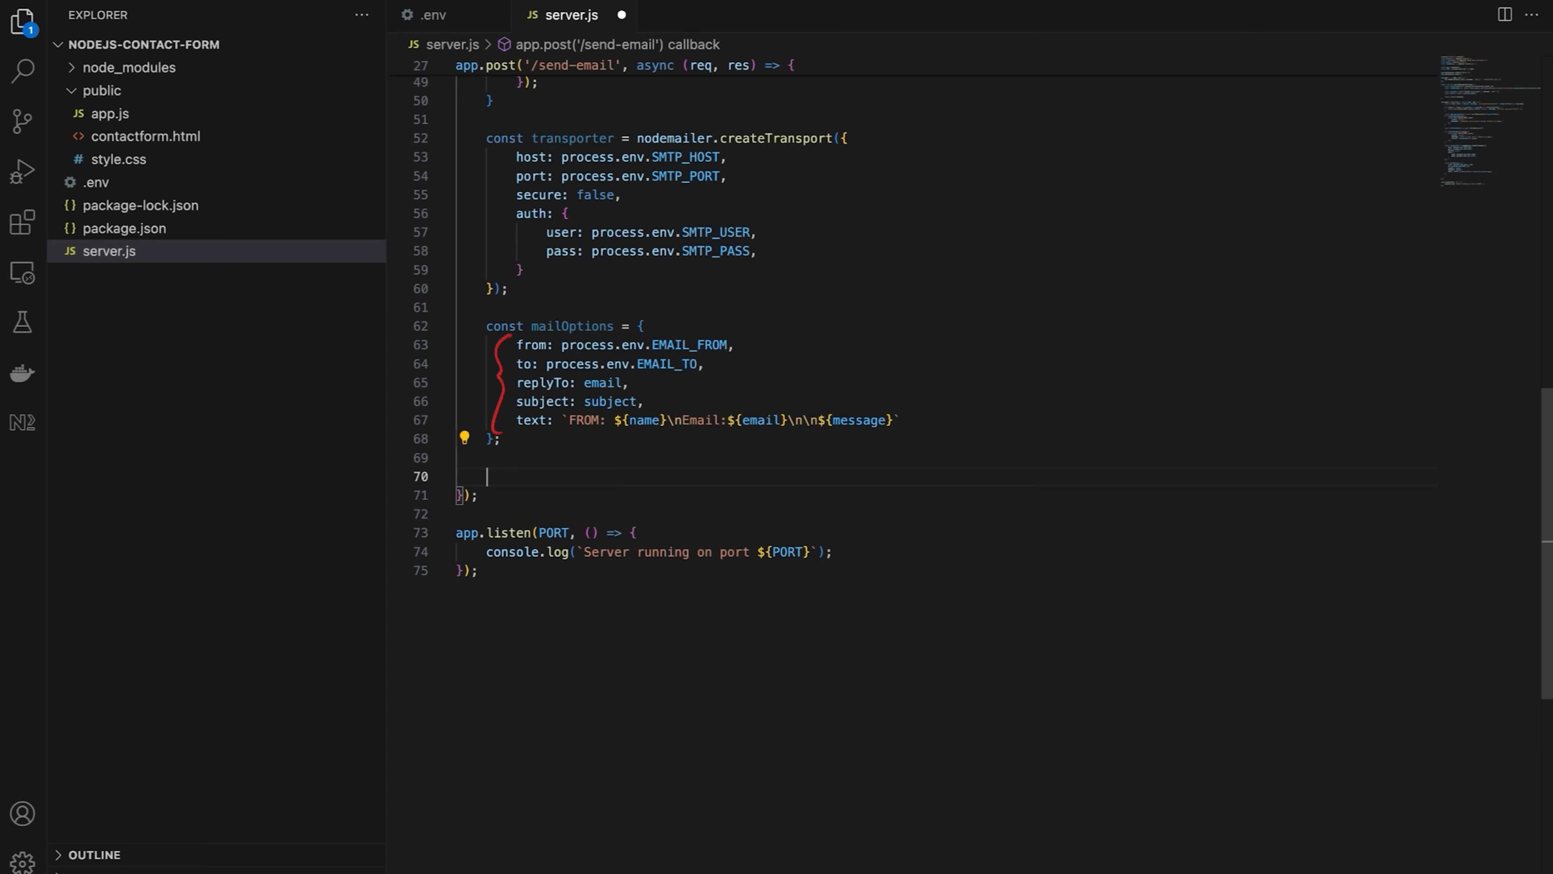
type("t")
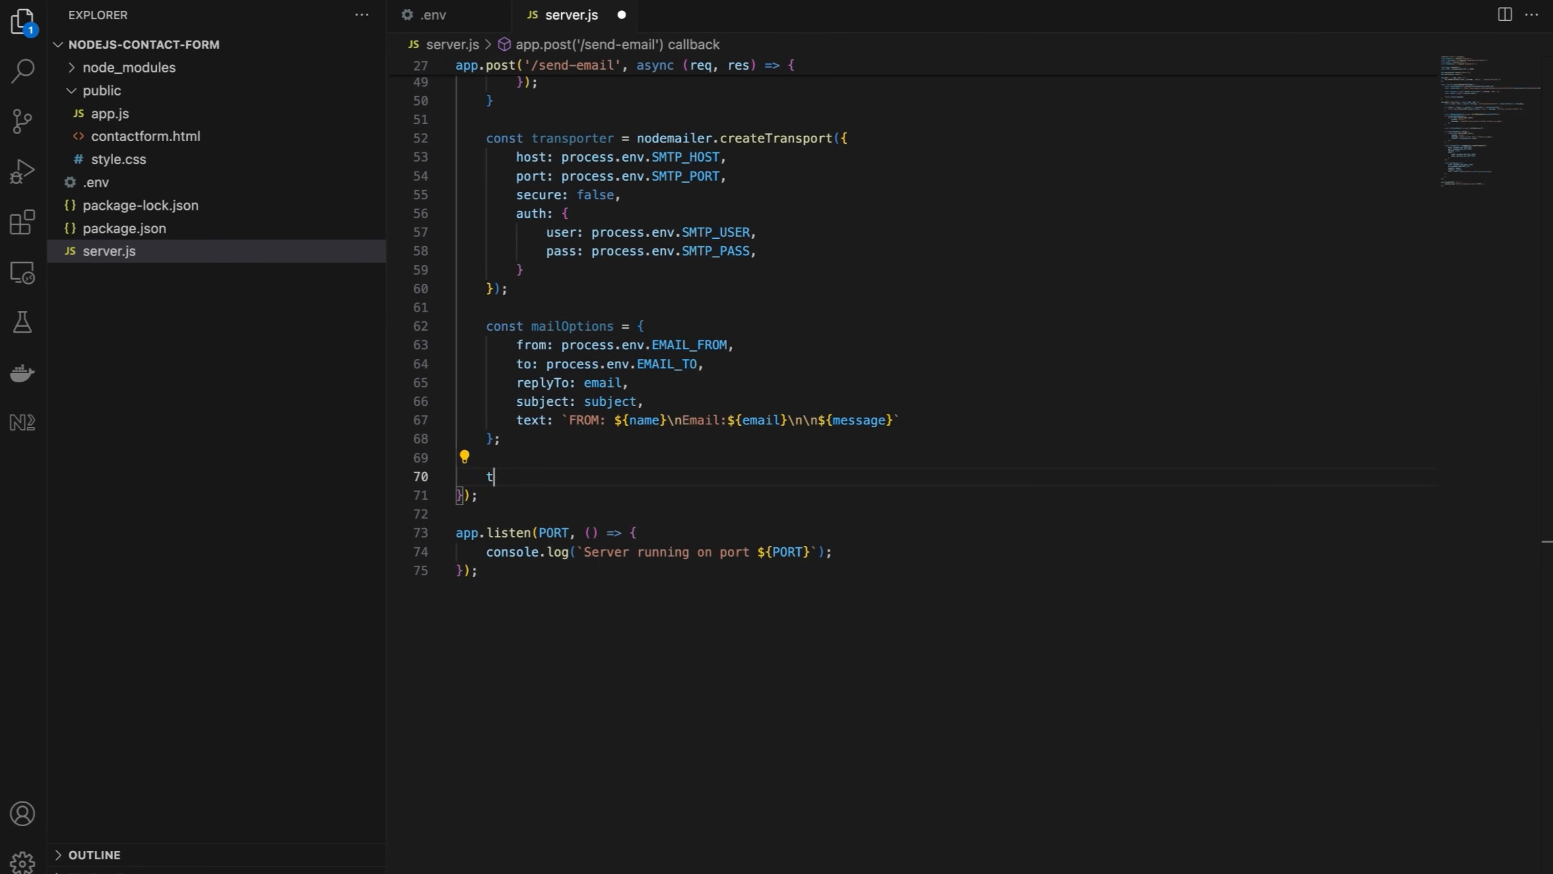
- Call transporter.sendMail(mailOptions) with an error callback returning 500 or 200 success
type("ransporter.sendMail(mailOptions")
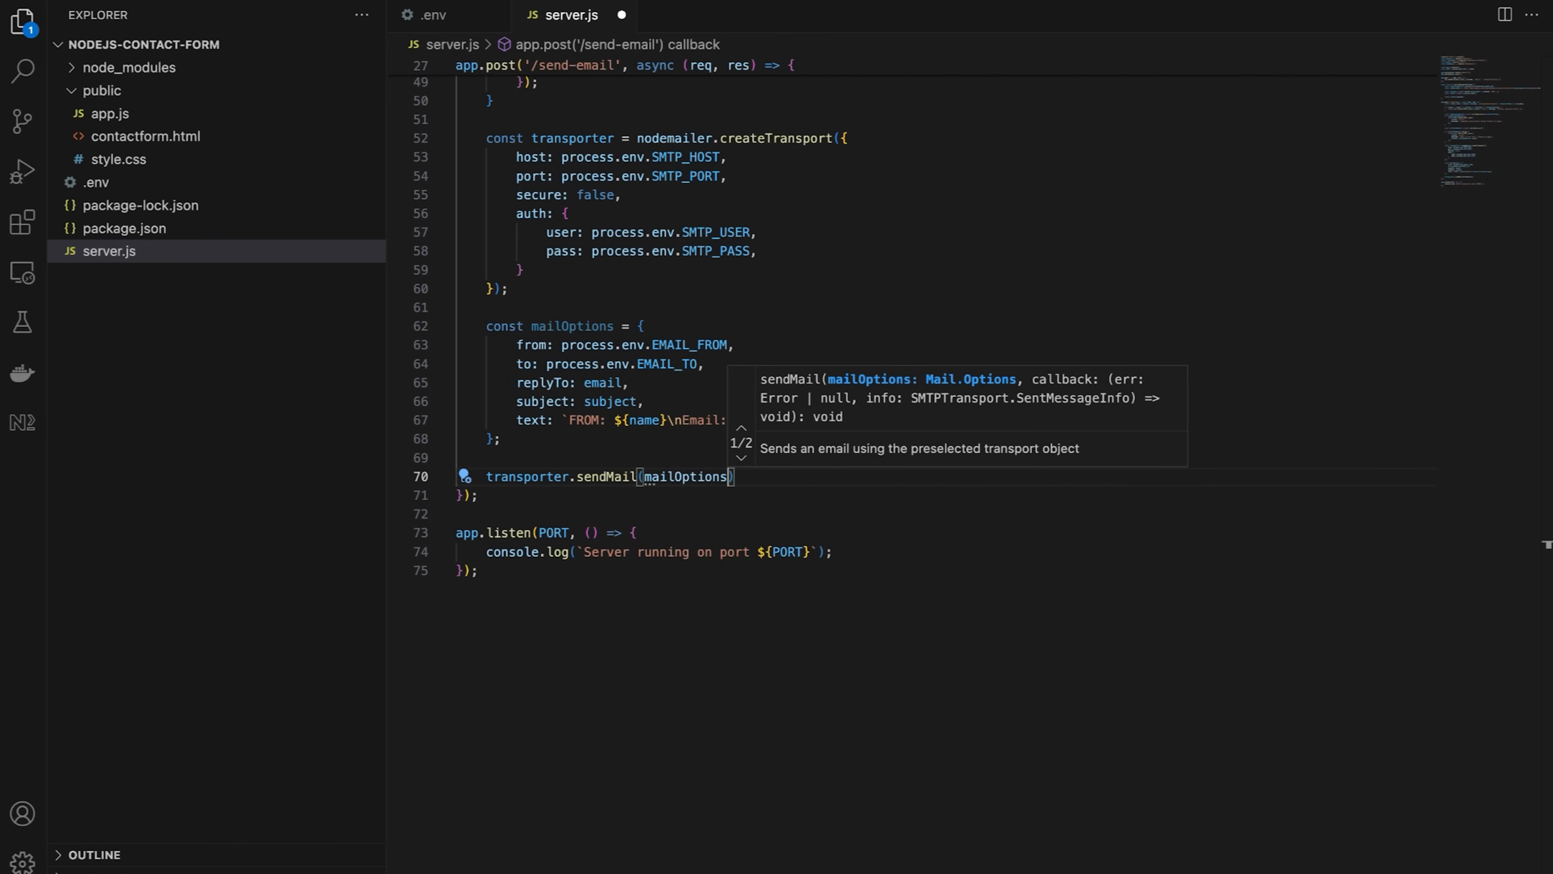
type(", (error, info")
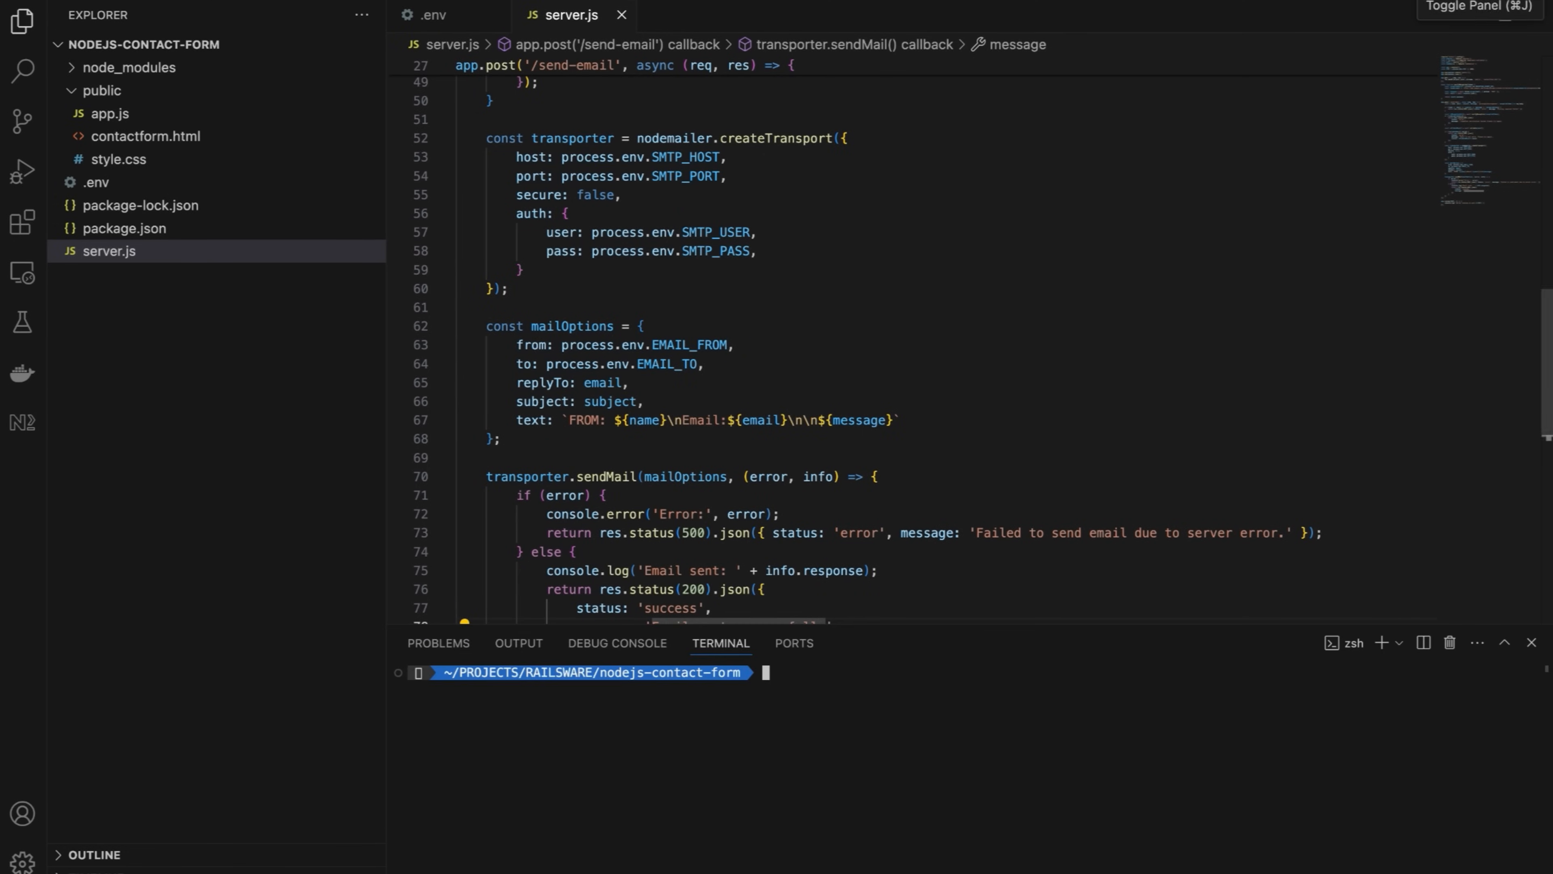
- Start the server with npm run dev, pass the bridge reCAPTCHA and send the test message
type("npm run dev")
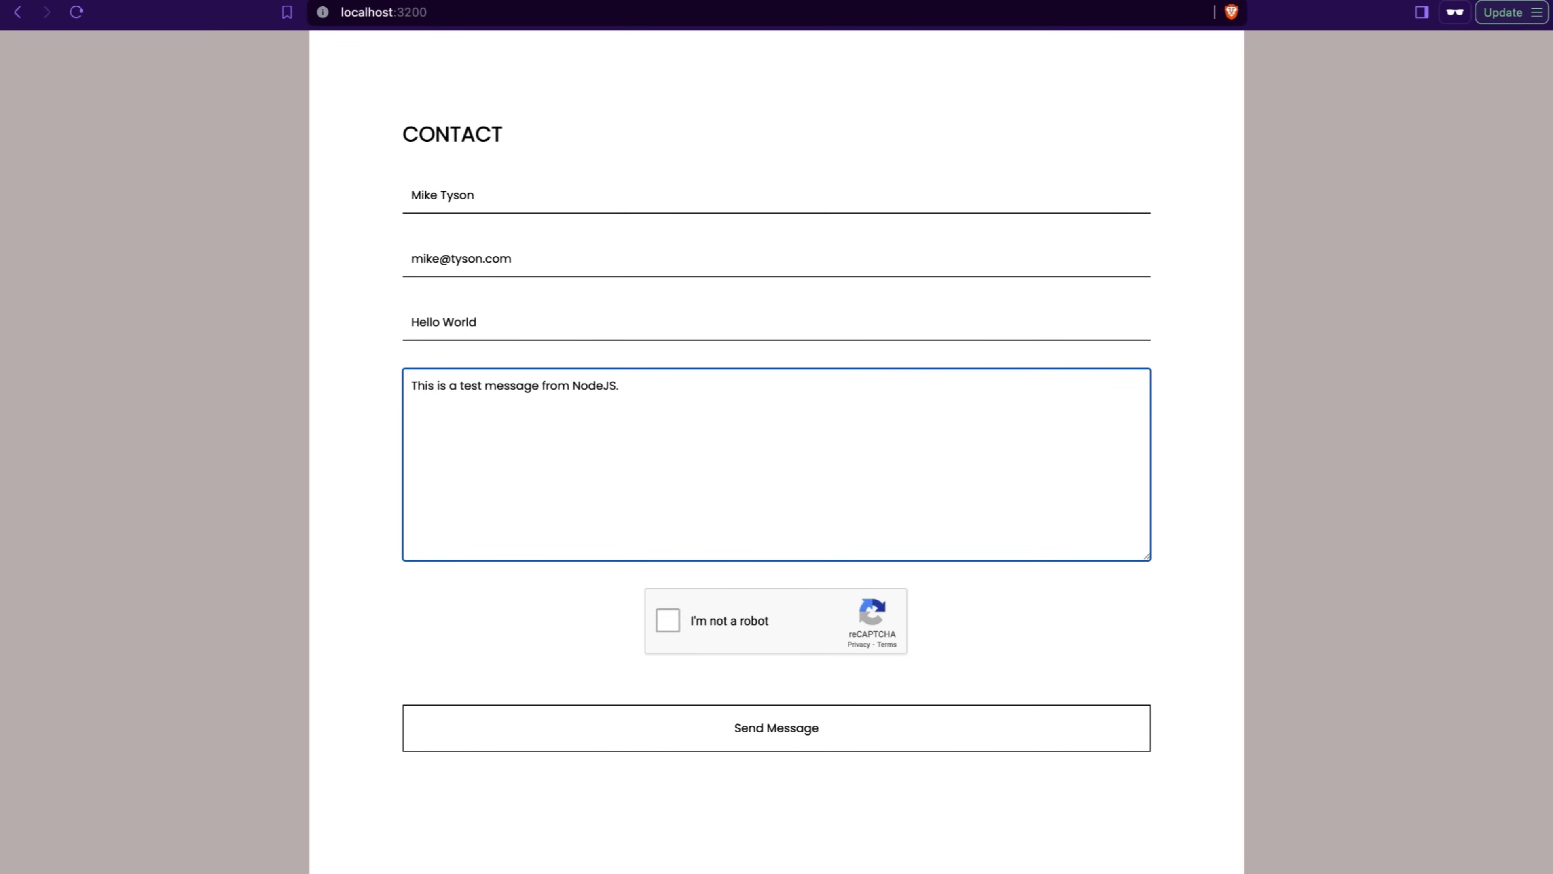
left_click(667, 620)
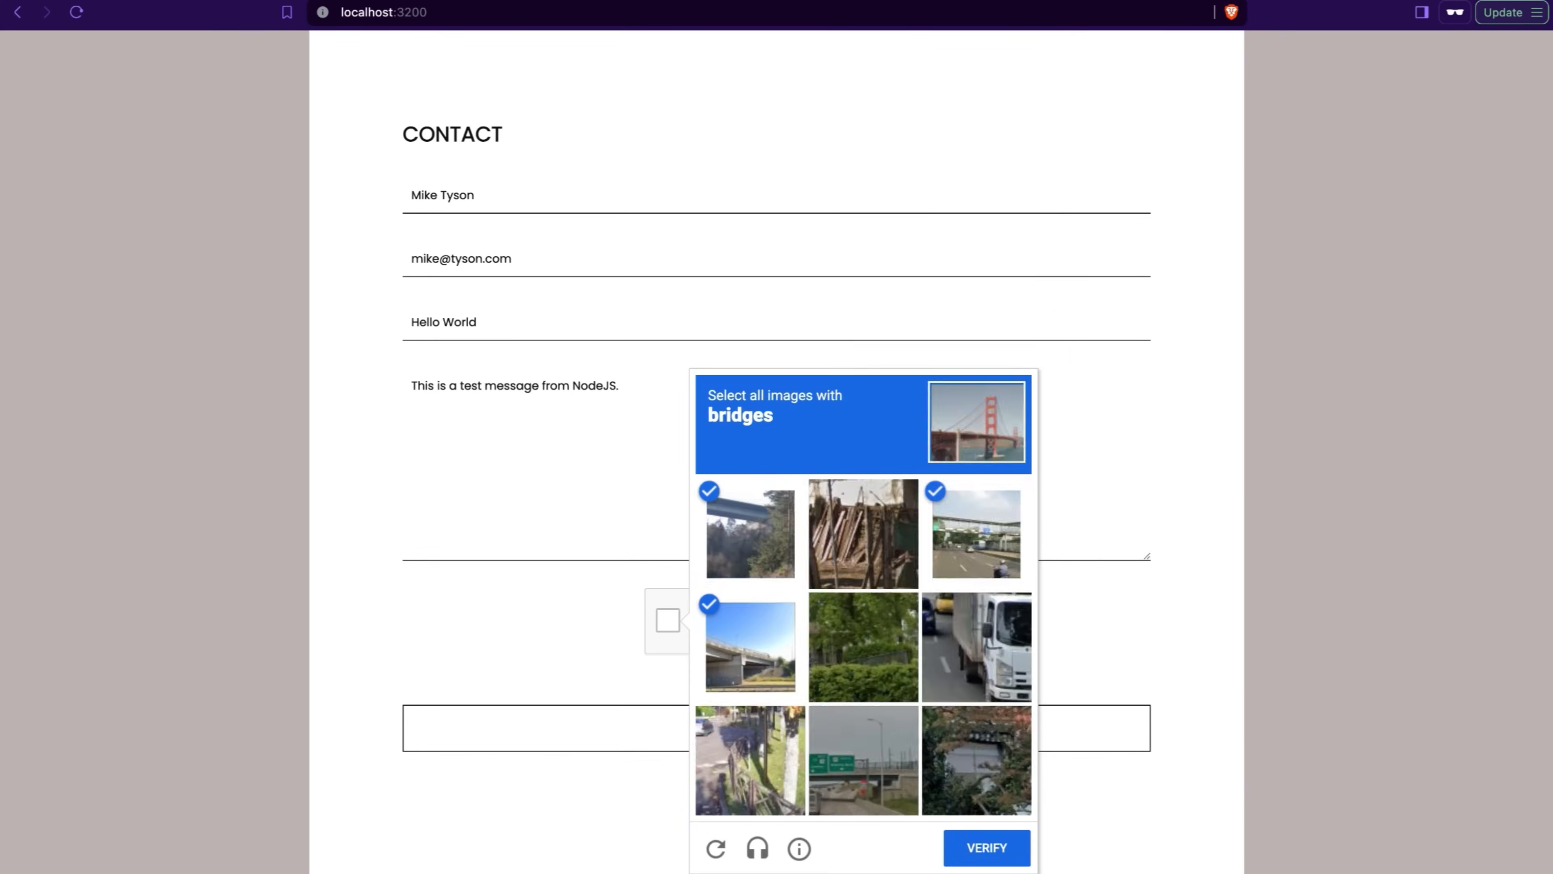
left_click(984, 847)
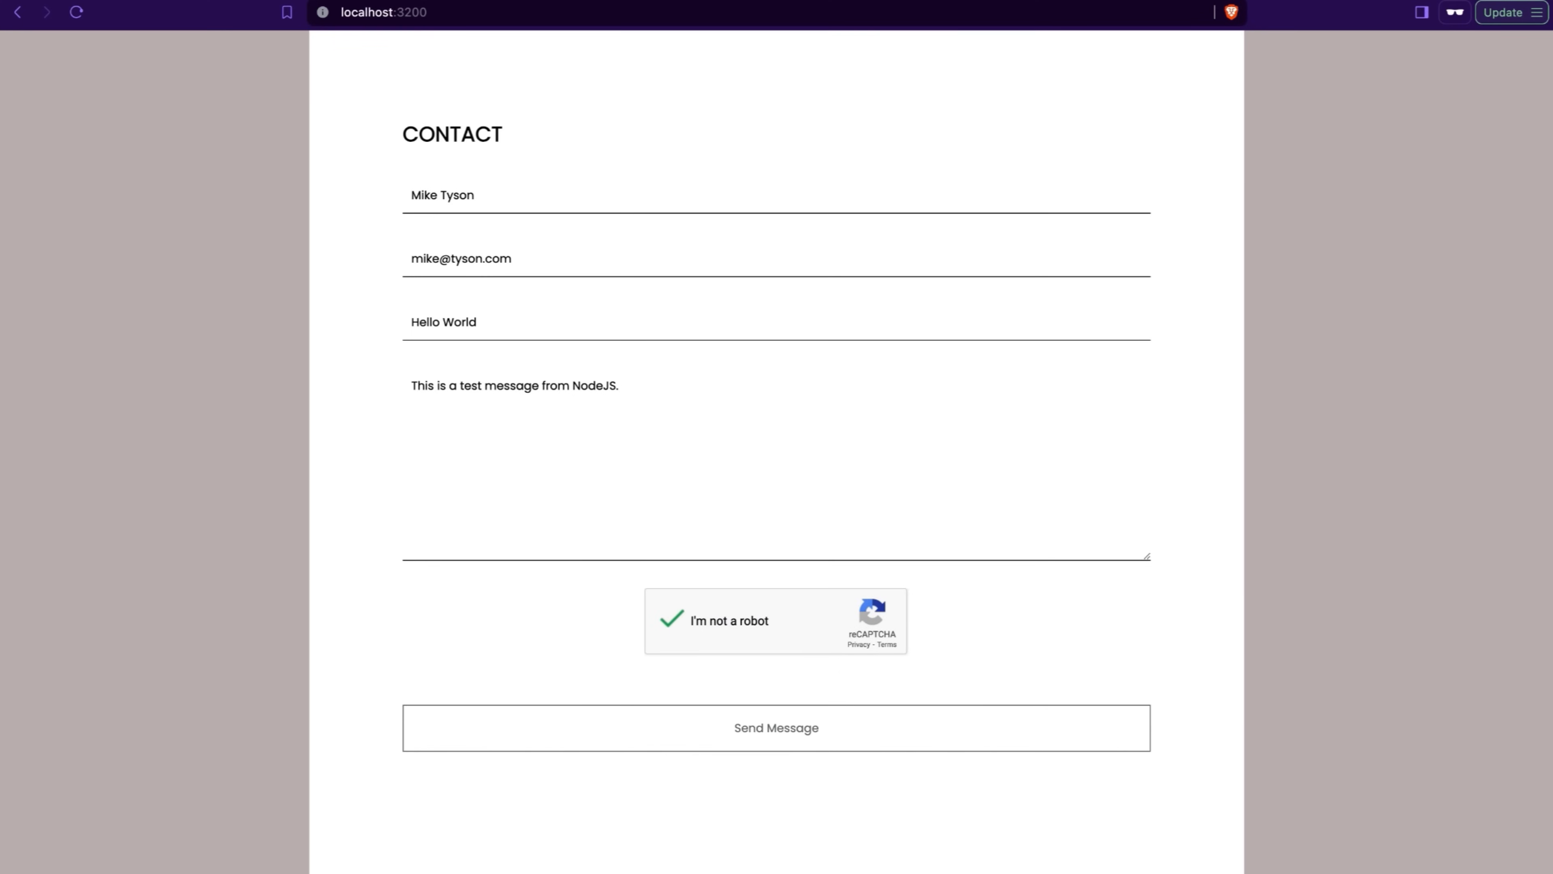
left_click(776, 727)
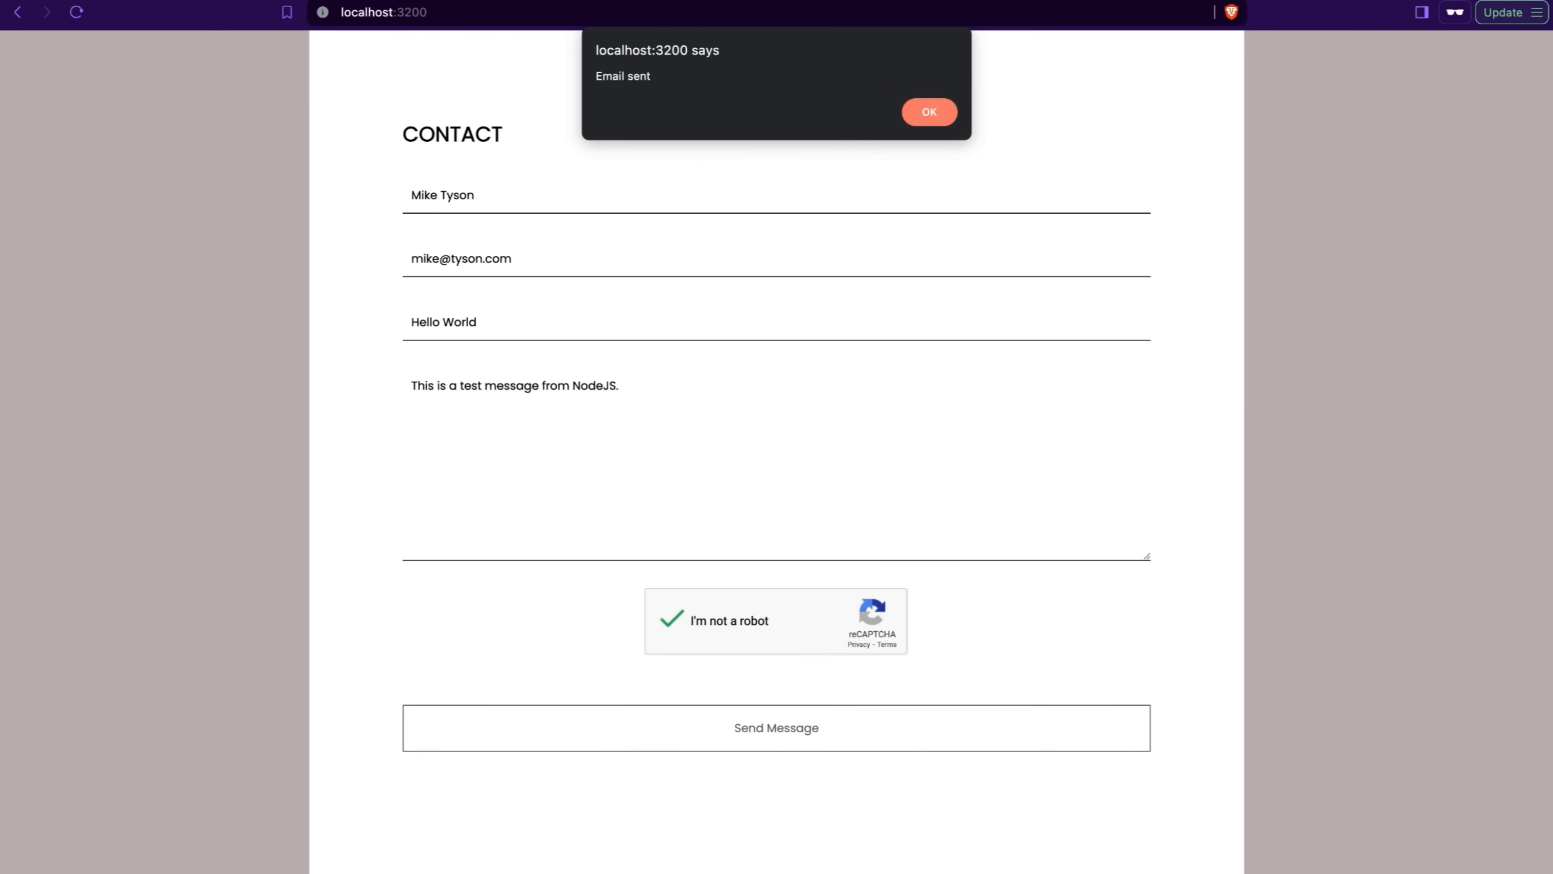